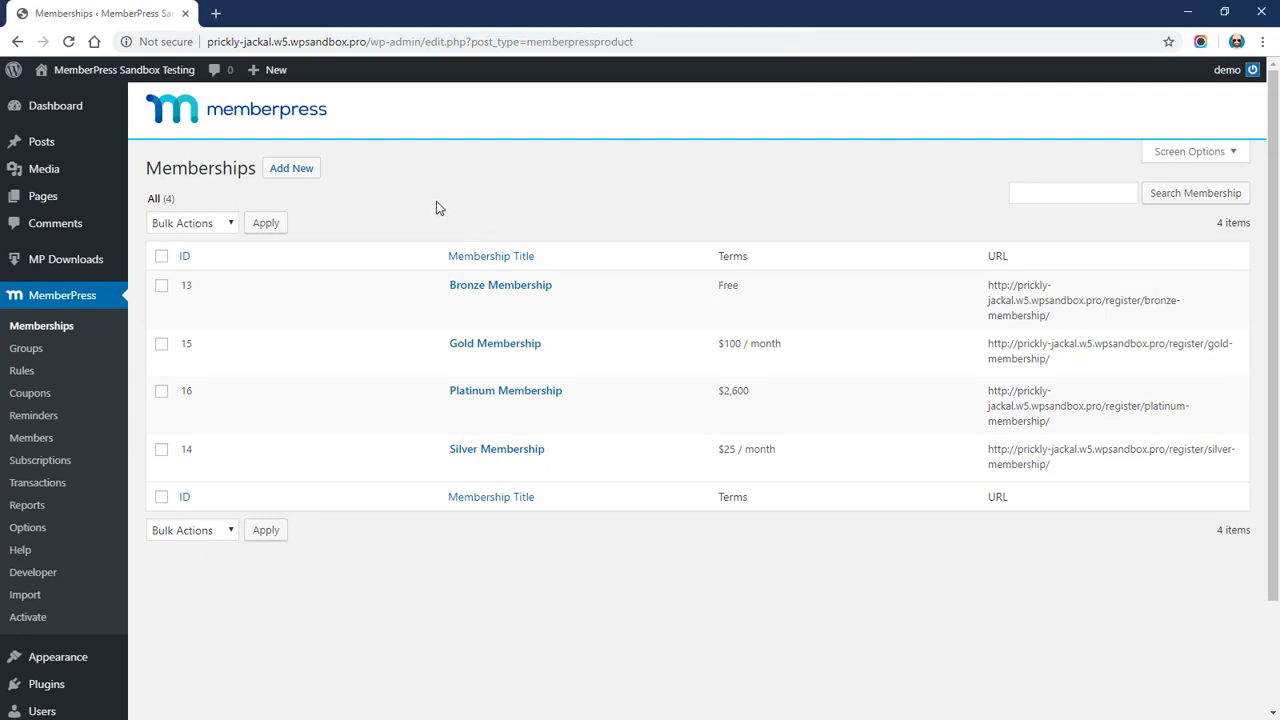
mouse_move(442, 206)
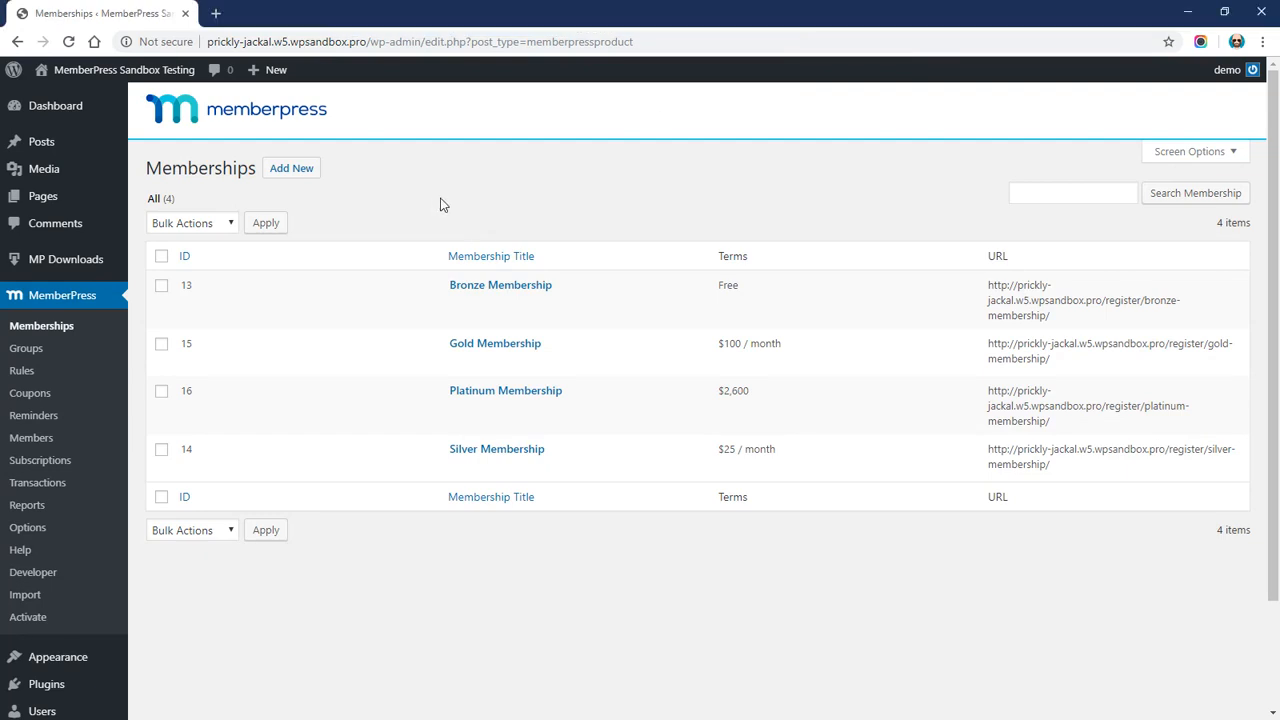
mouse_move(452, 200)
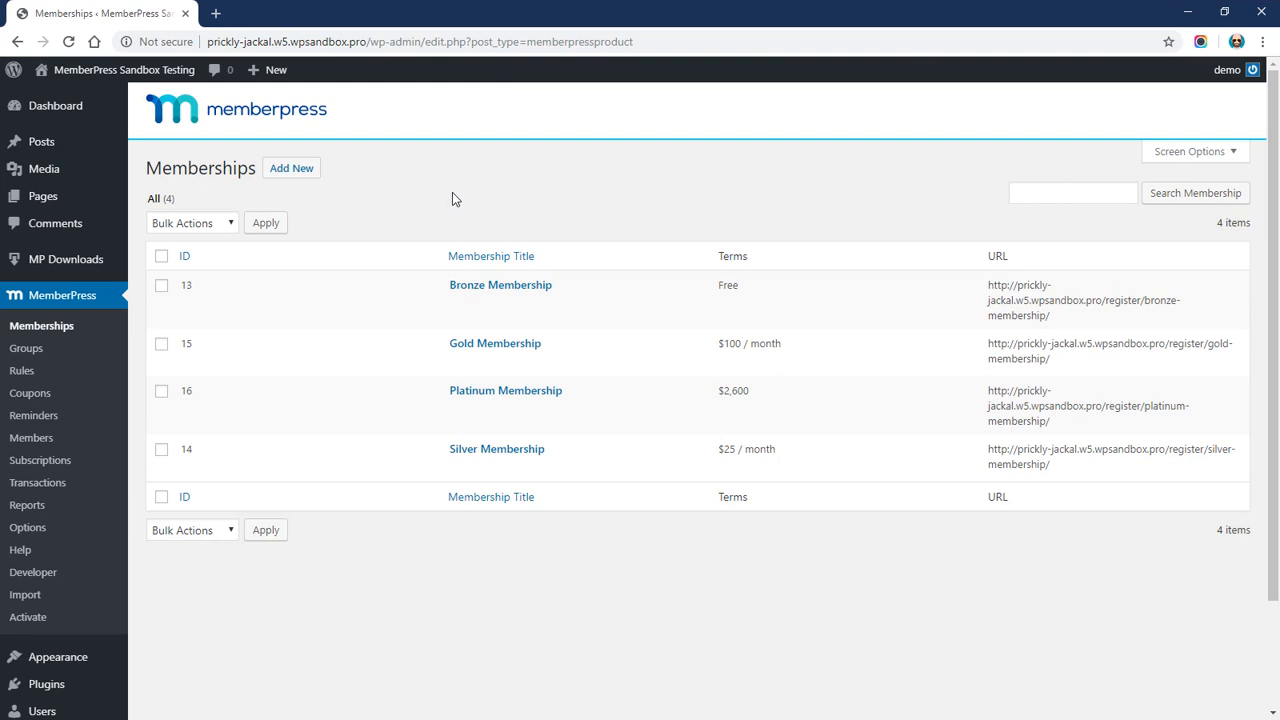
mouse_move(460, 198)
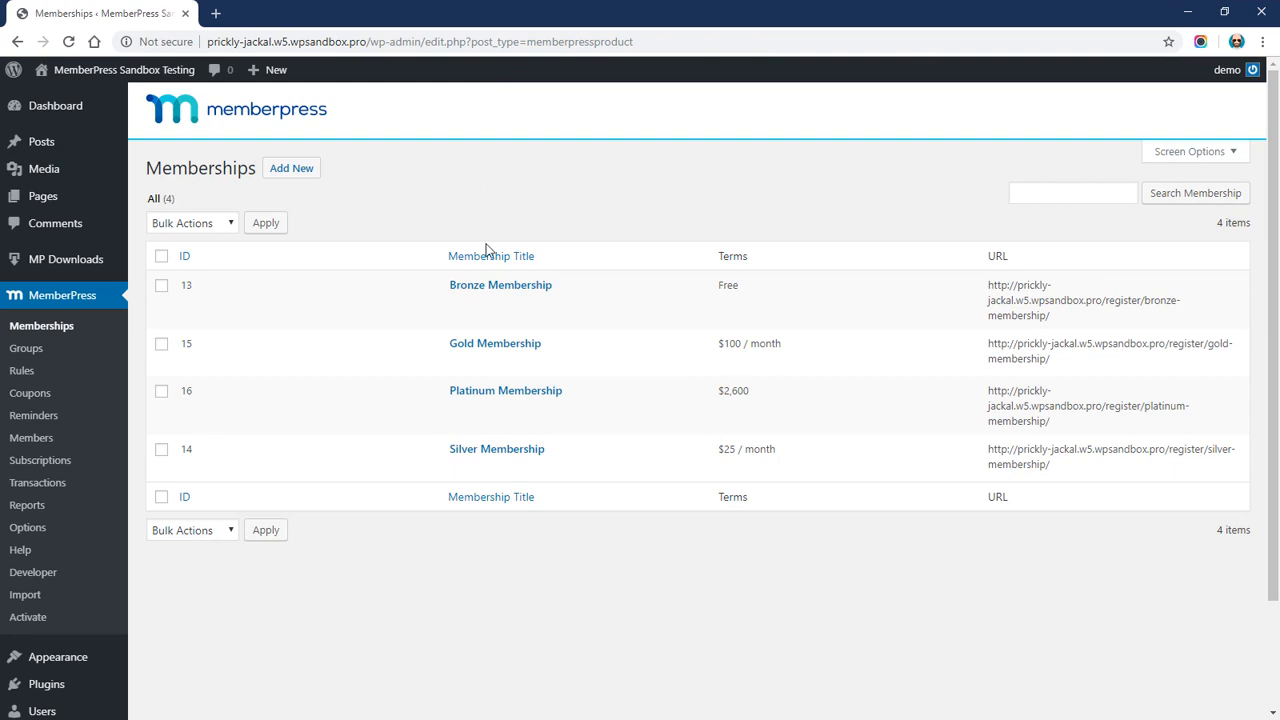
Add a new payment method under MemberPress Options > Payments
click(492, 256)
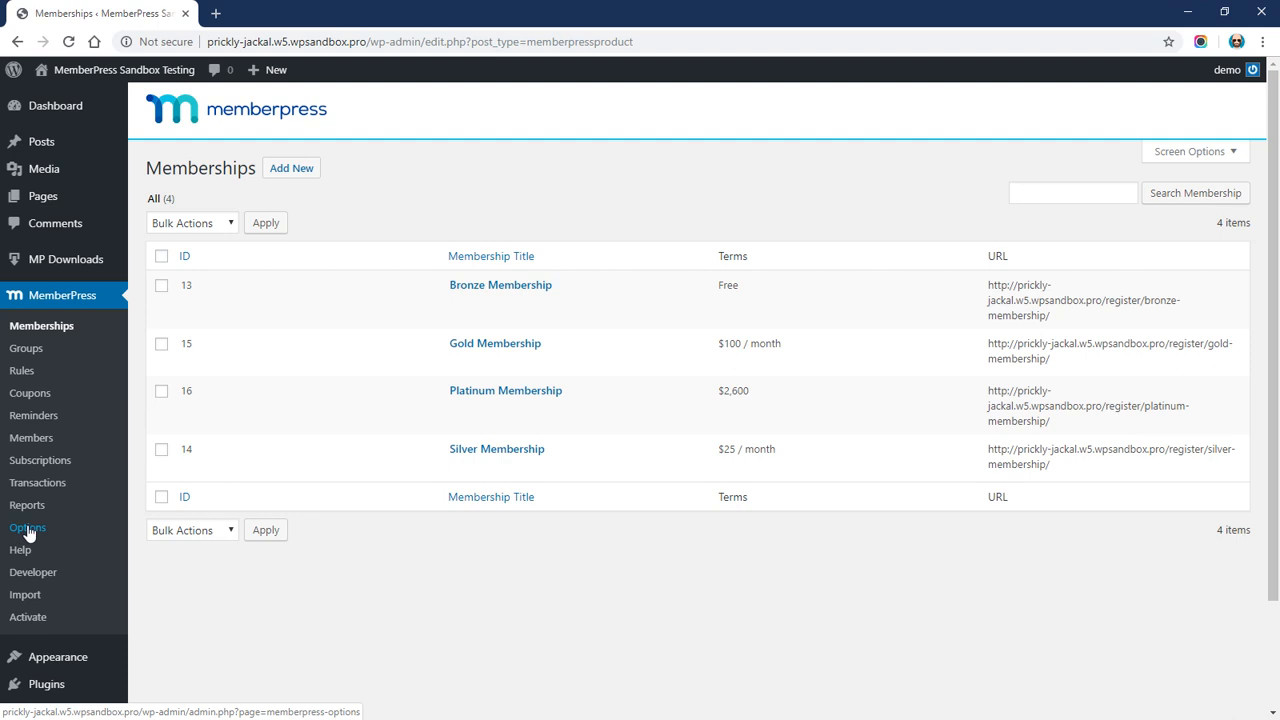
mouse_move(76, 532)
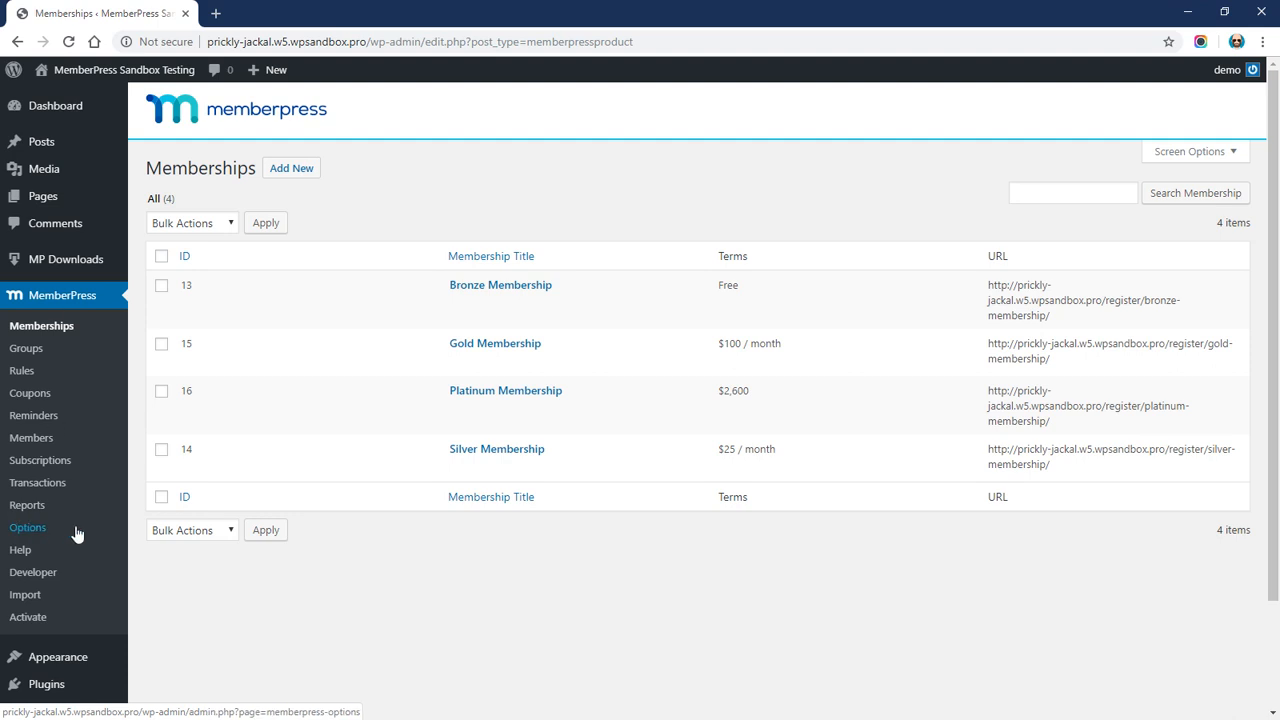
mouse_move(28, 528)
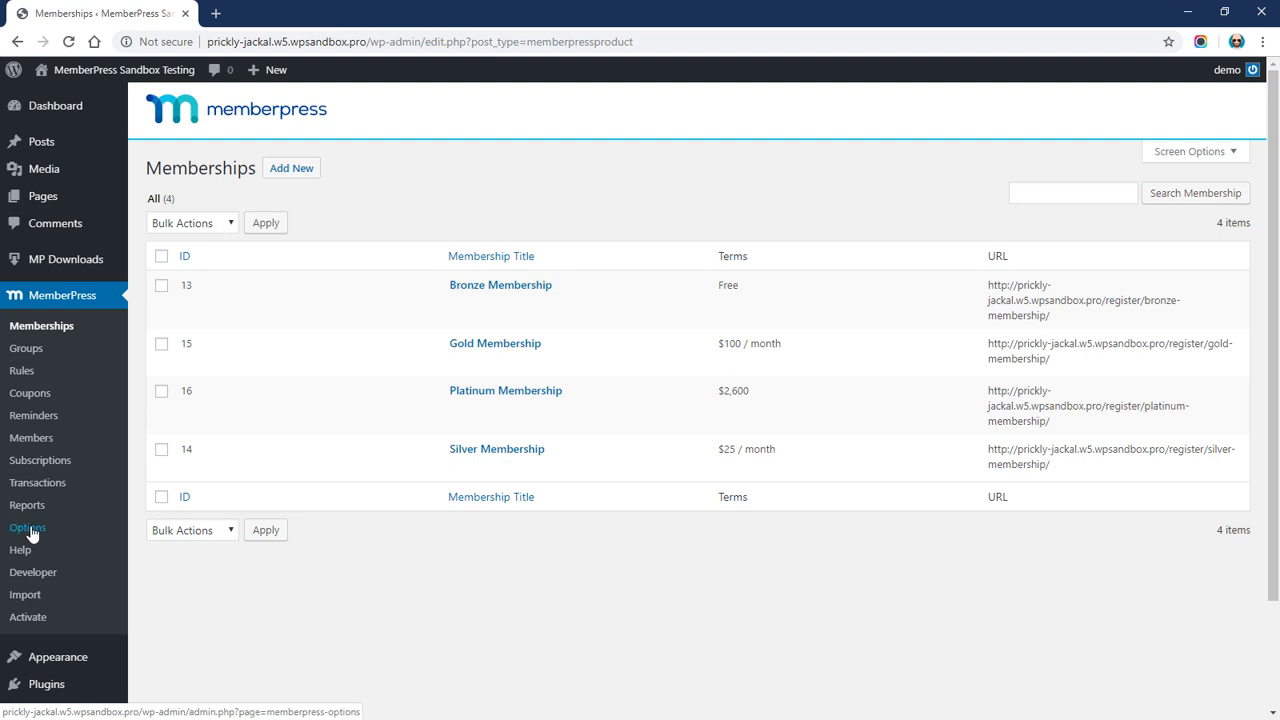
click(28, 528)
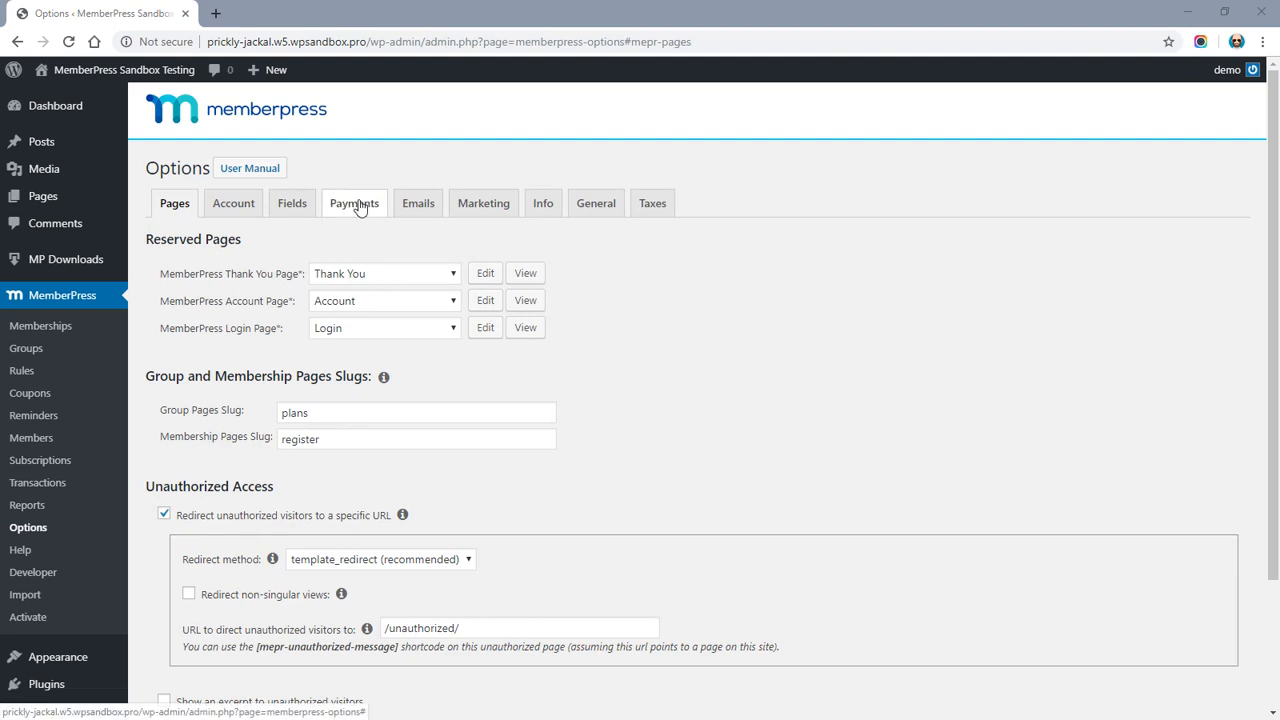
click(354, 204)
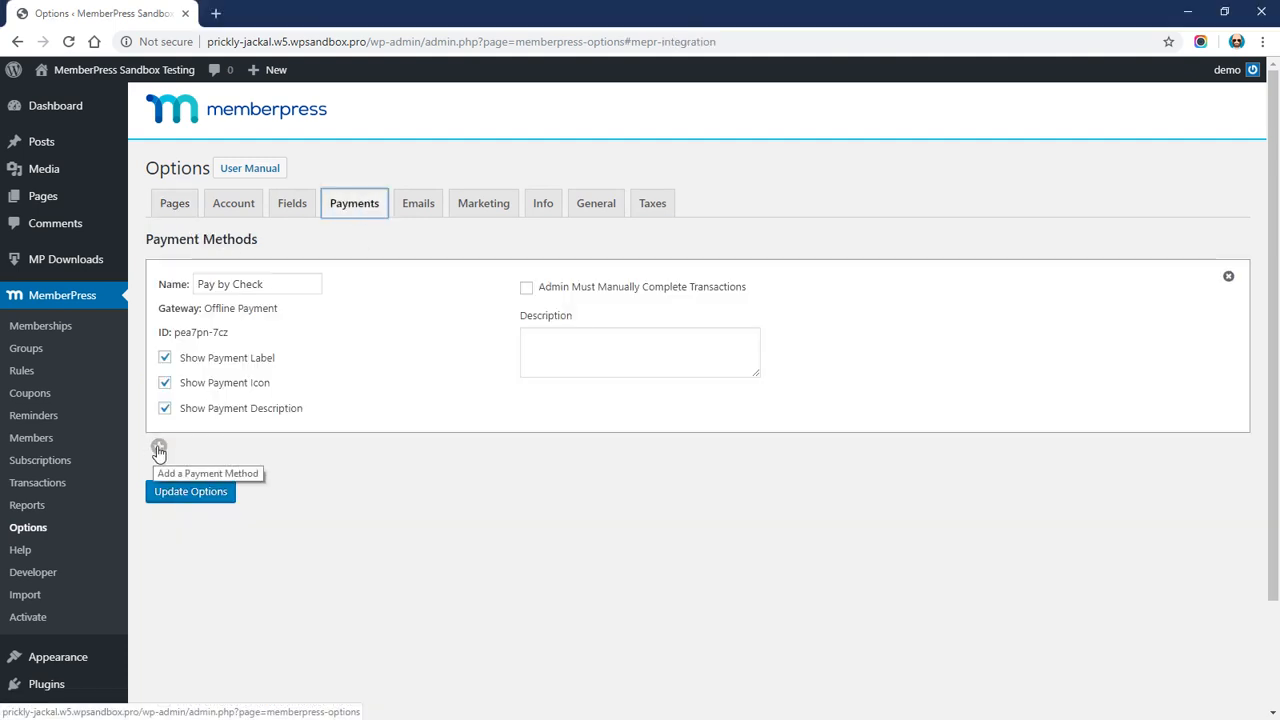
click(158, 448)
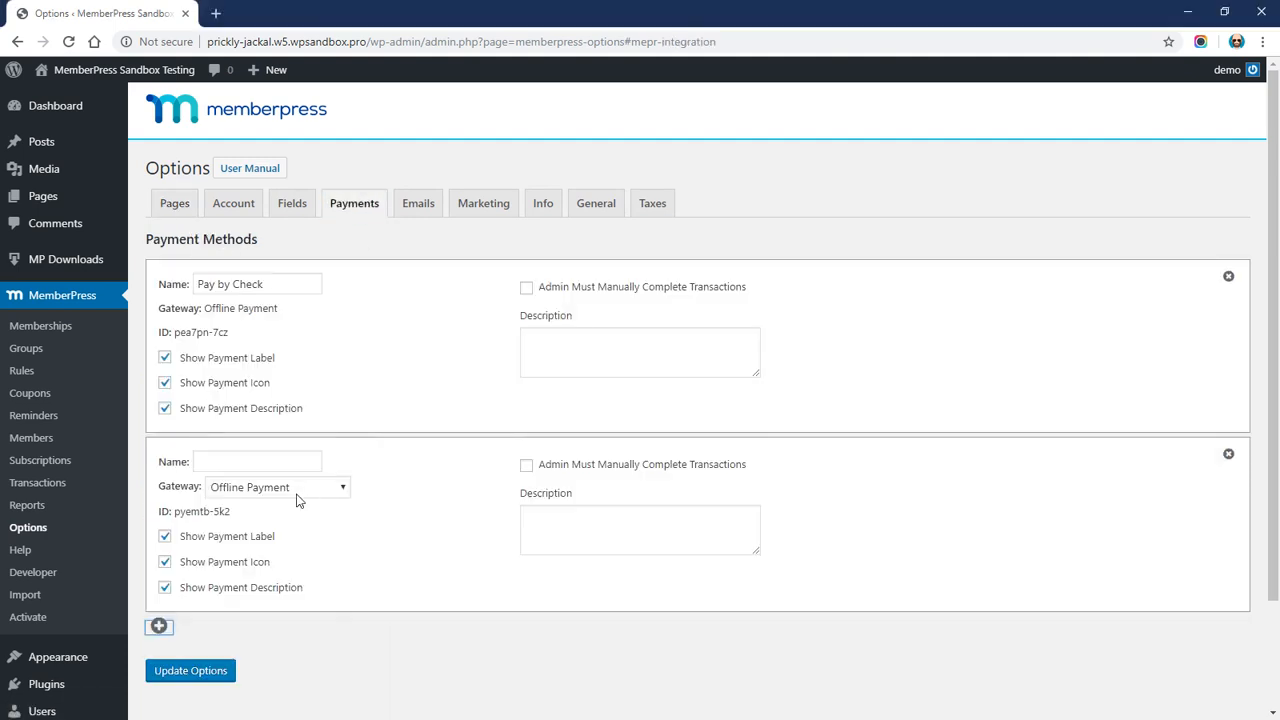
Set the new method's gateway to Stripe and name it 'Credit Card'
click(276, 488)
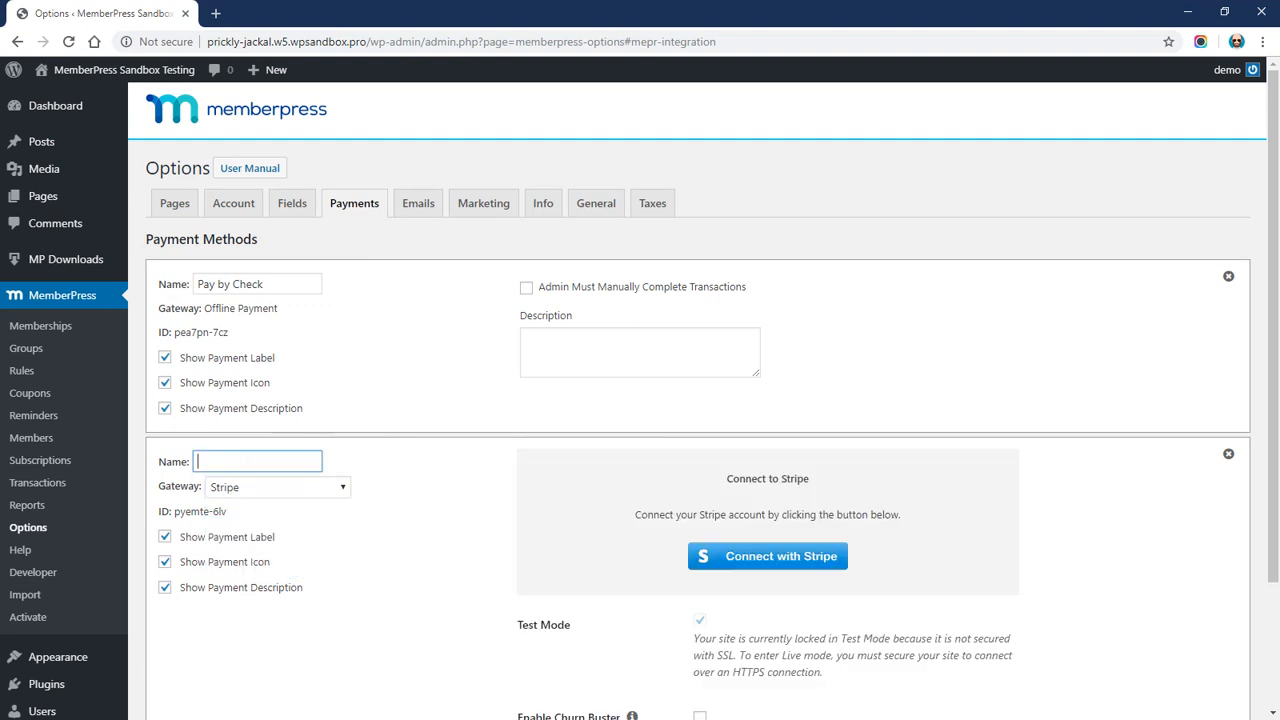
text(Credit Card)
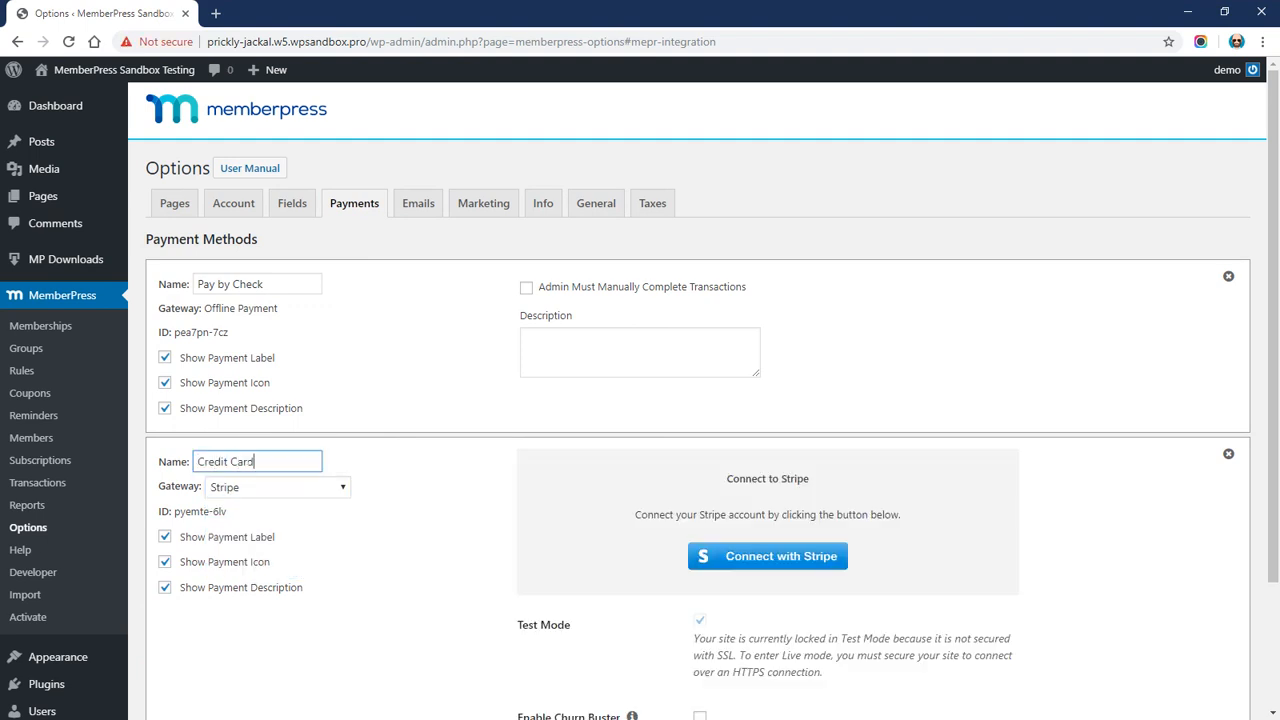
scroll(down, 3)
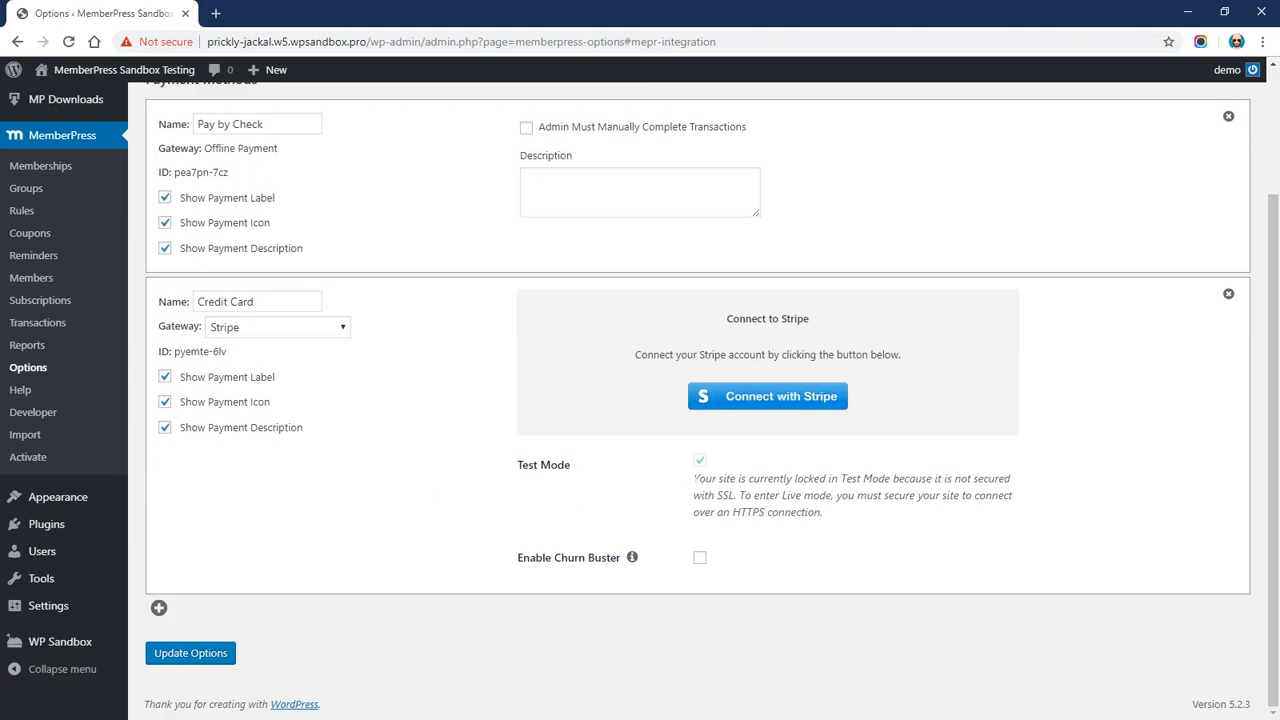
drag(692, 478, 898, 478)
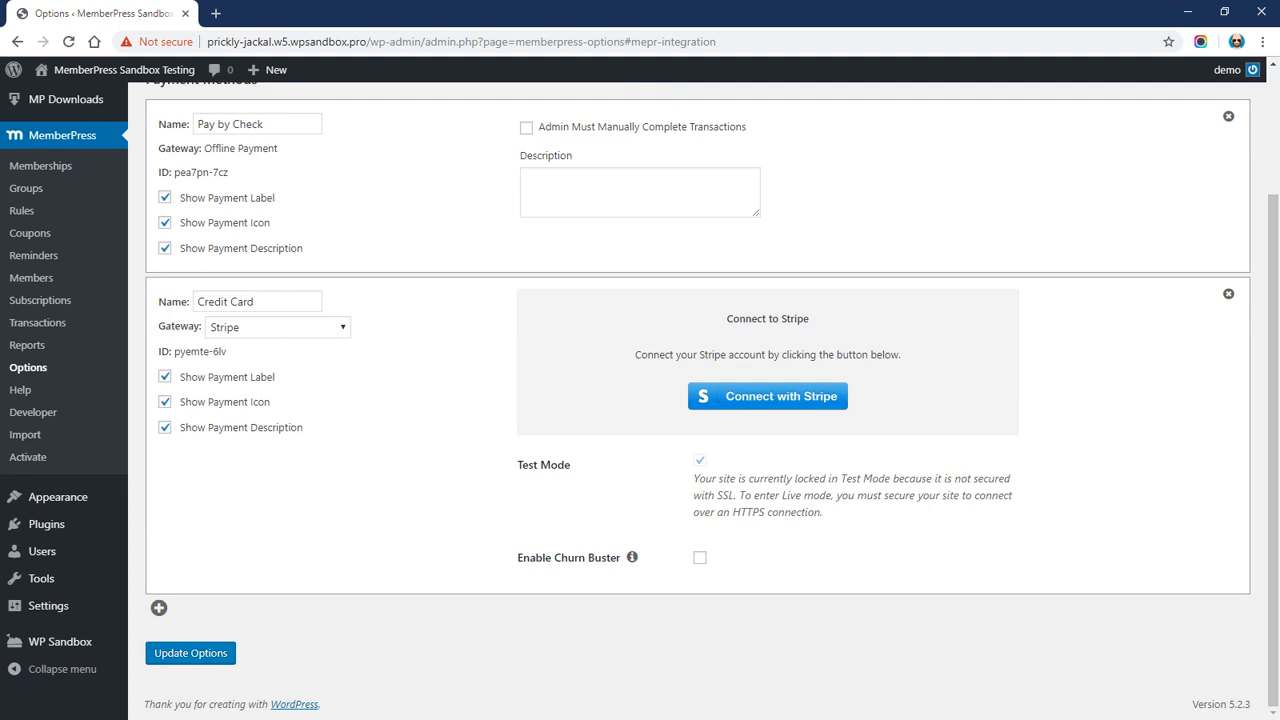
double_click(748, 512)
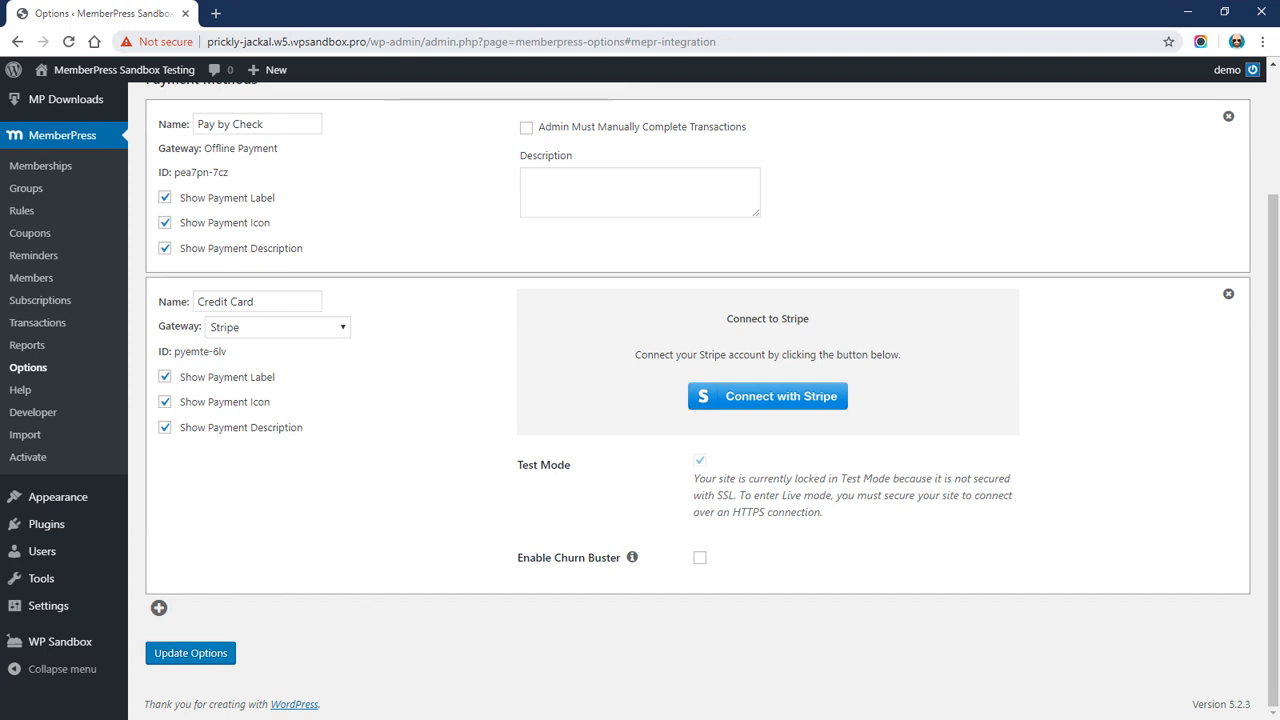
mouse_move(668, 324)
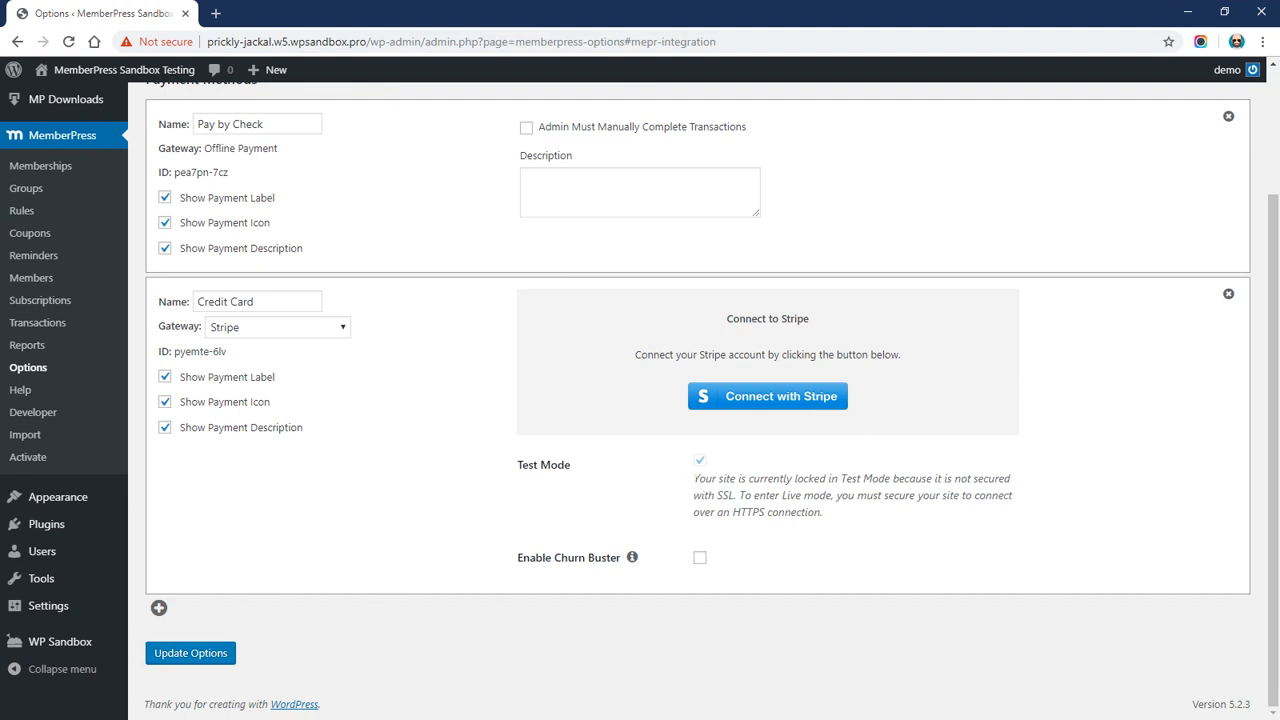
mouse_move(708, 468)
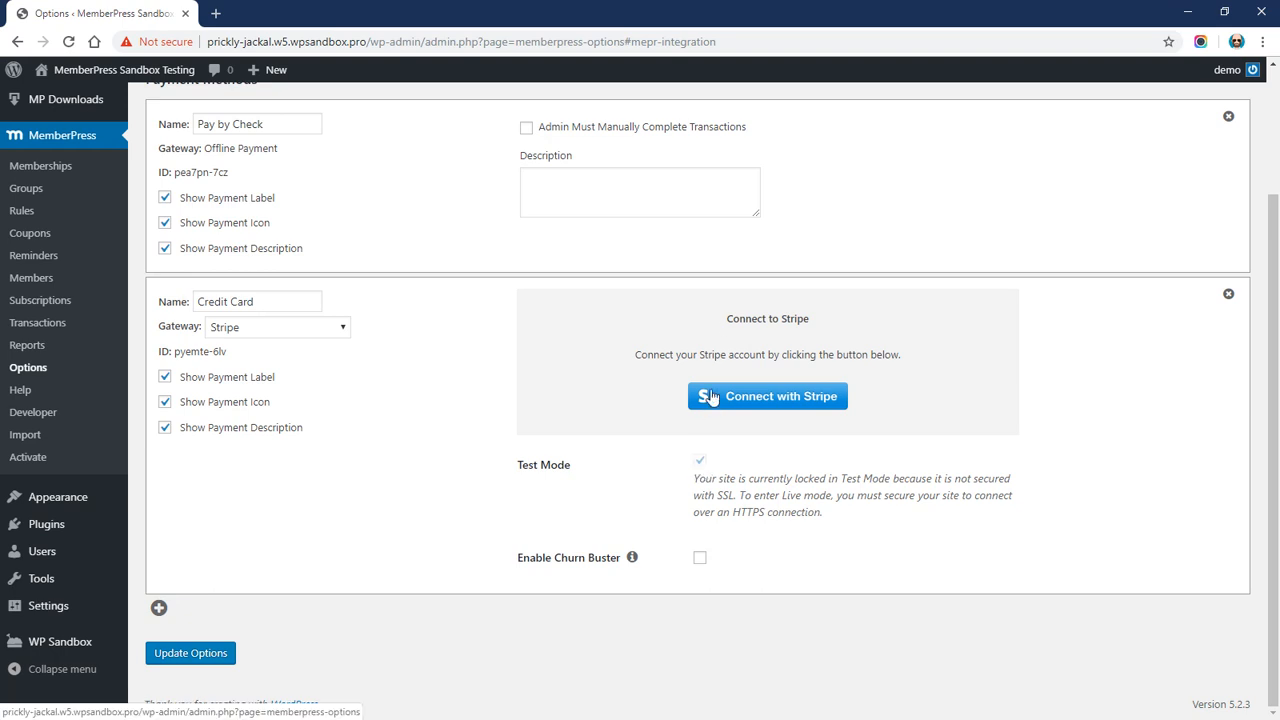
mouse_move(716, 316)
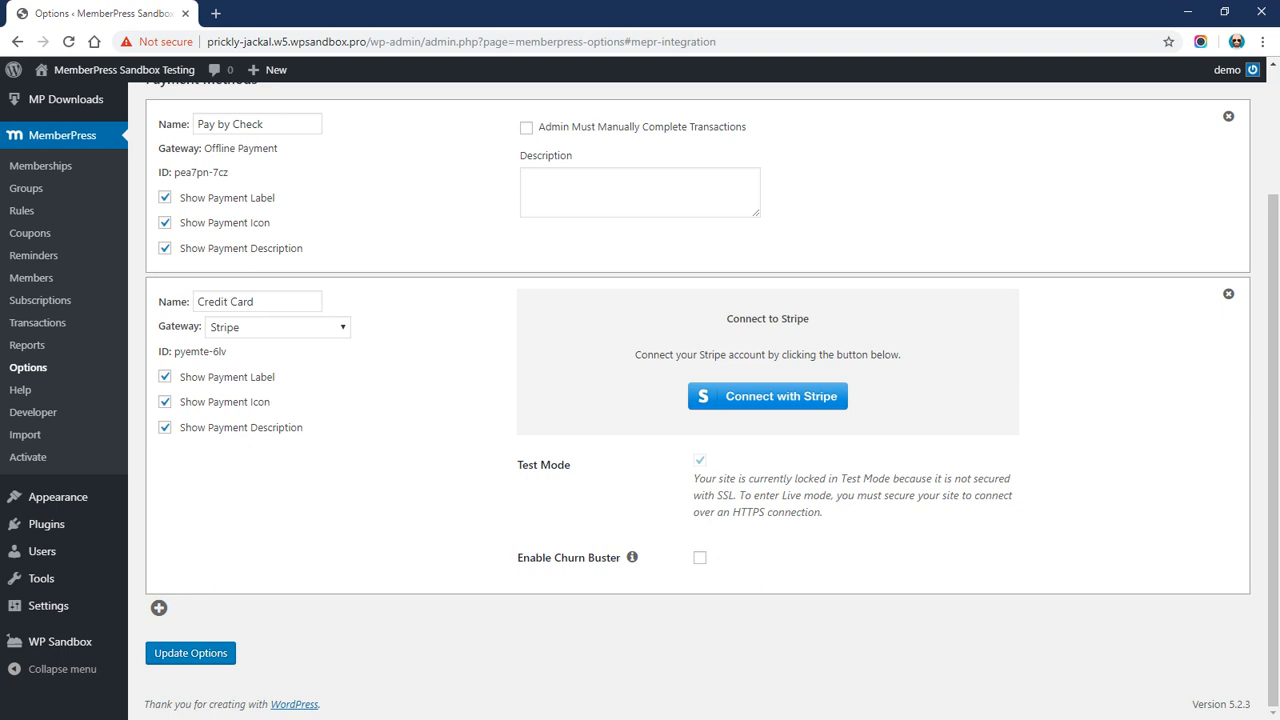
mouse_move(858, 534)
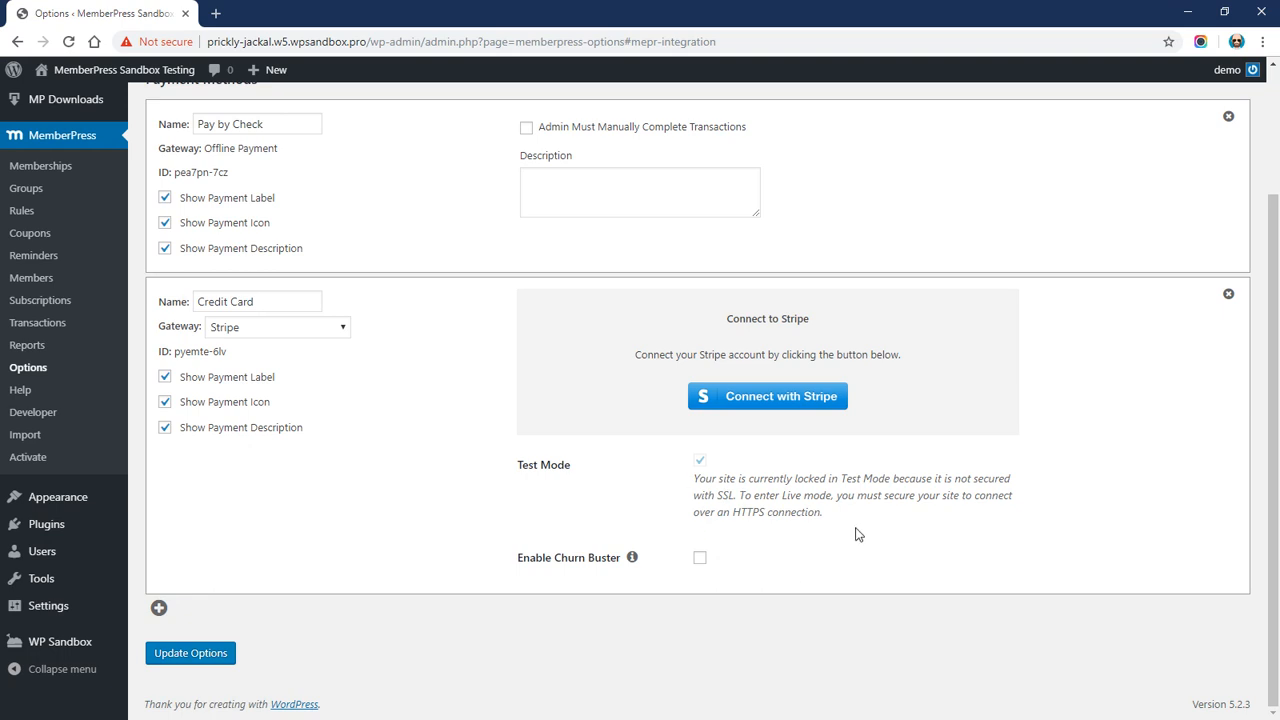
mouse_move(696, 468)
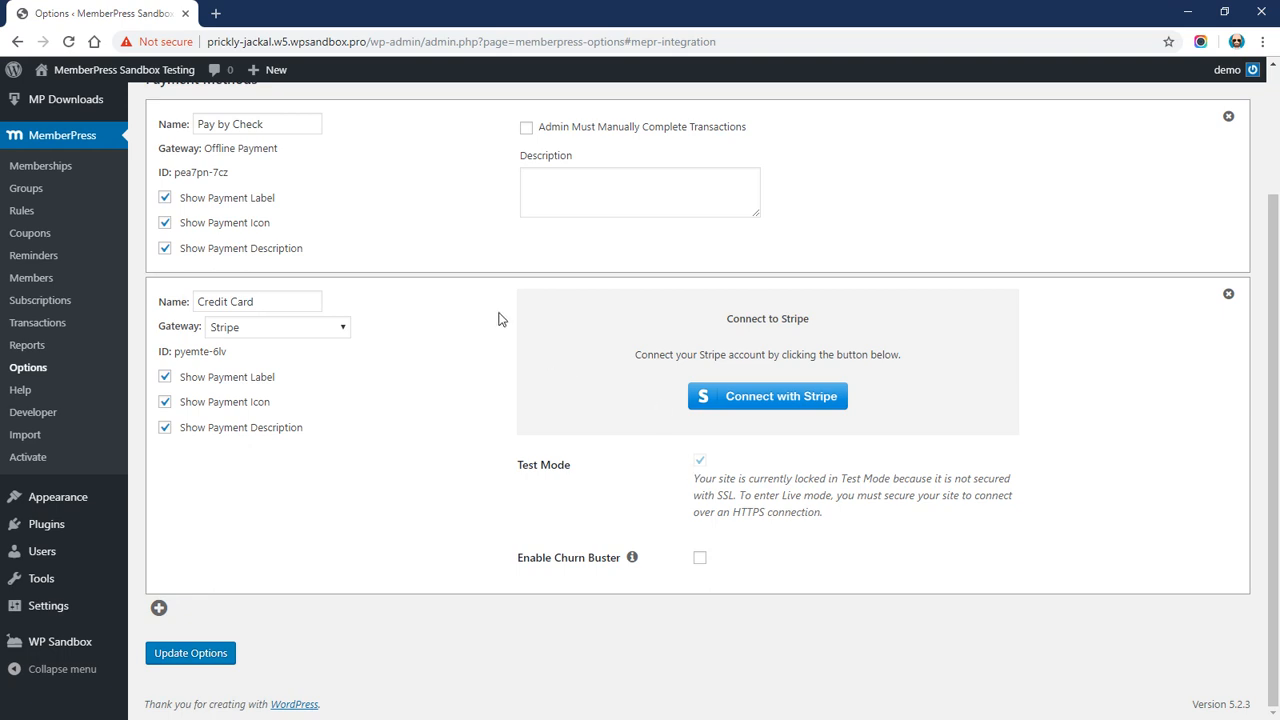
mouse_move(636, 320)
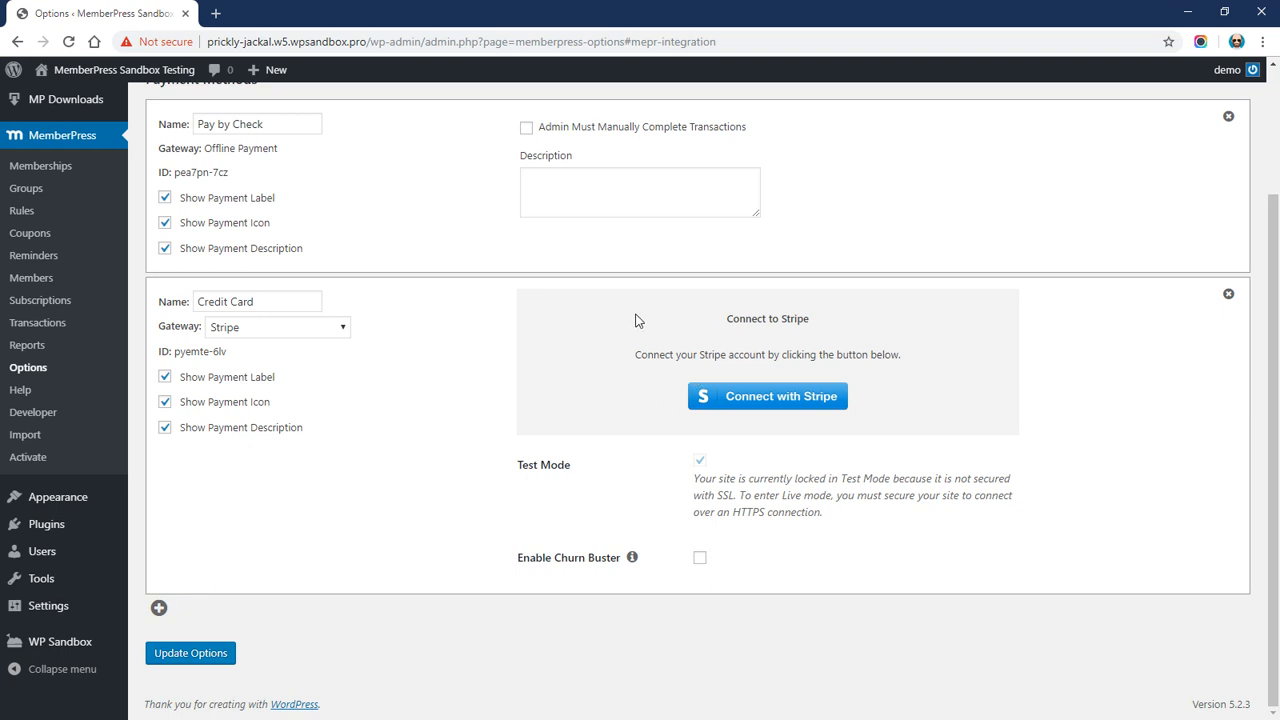
click(256, 300)
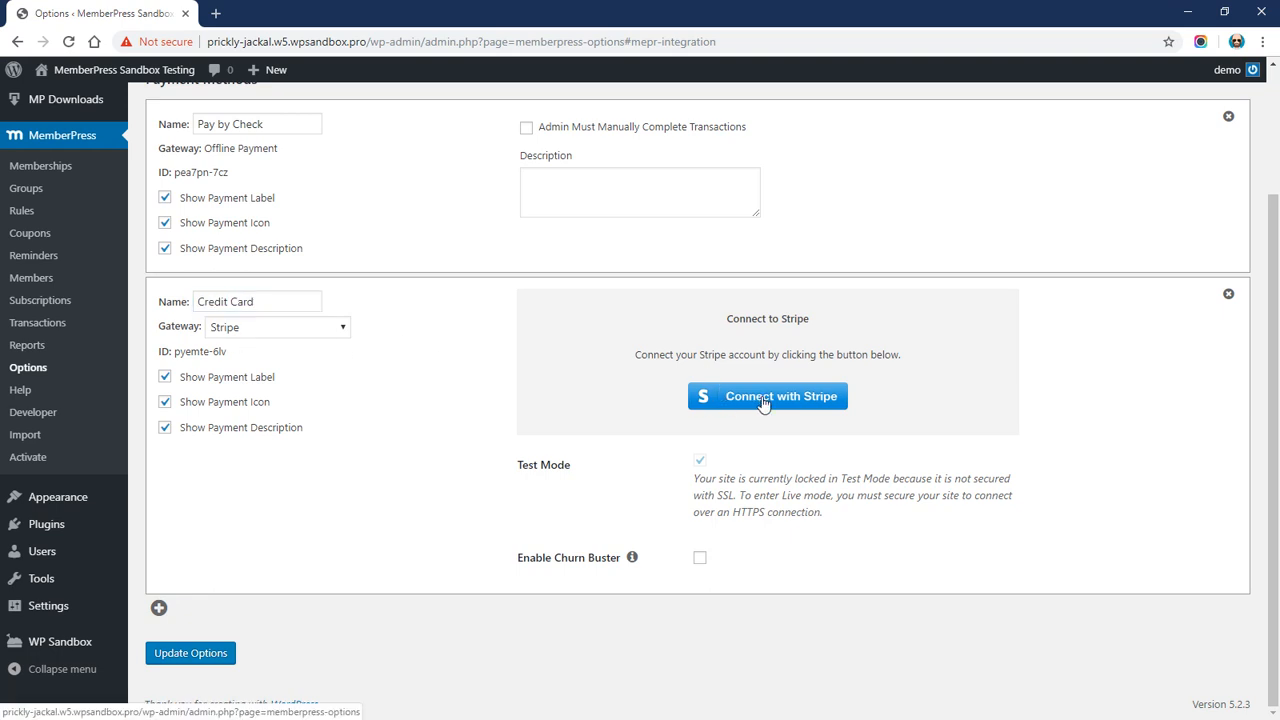
Start Connect with Stripe and submit the MemberPress.com login to reach Stripe's connect page
click(768, 396)
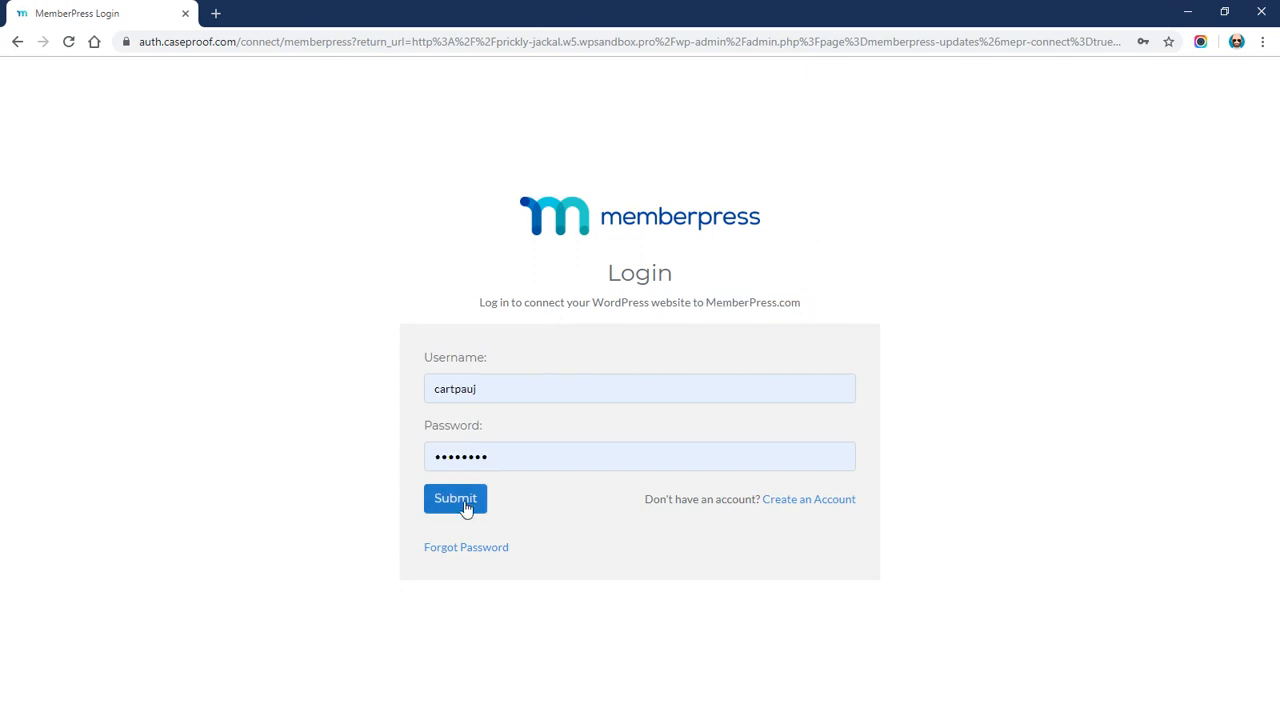
click(456, 498)
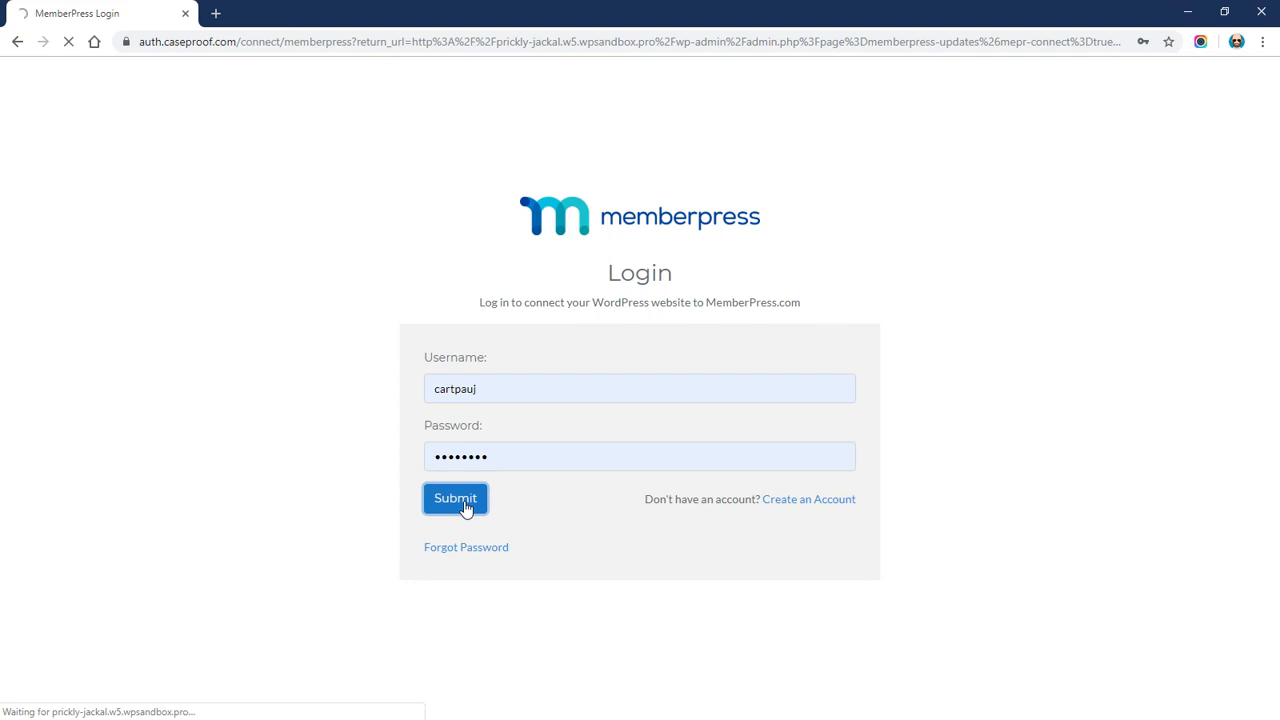
click(456, 498)
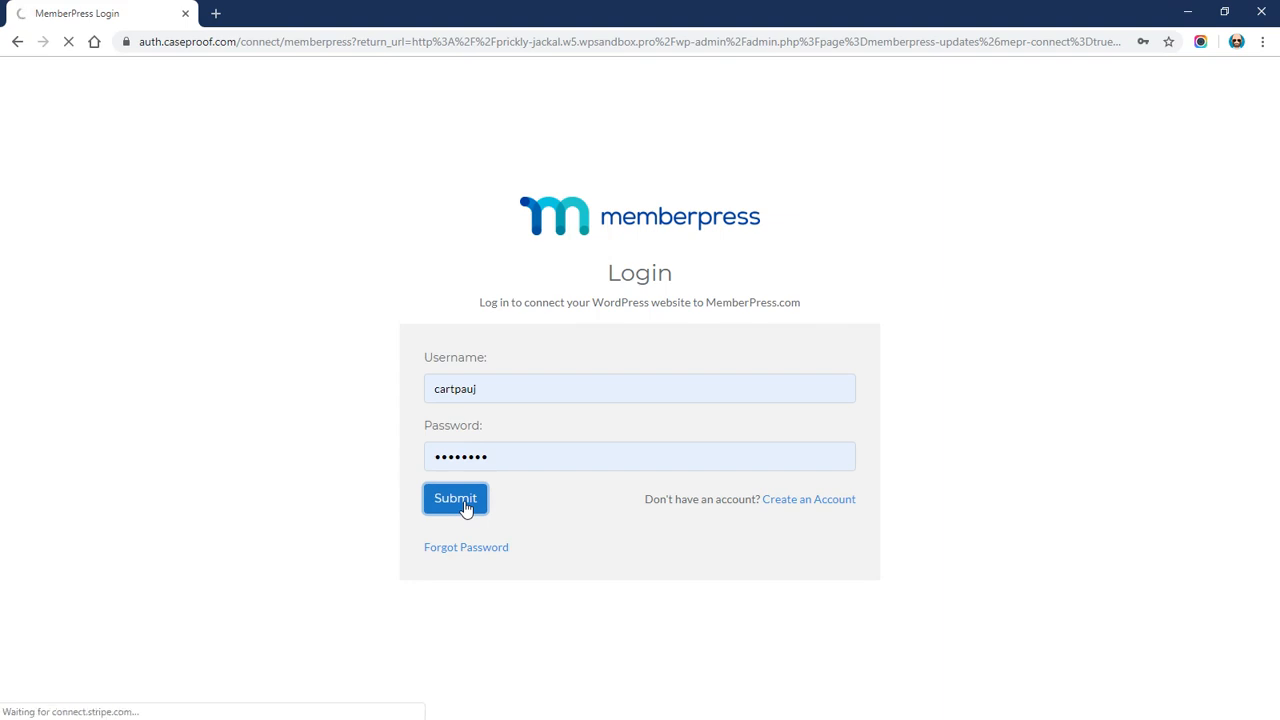
click(456, 498)
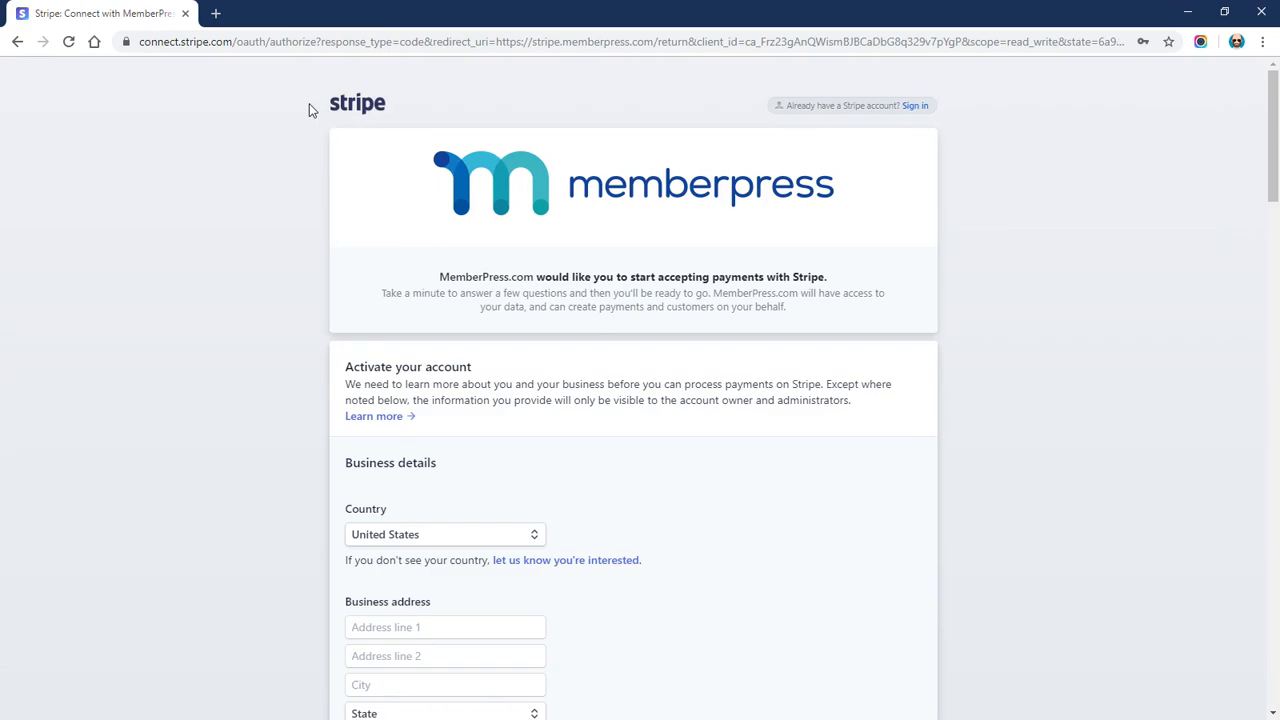
scroll(down, 3)
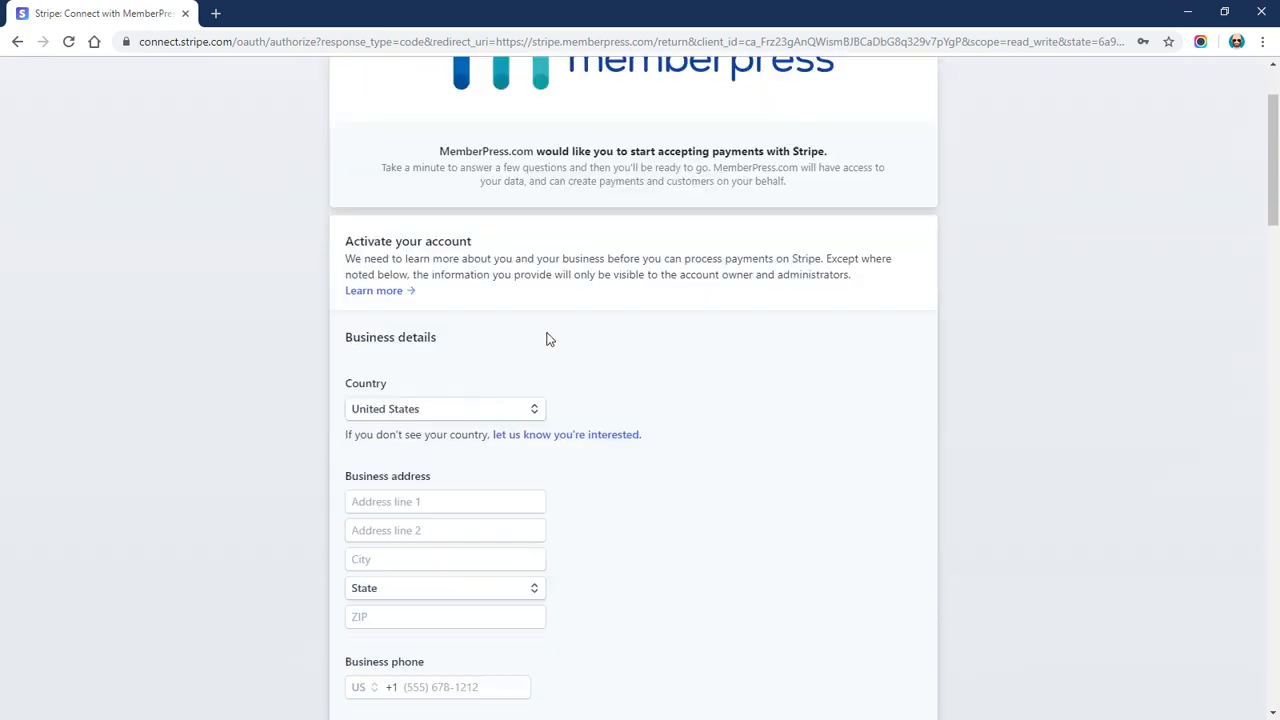
scroll(down, 3)
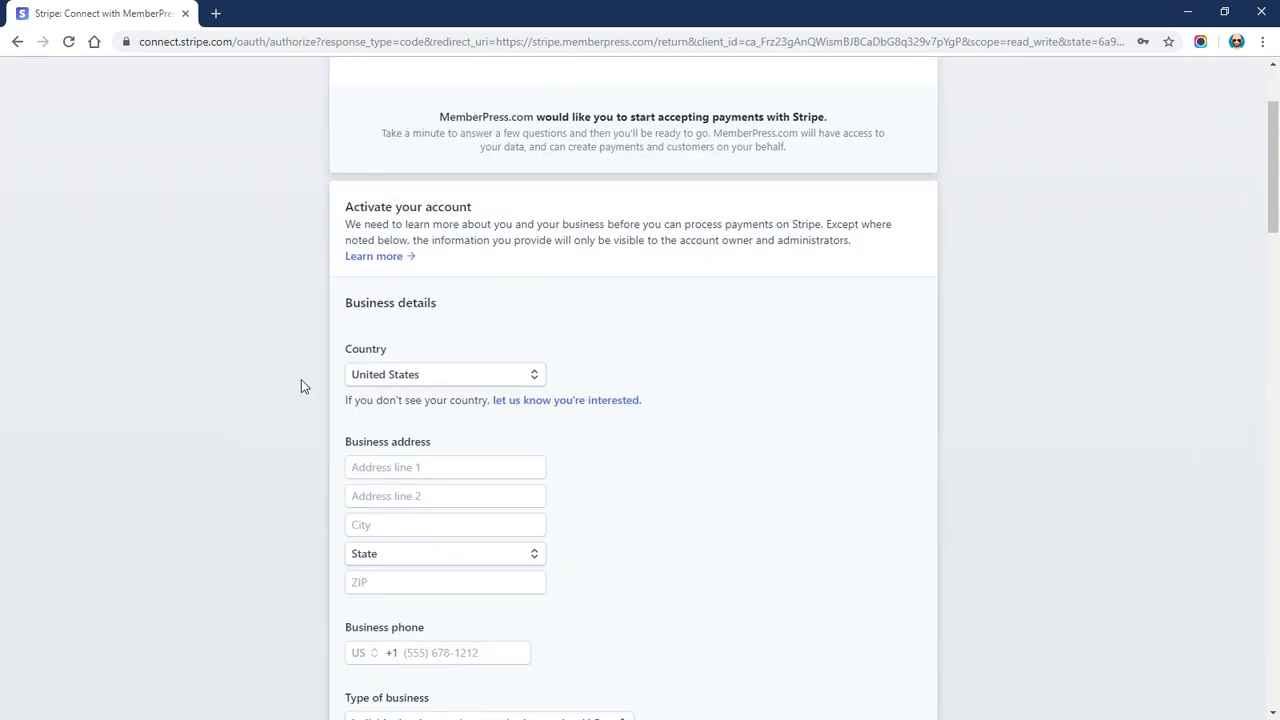
scroll(down, 3)
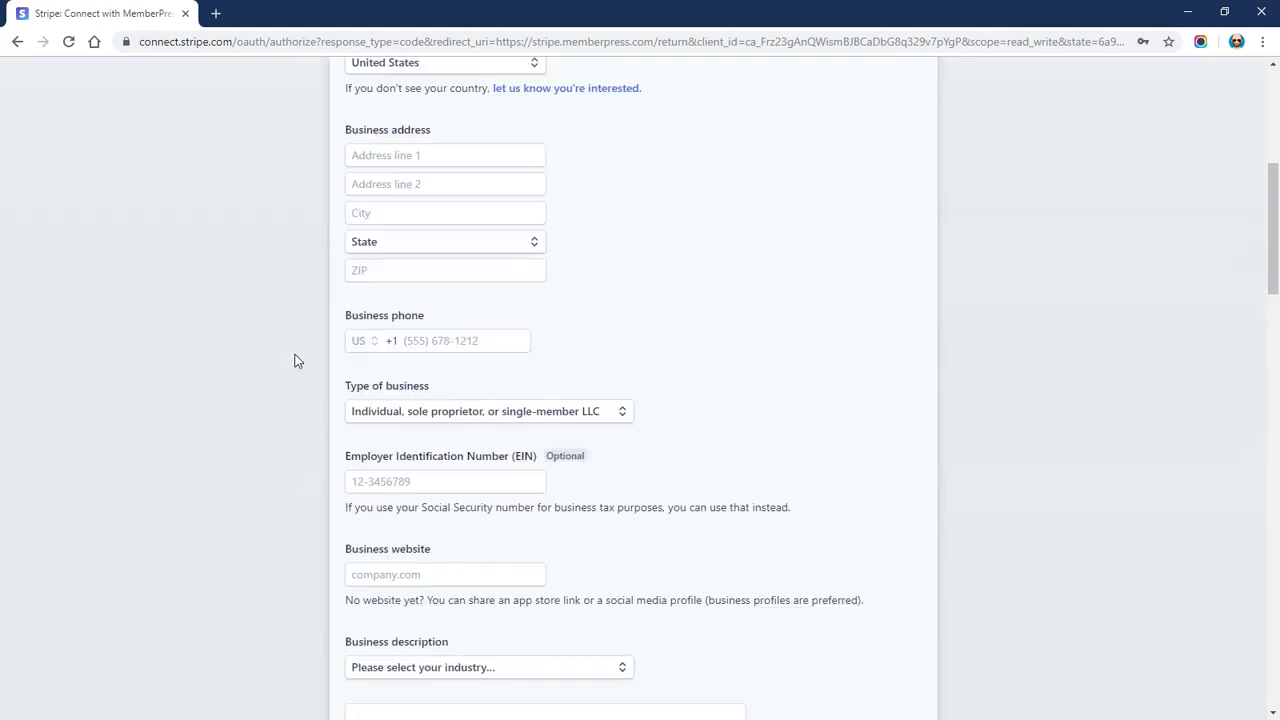
scroll(down, 3)
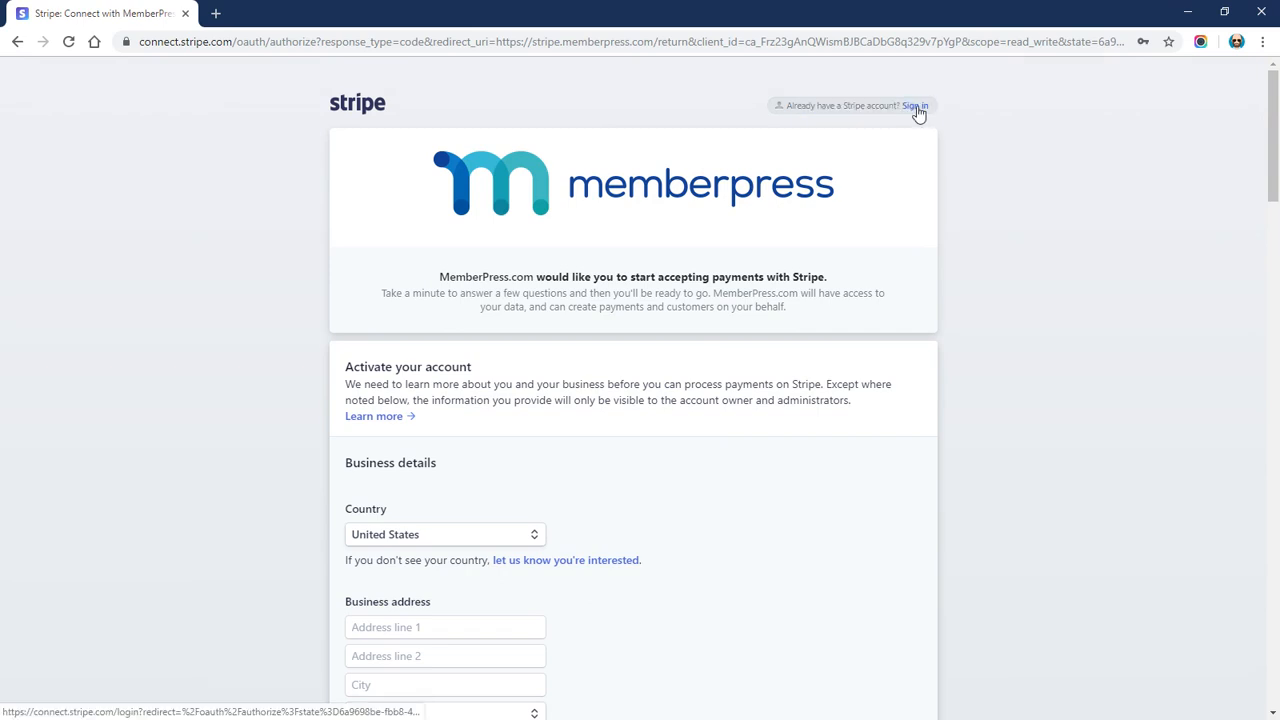
Sign in to the existing Stripe account with the account email and credentials
click(912, 104)
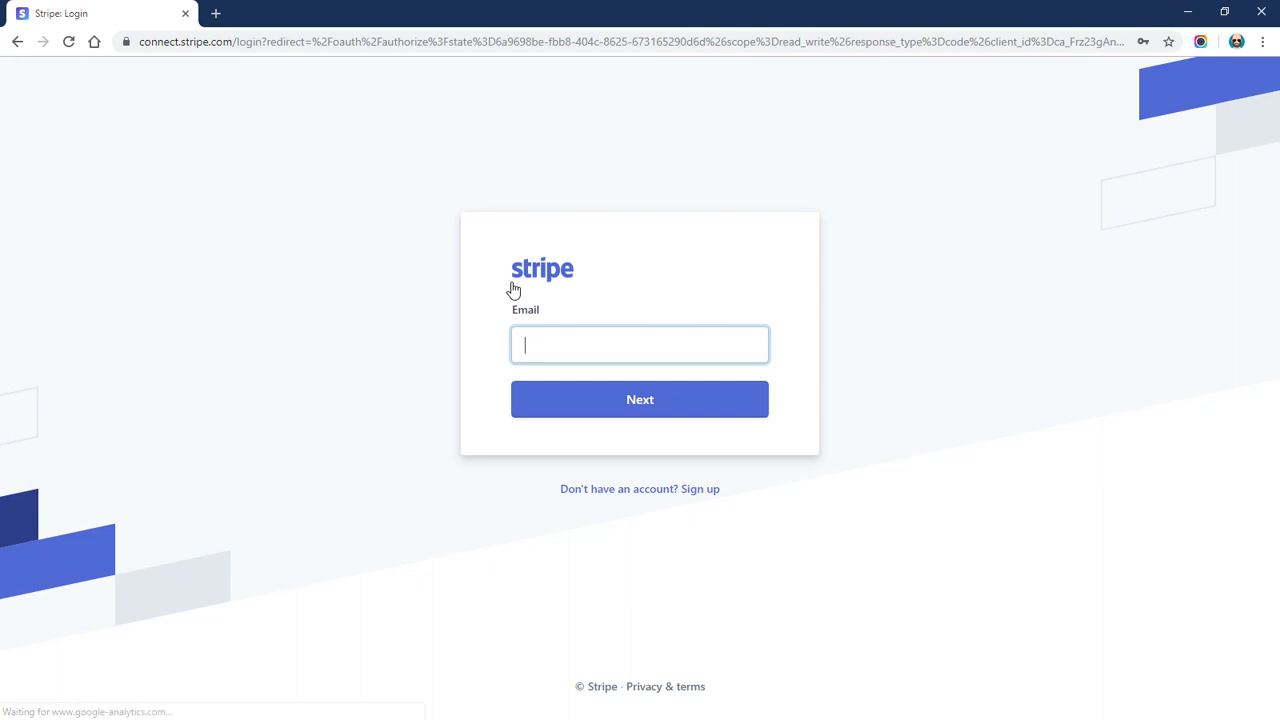
click(640, 400)
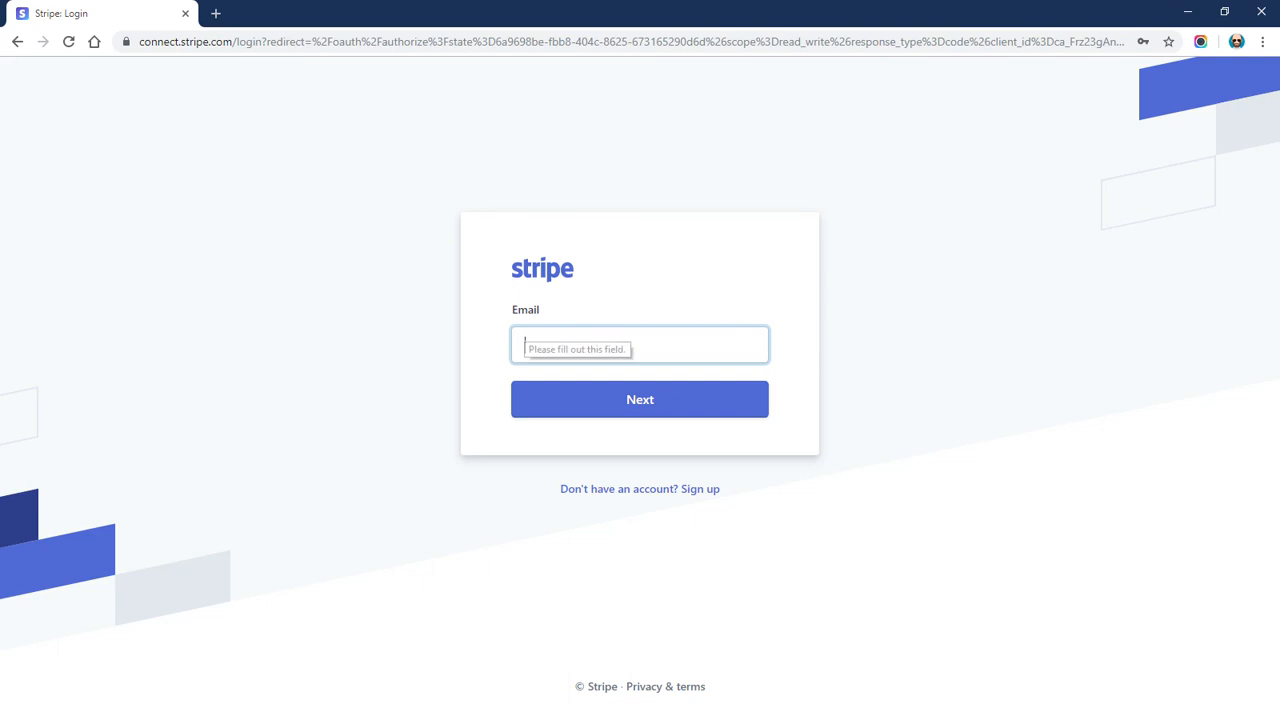
click(640, 344)
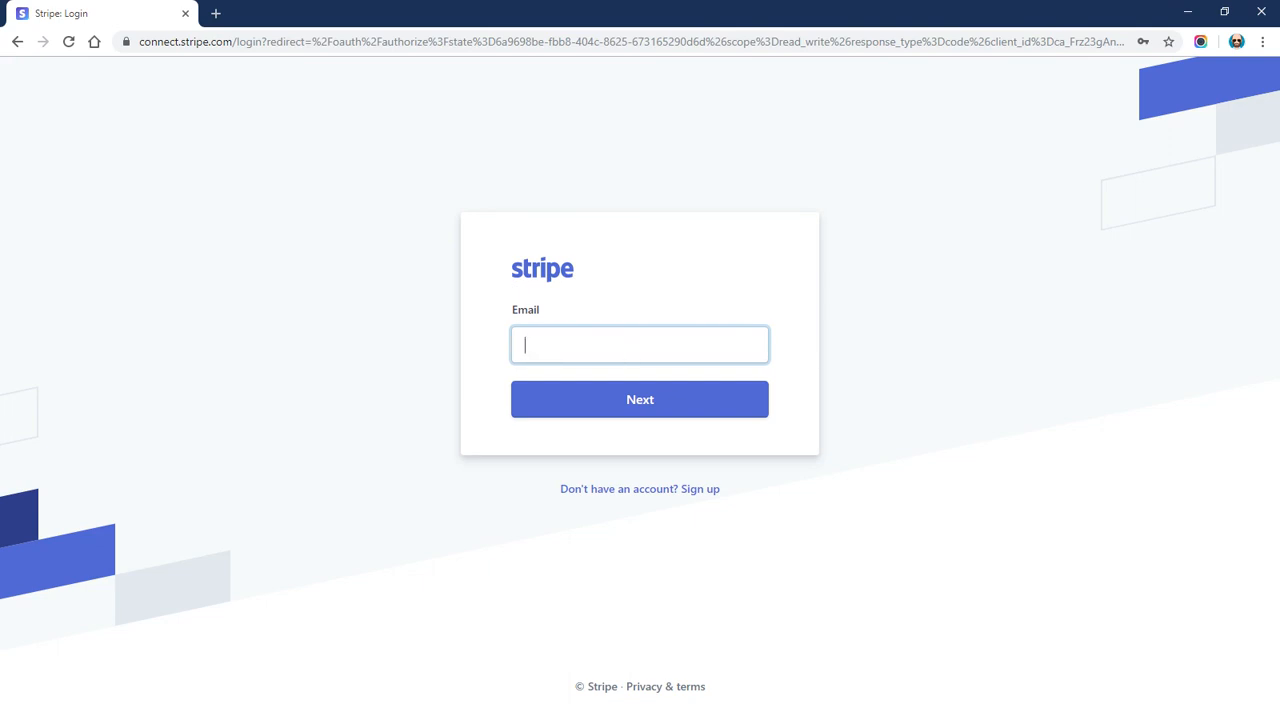
click(640, 400)
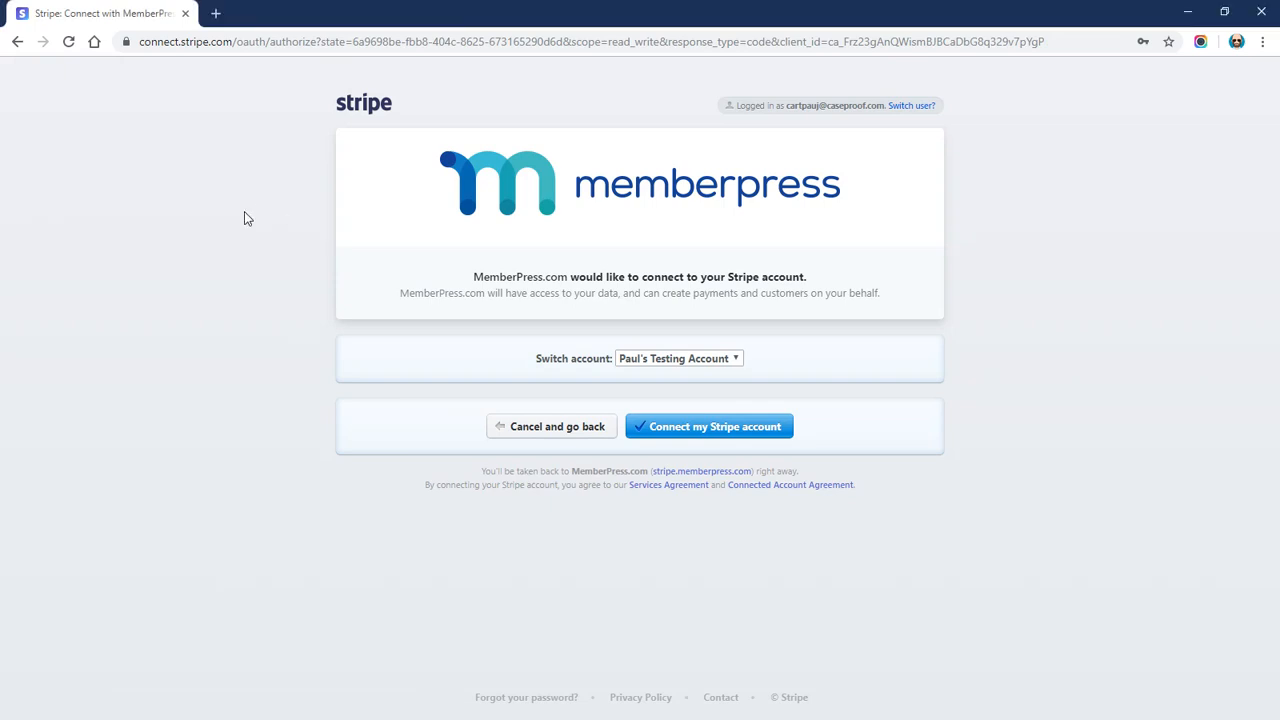
mouse_move(268, 196)
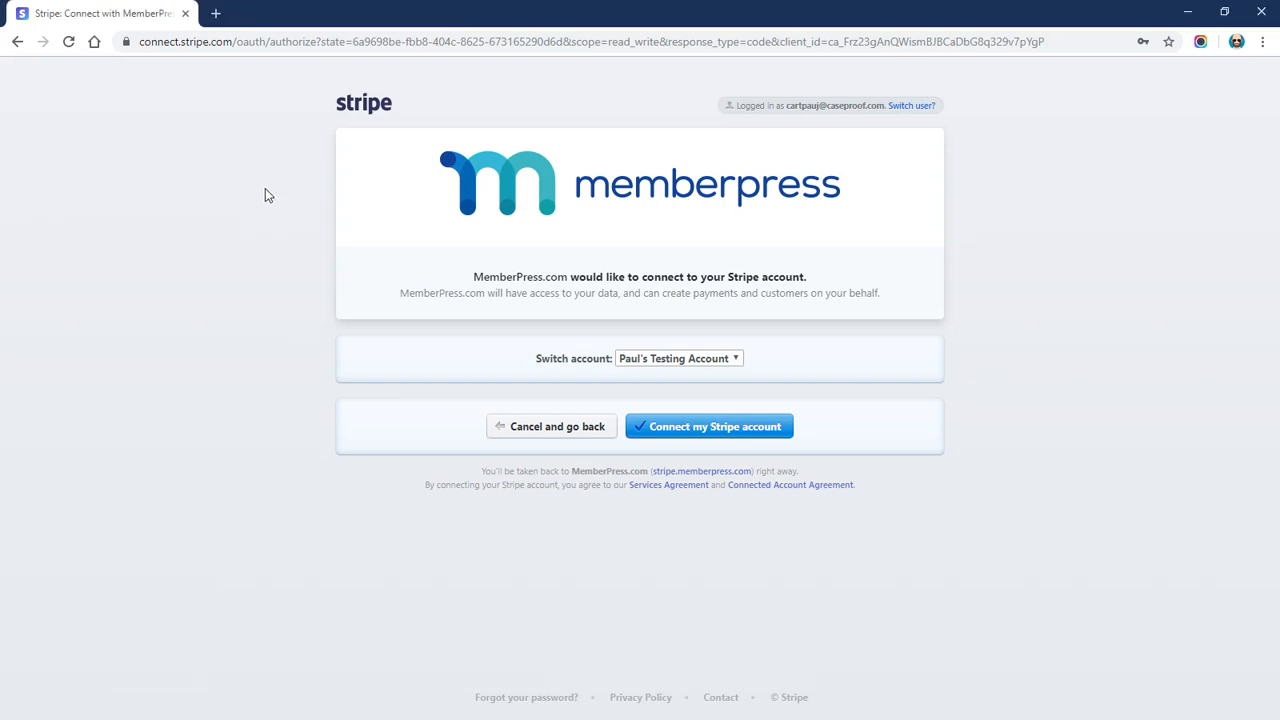
mouse_move(796, 176)
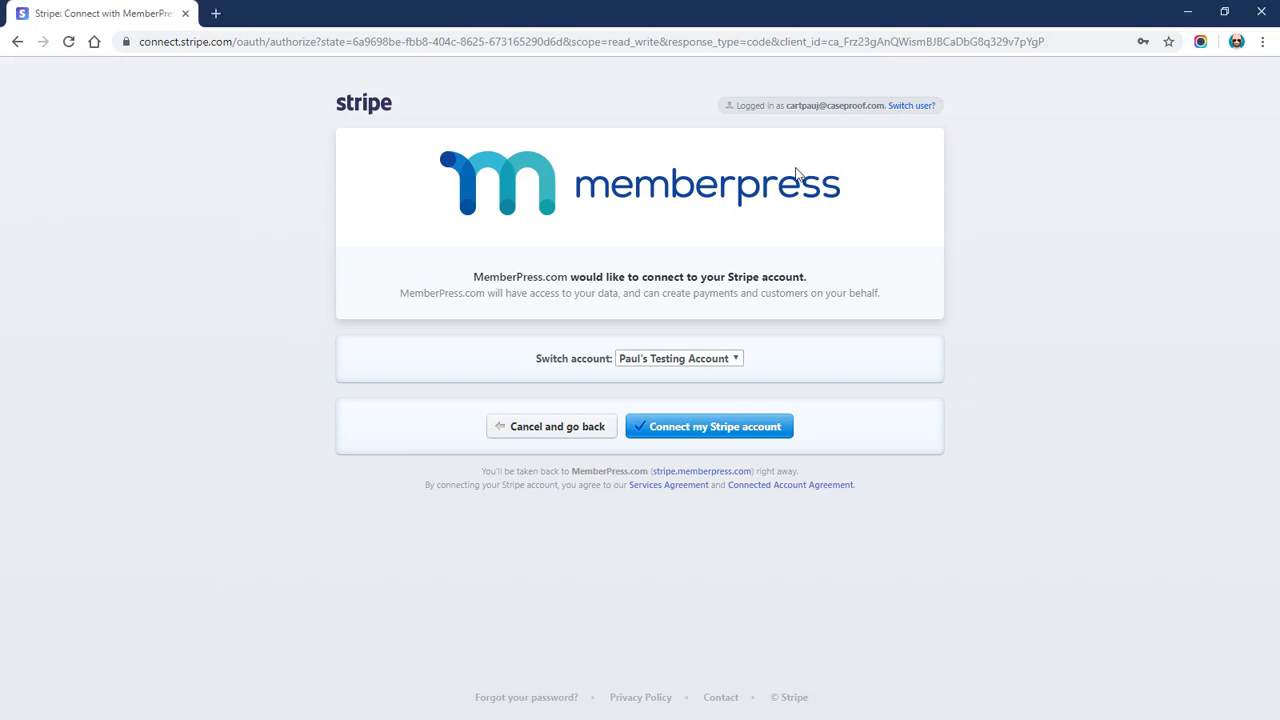
mouse_move(490, 184)
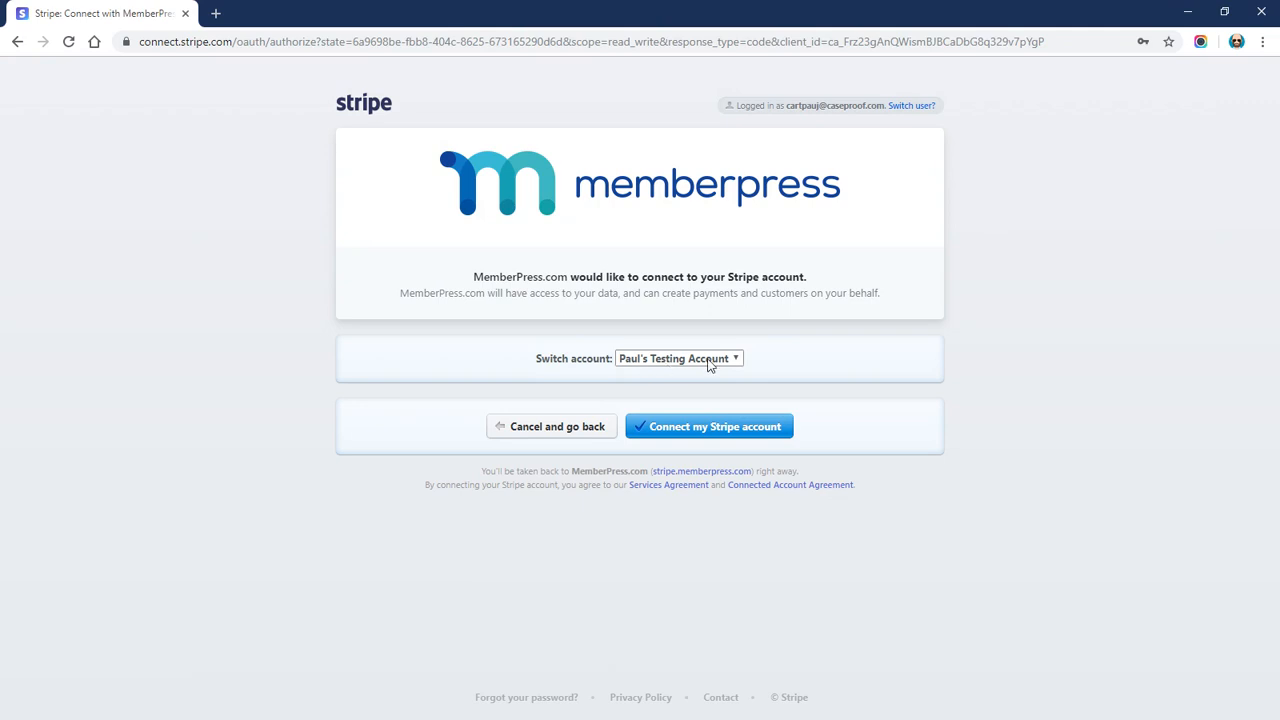
mouse_move(836, 436)
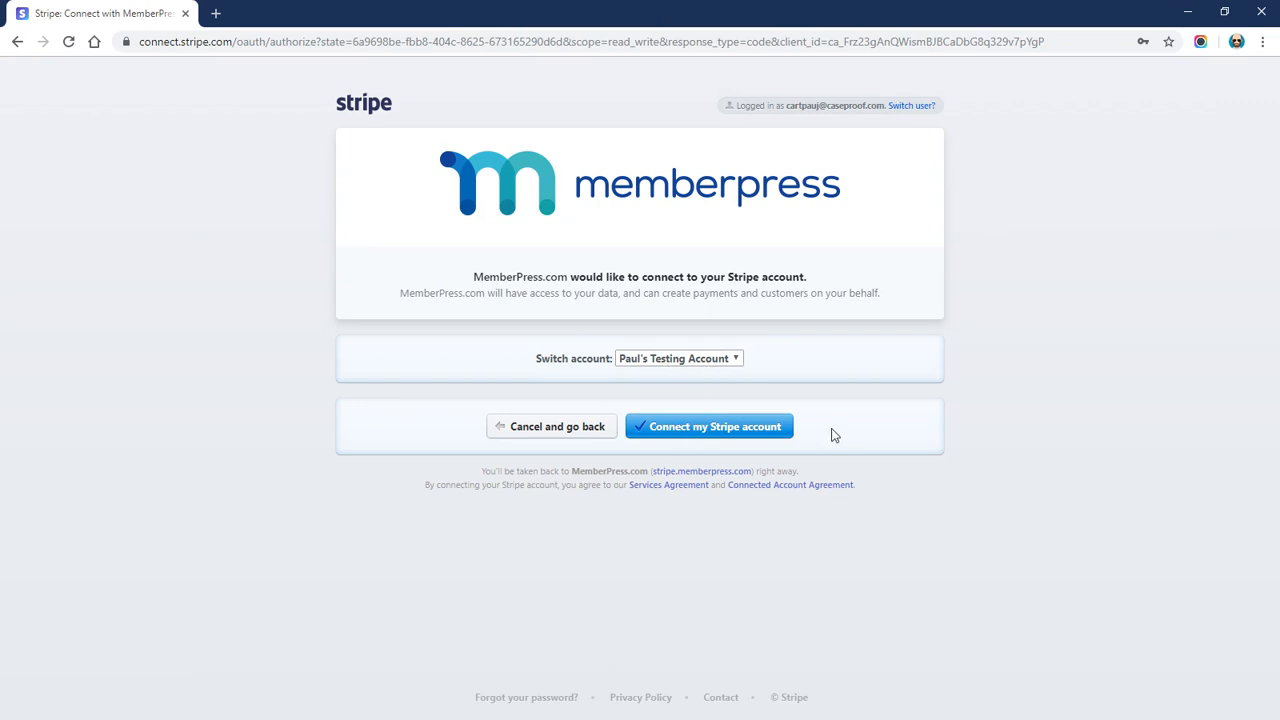
Connect Paul's Testing Account to MemberPress.com via 'Connect my Stripe account'
click(708, 426)
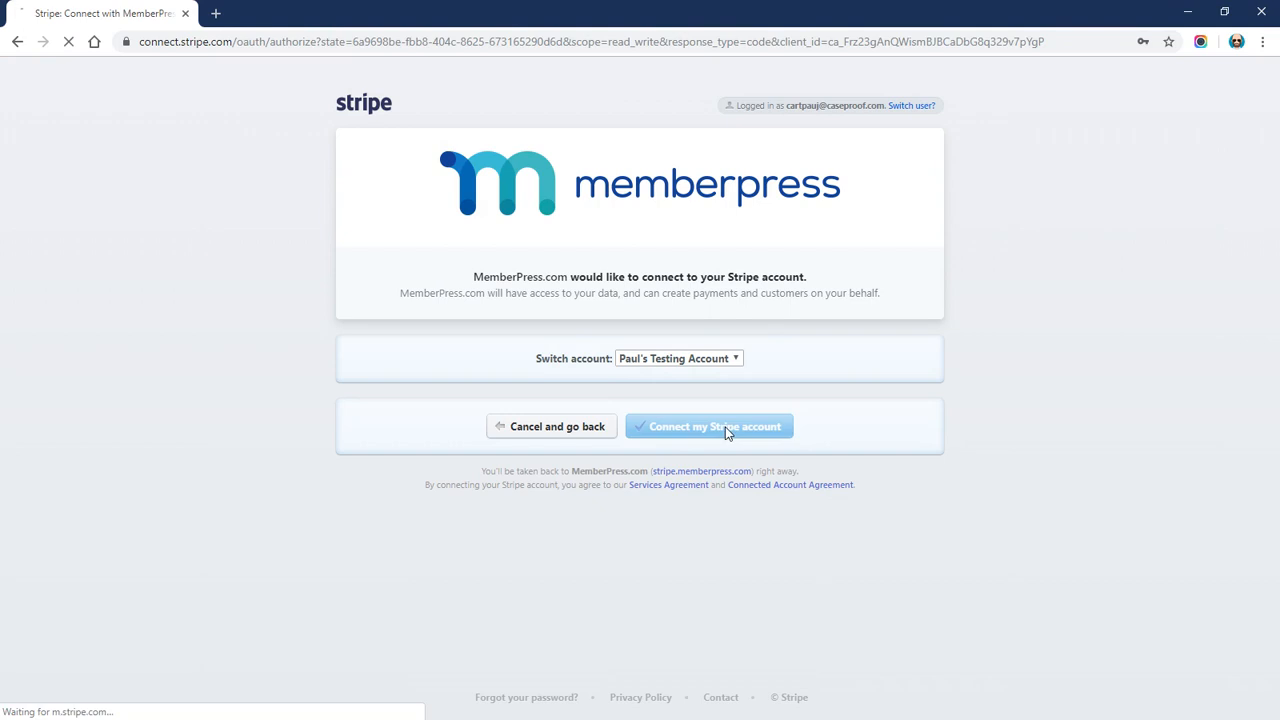
click(714, 426)
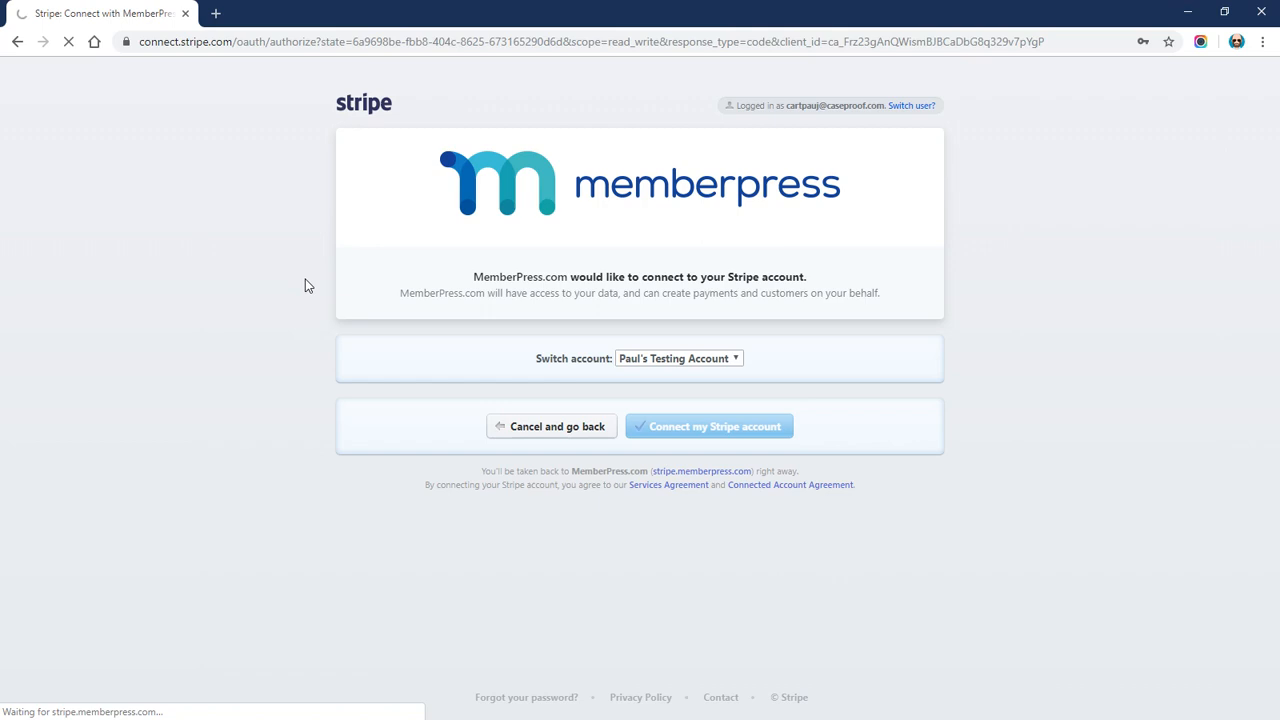
View the Payments settings showing Credit Card connected to Paul's Testing Account in Test Mode
click(708, 426)
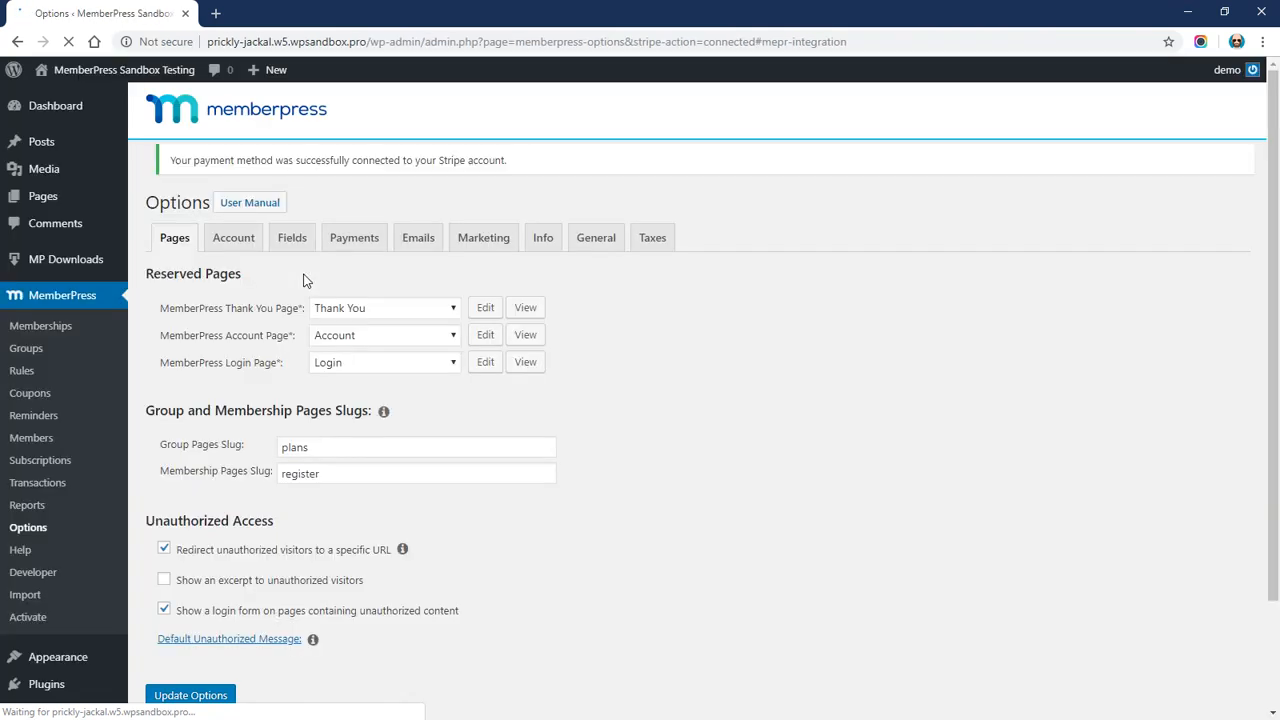
click(354, 236)
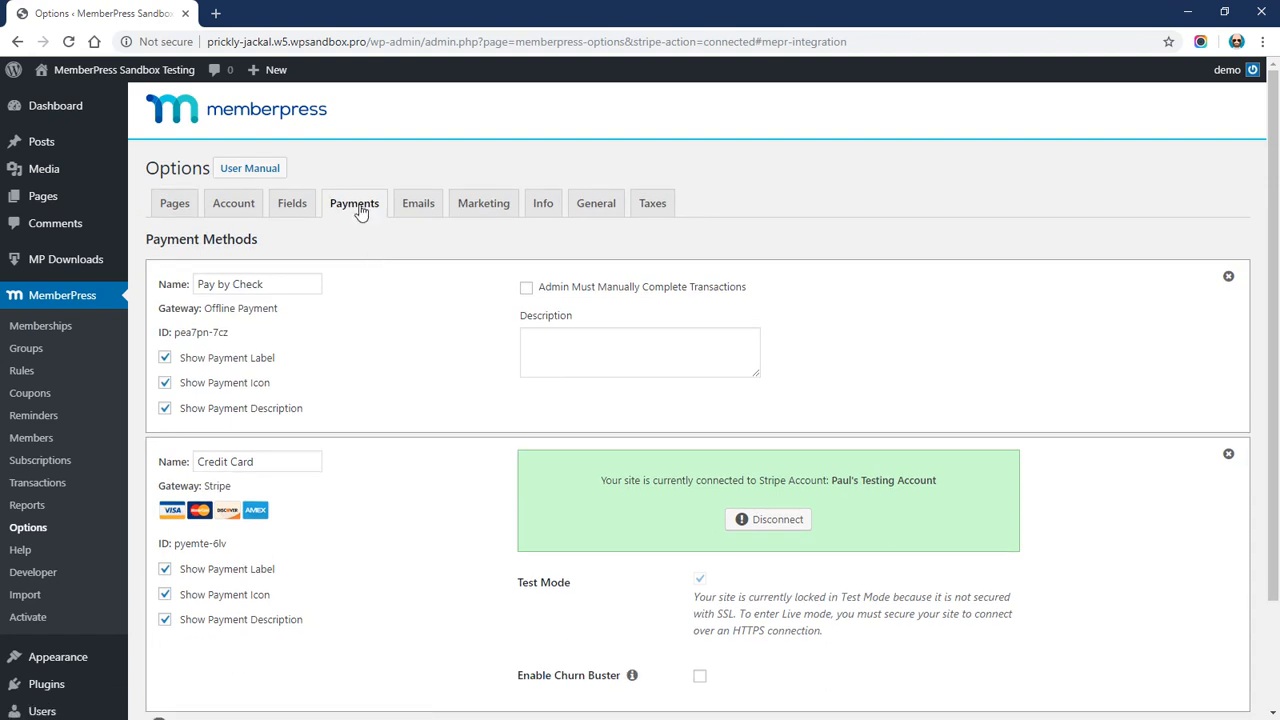
scroll(down, 3)
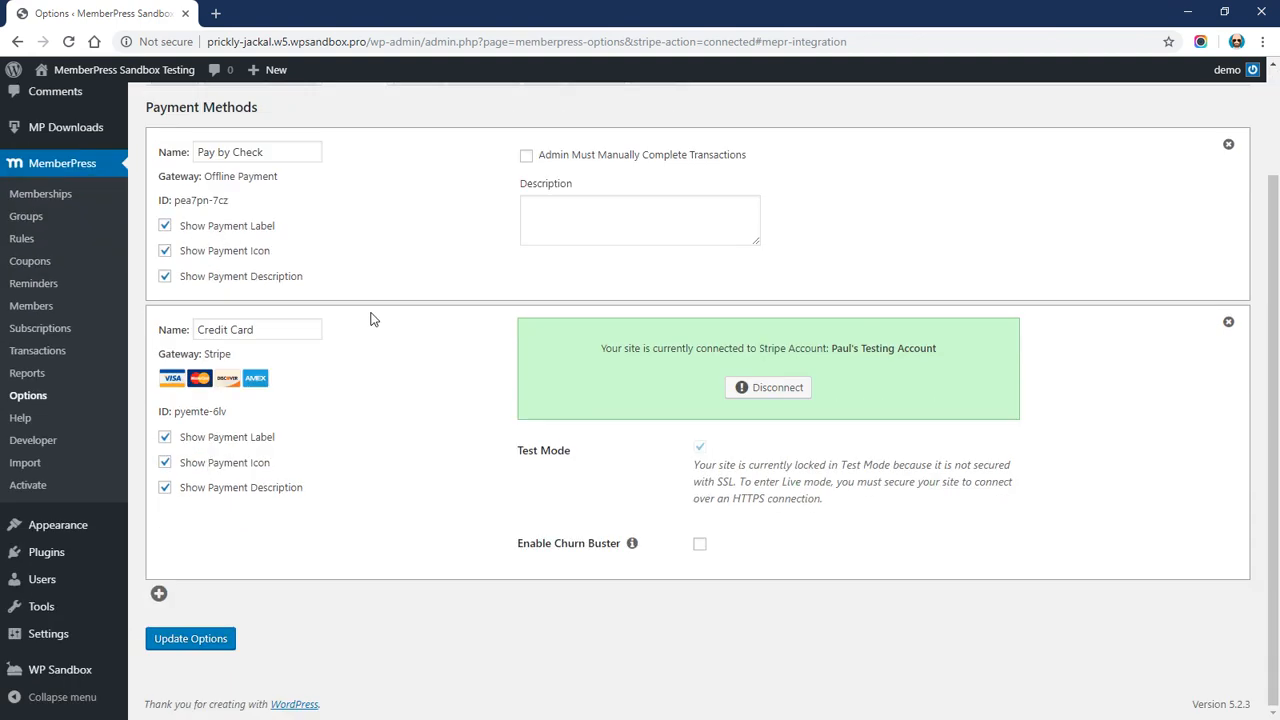
mouse_move(556, 352)
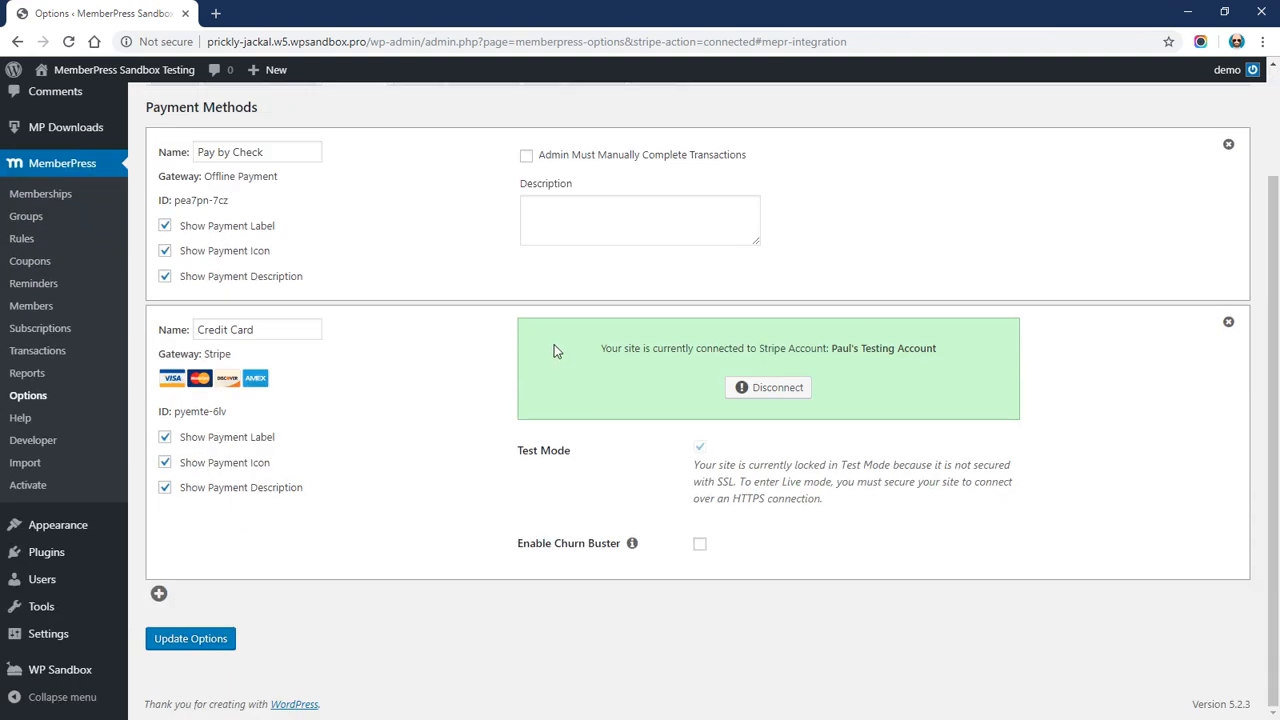
mouse_move(592, 352)
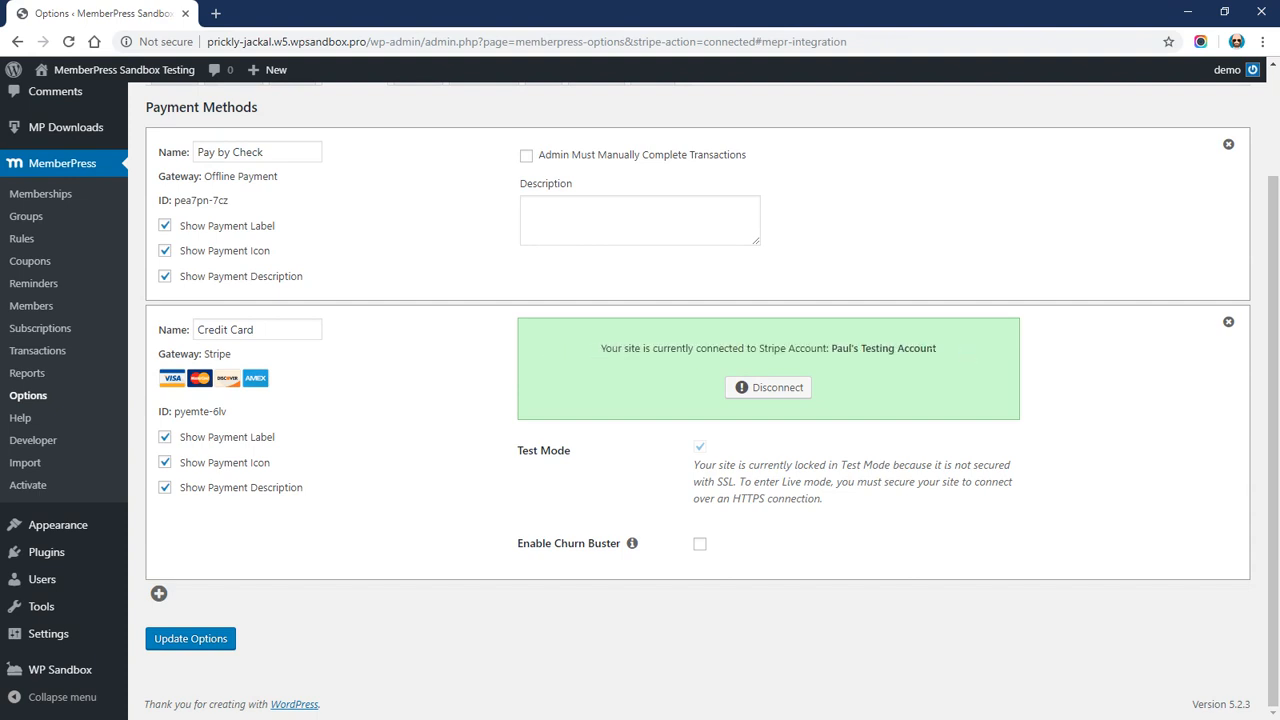
mouse_move(844, 450)
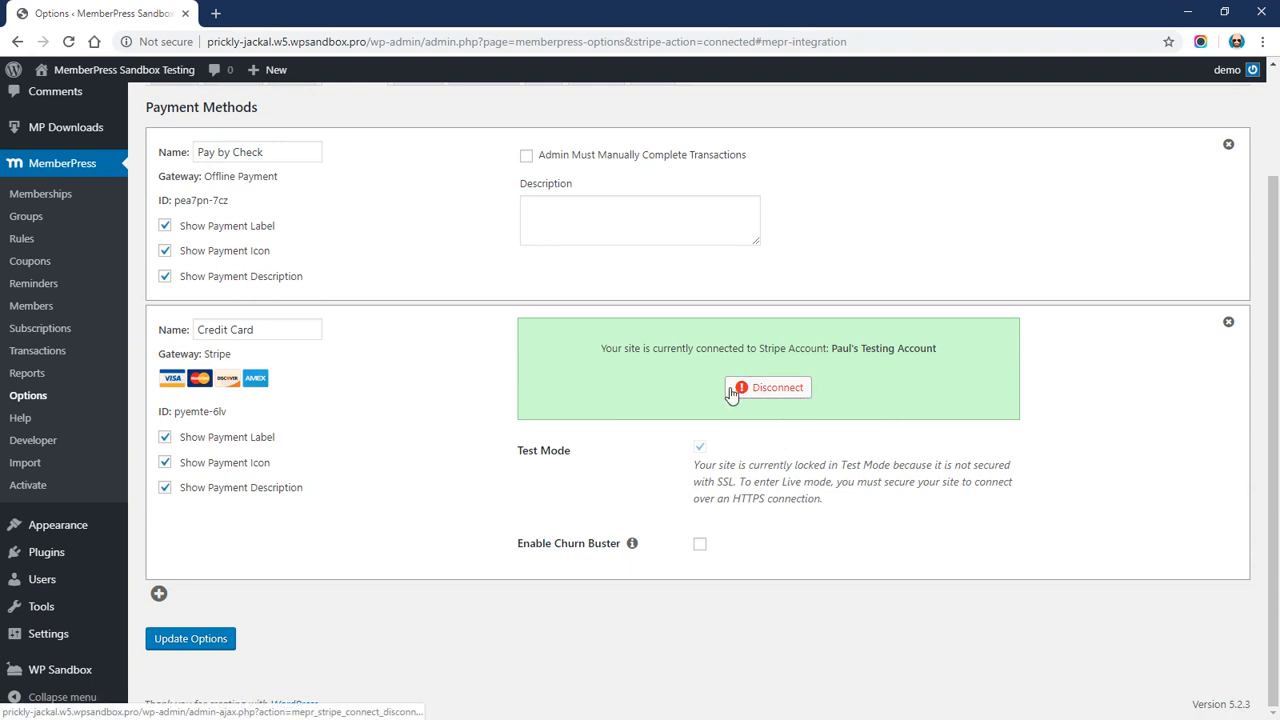
mouse_move(768, 388)
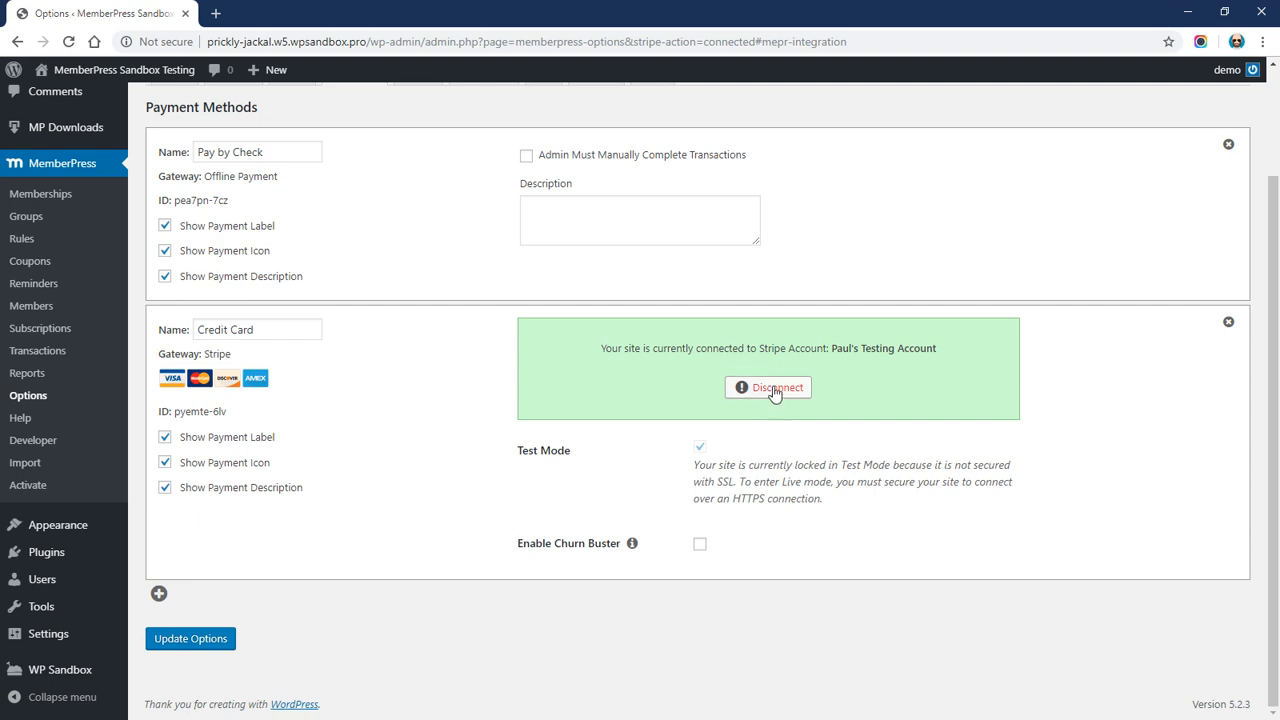
mouse_move(578, 340)
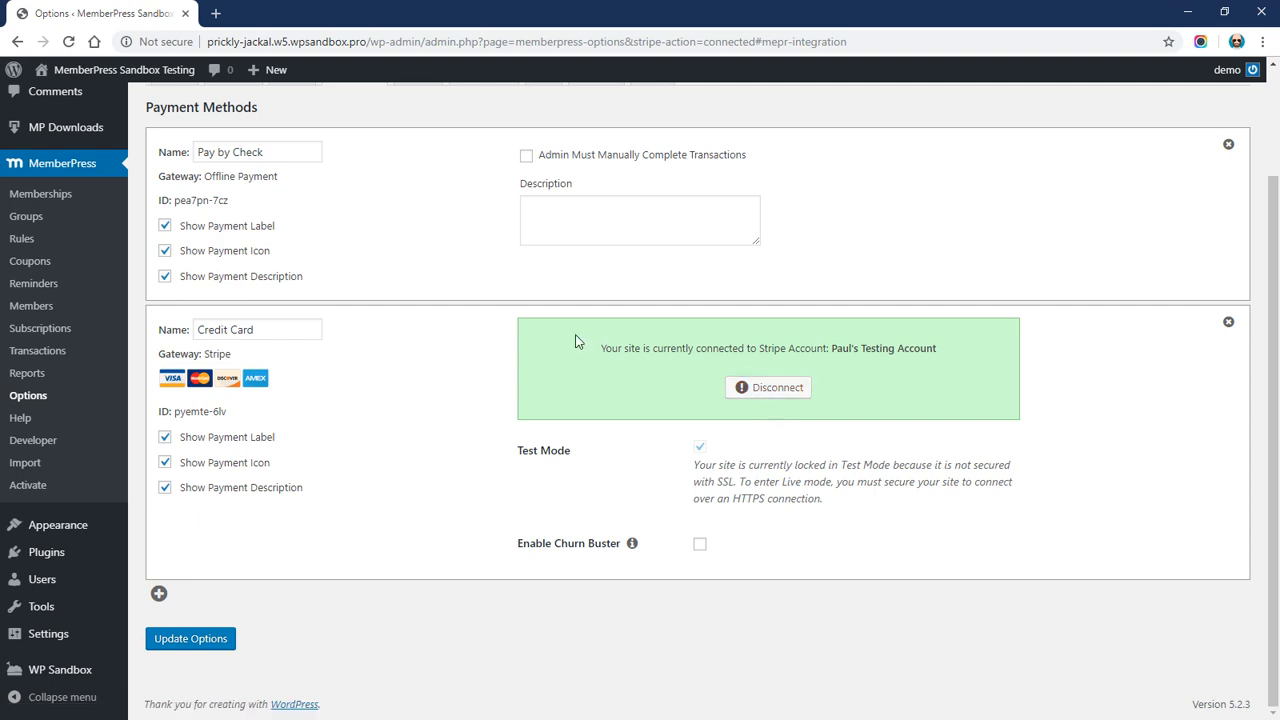
mouse_move(588, 352)
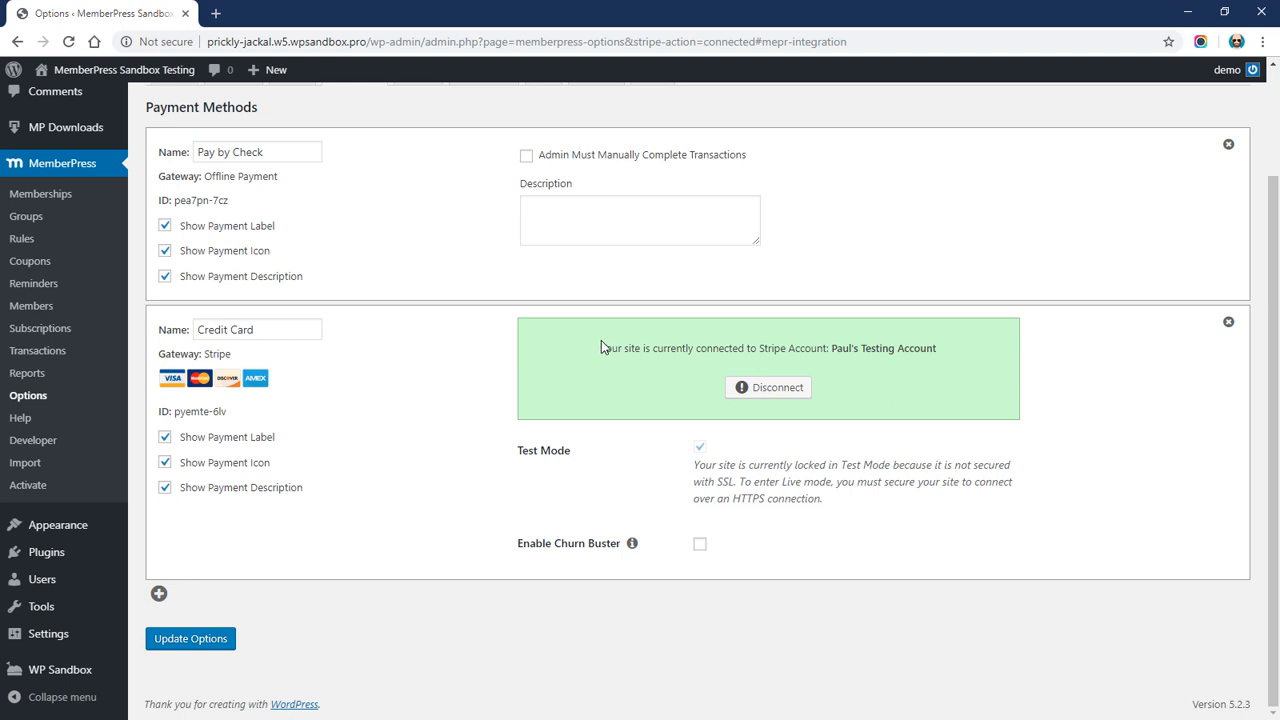
mouse_move(984, 358)
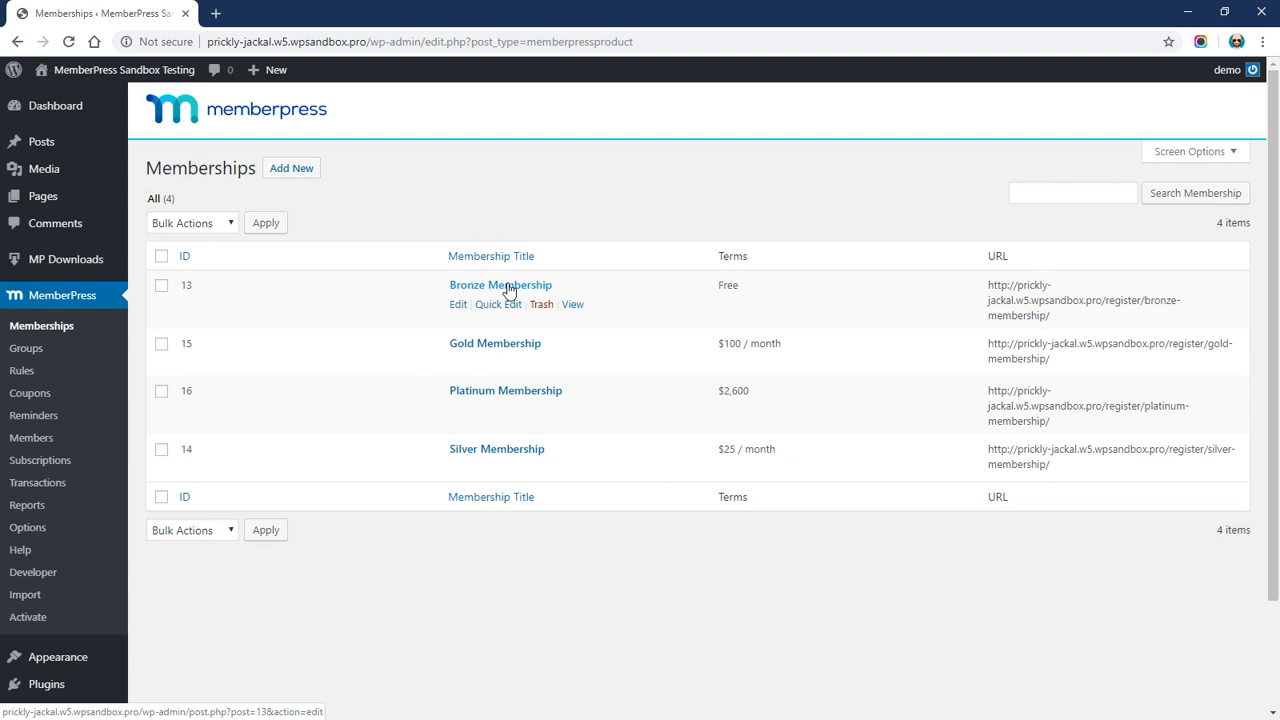
Open the Platinum Membership View link in an incognito window
right_click(570, 408)
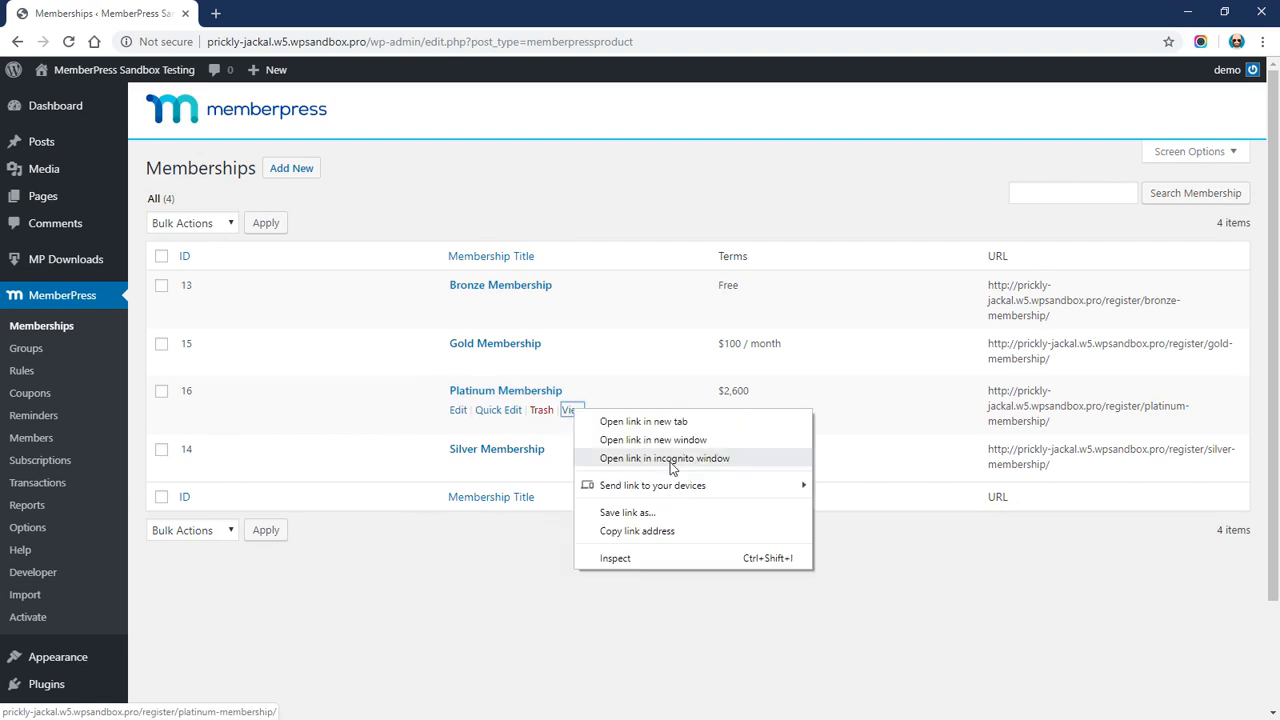
click(664, 458)
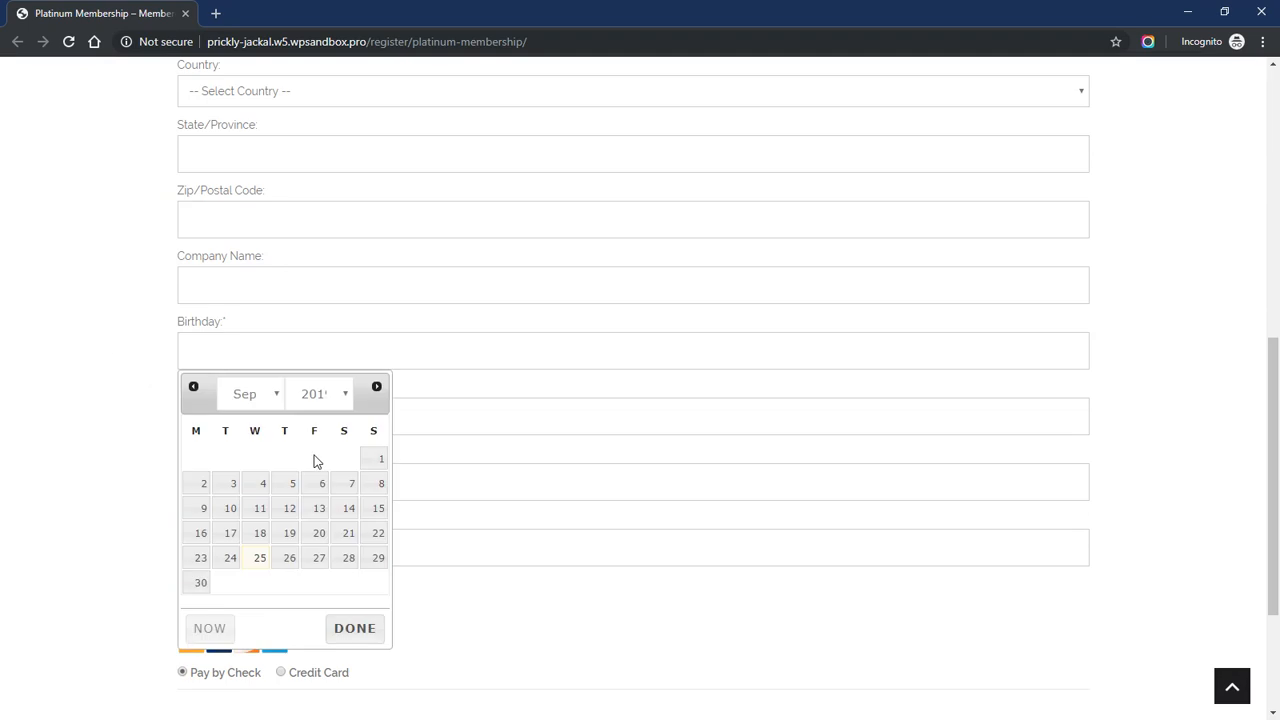
Fill the birthday, name 'test' and email 'teststripe1@', and choose Credit Card payment
click(380, 458)
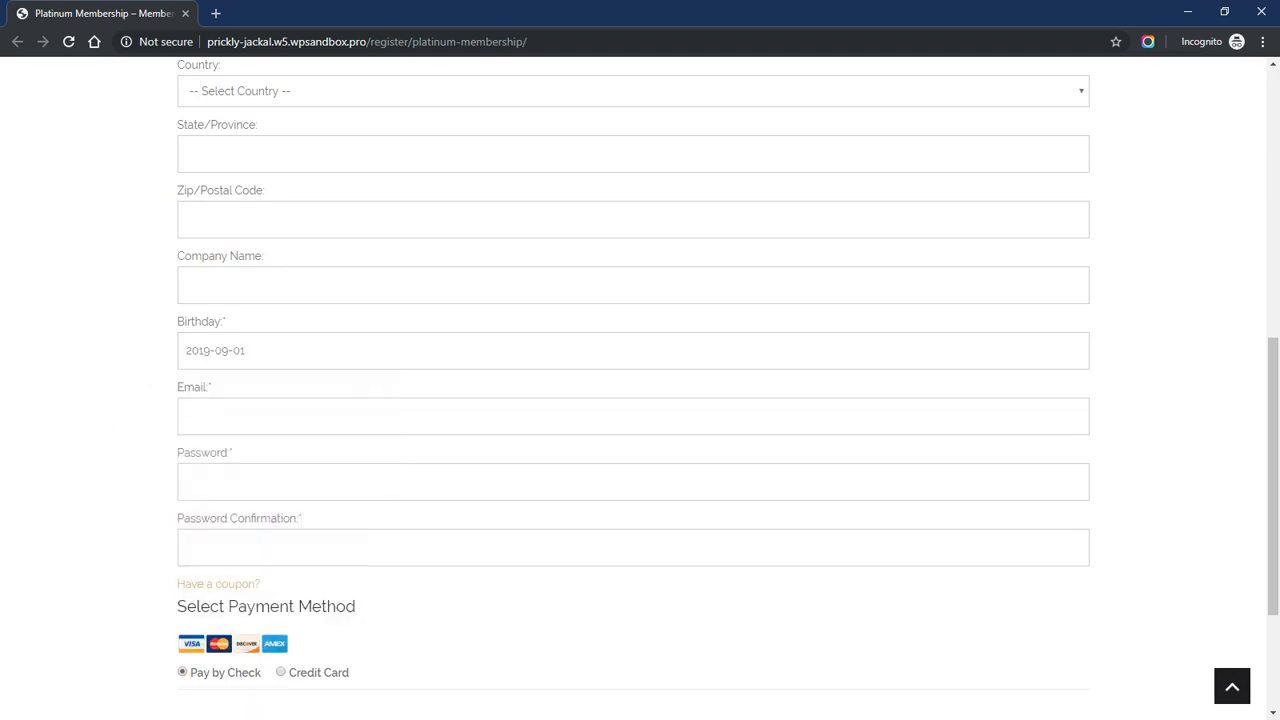
text(test)
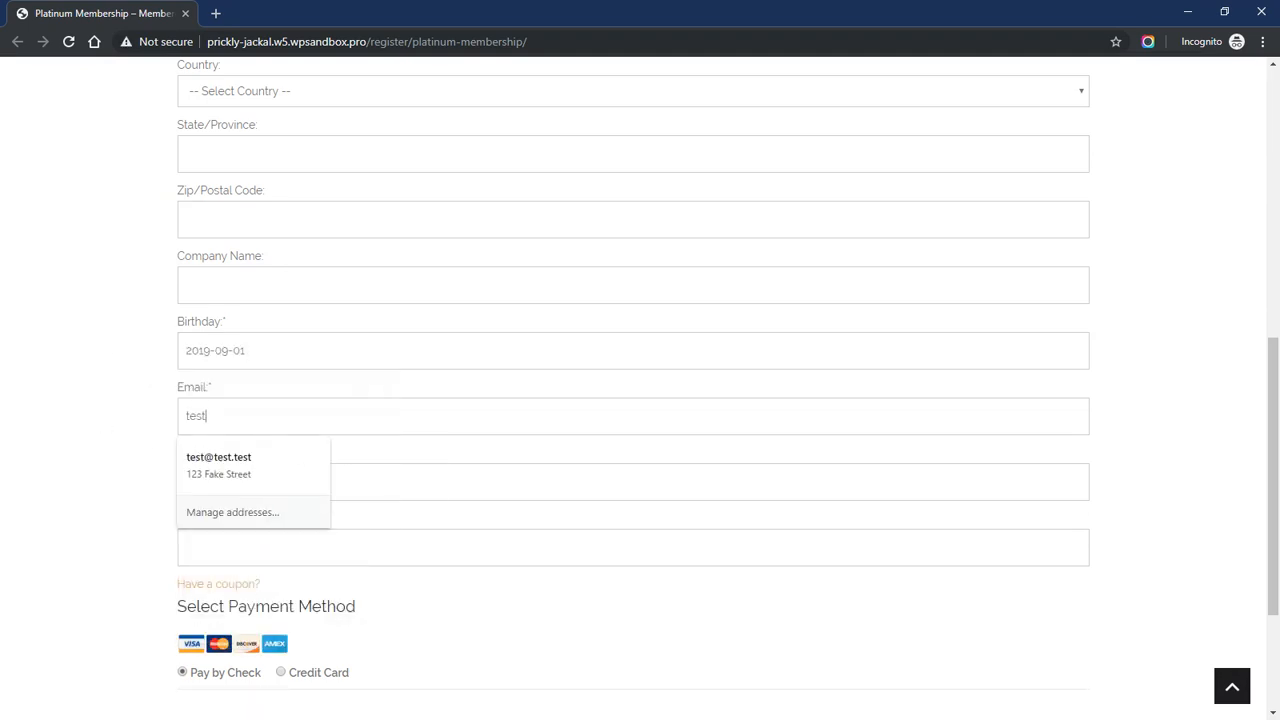
text(teststripe1@email.com)
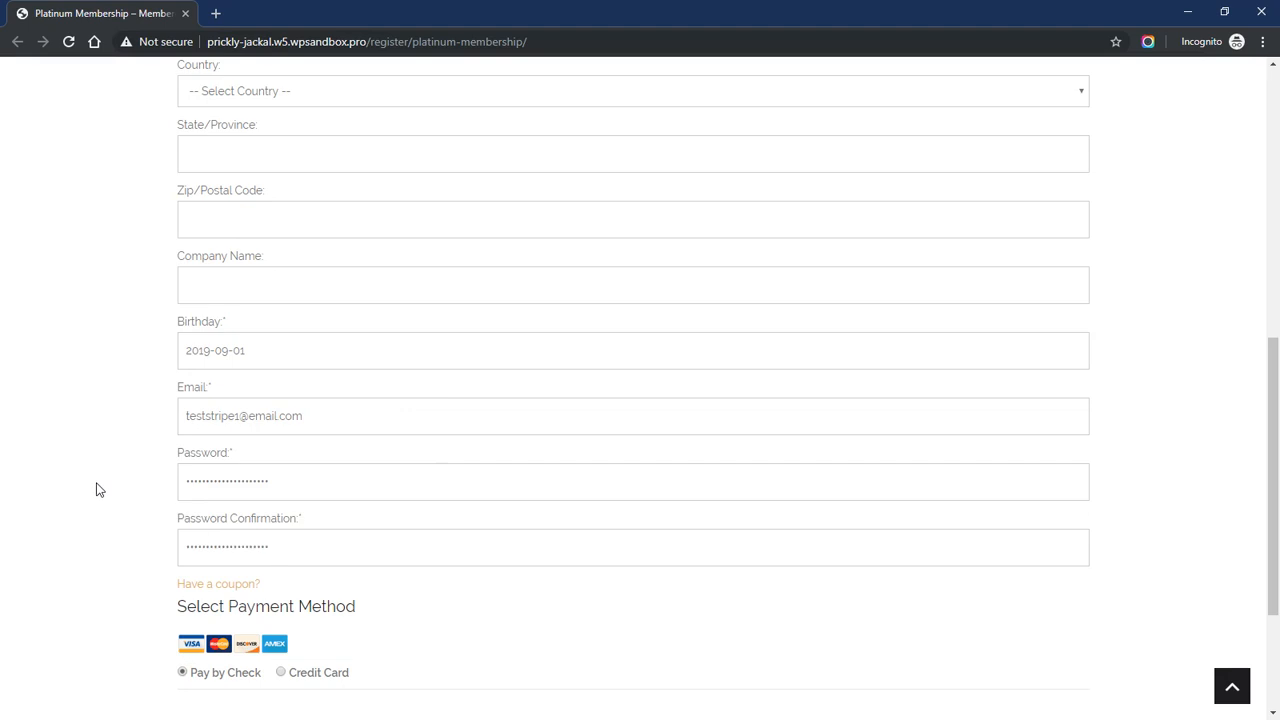
click(280, 452)
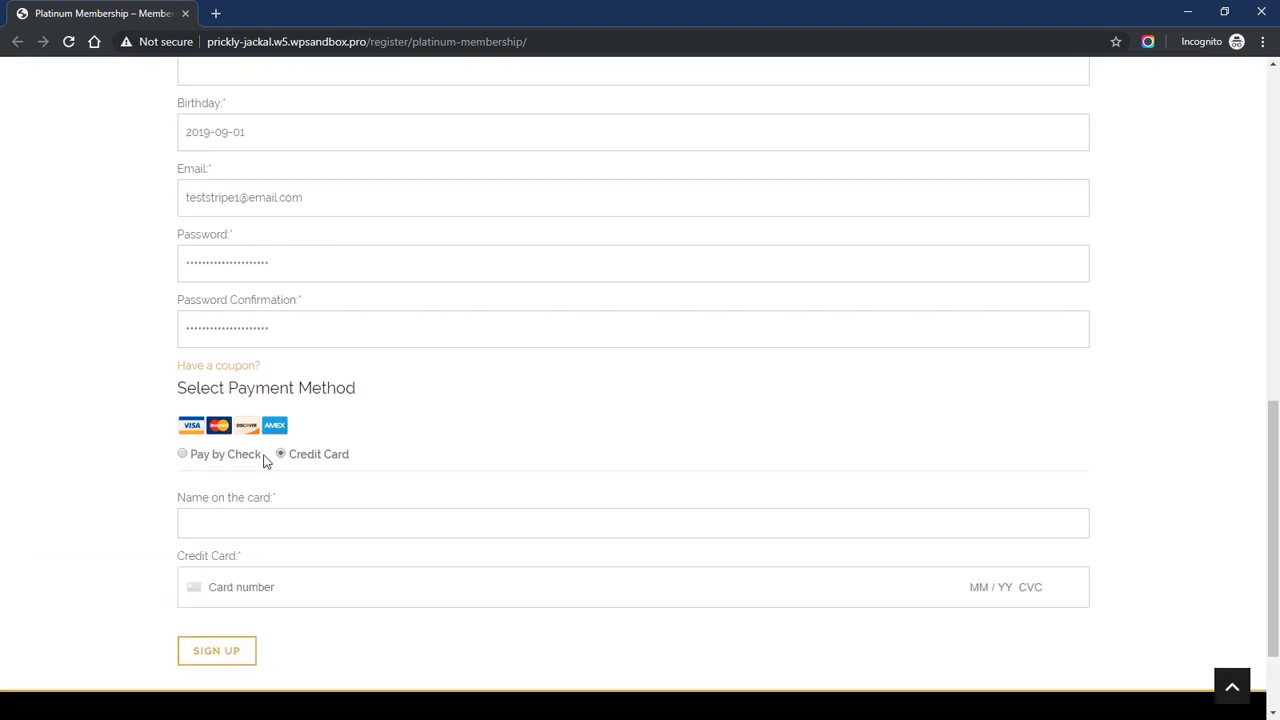
text(Test)
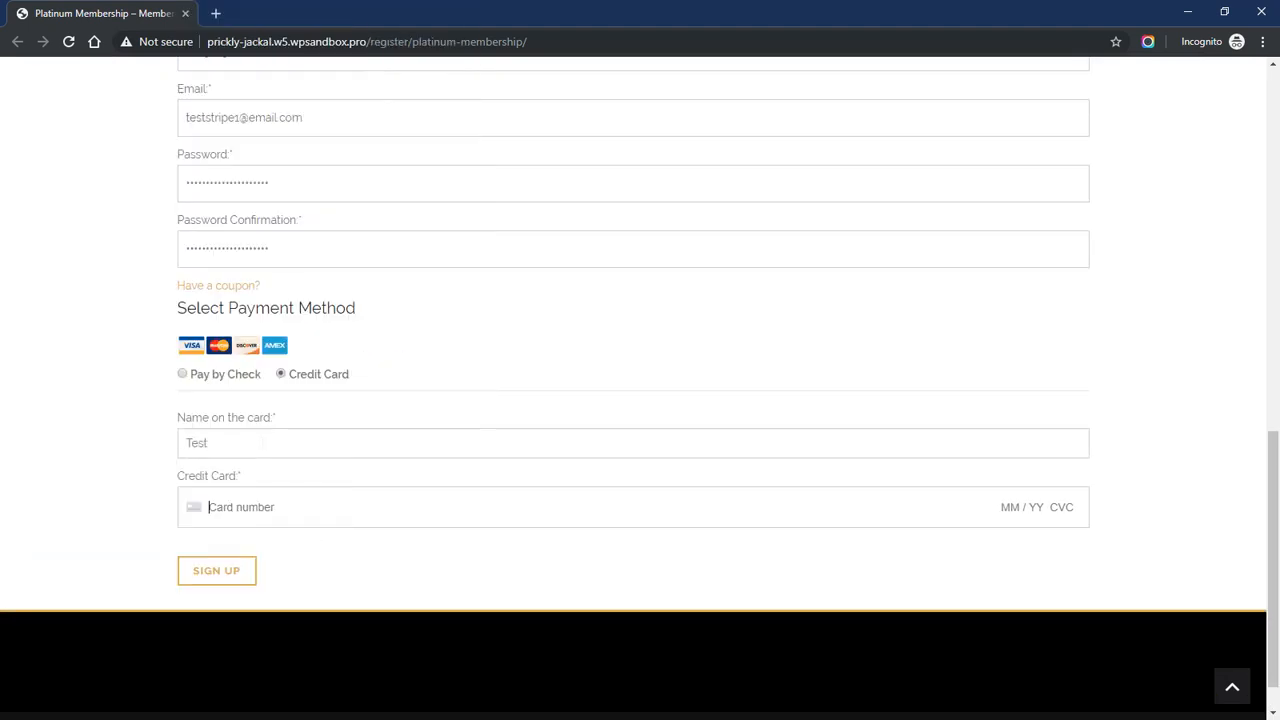
text(4)
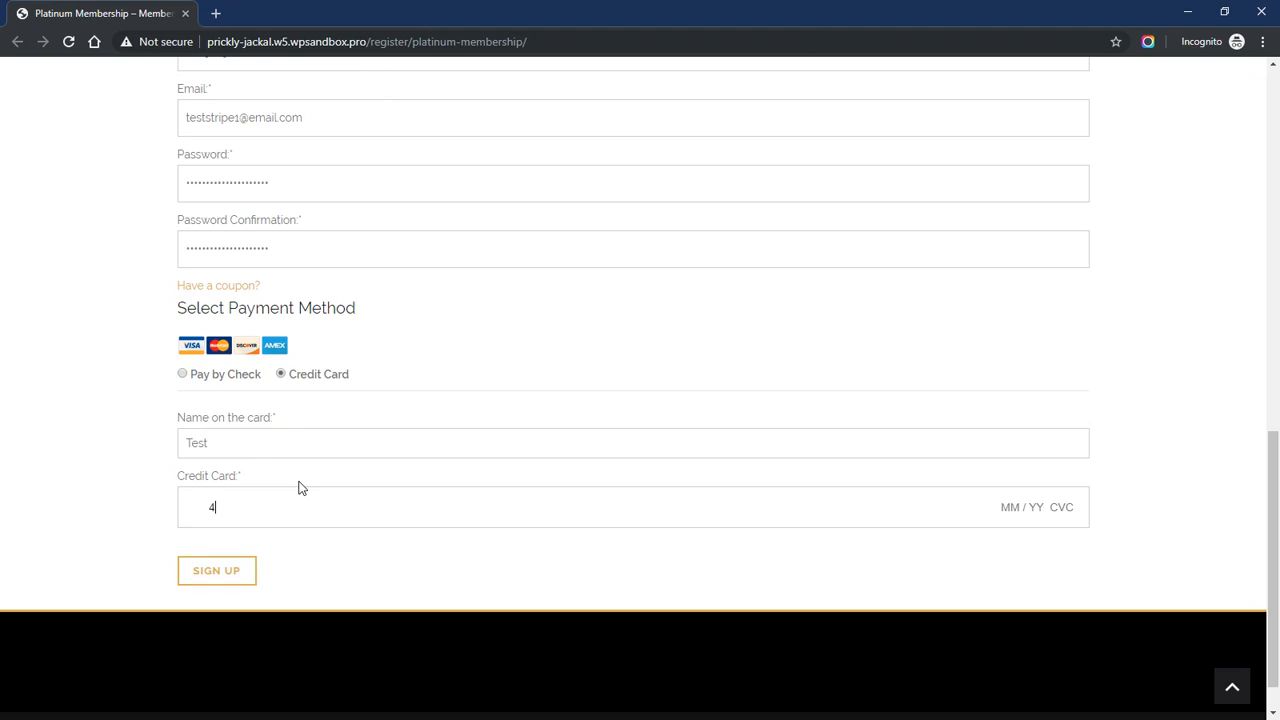
text(111 1111 1111 1111)
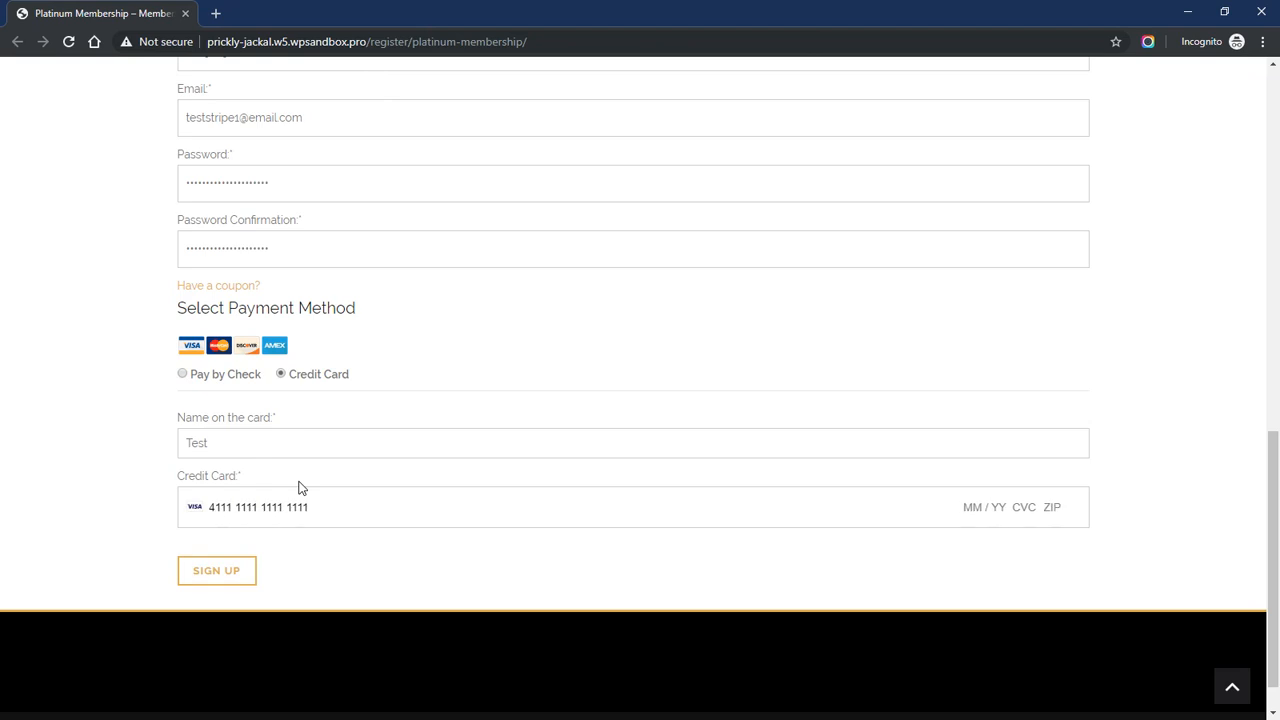
text(12/19 123 5555)
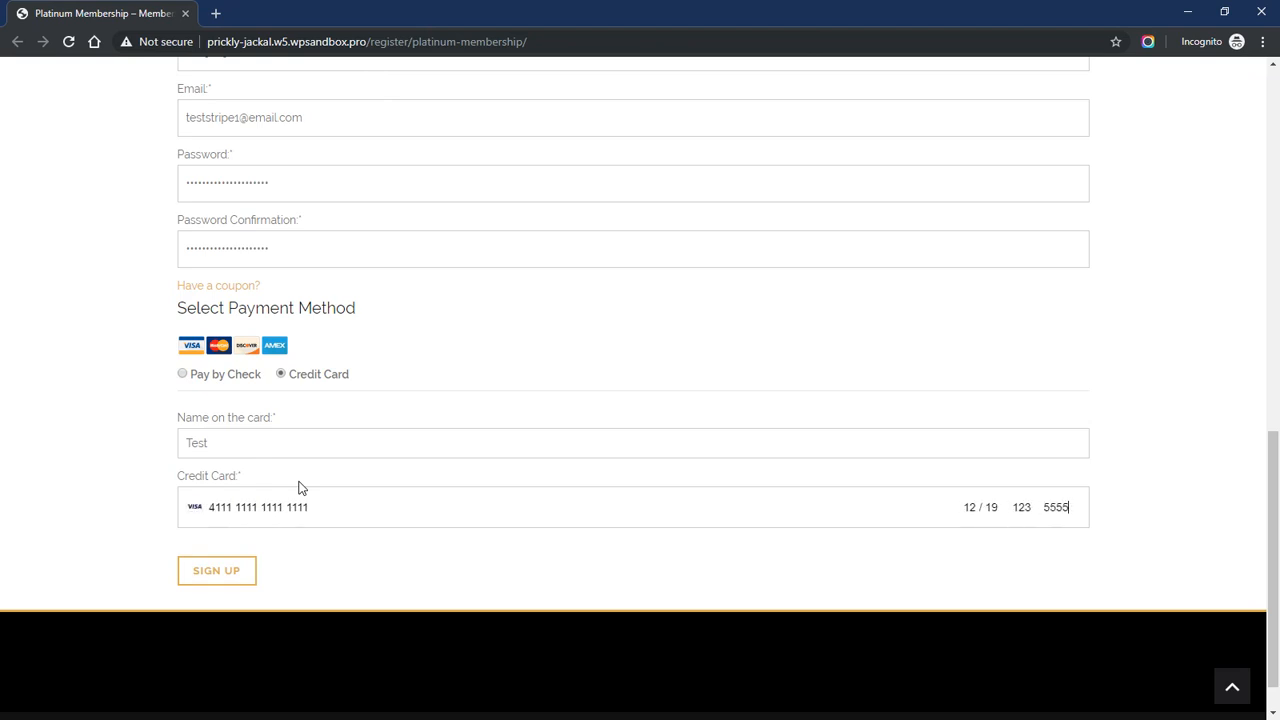
text(5)
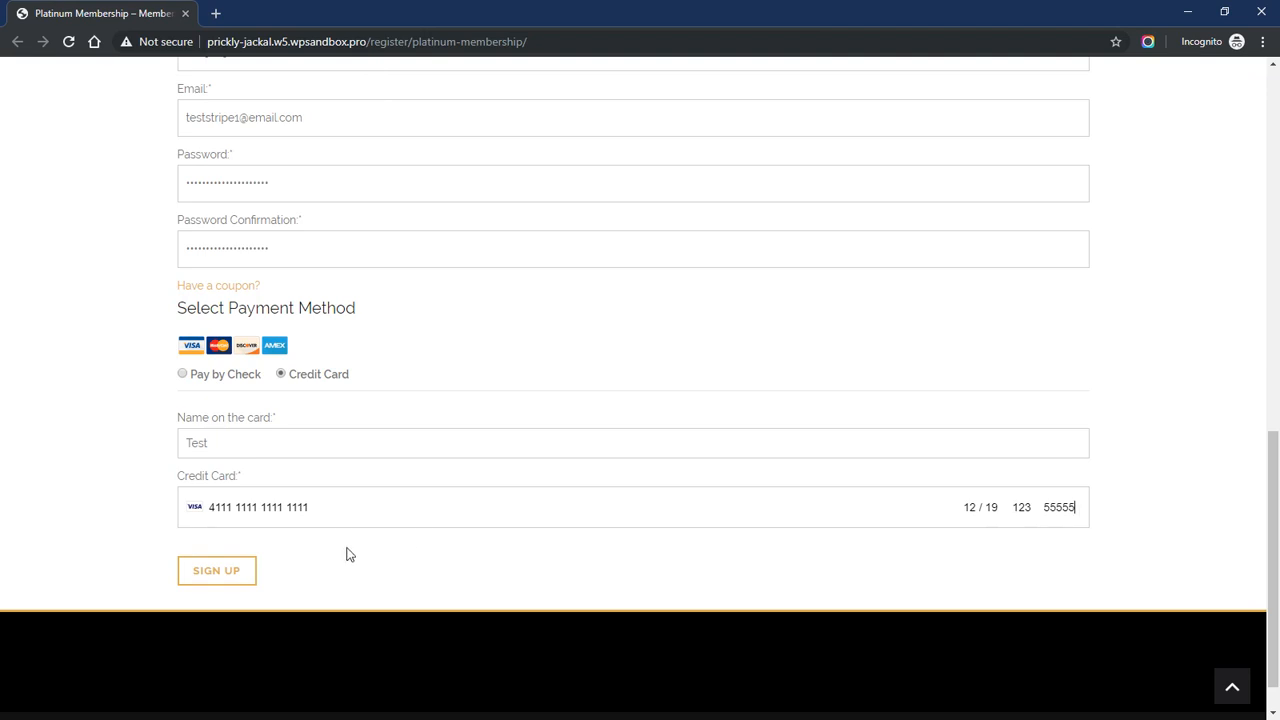
click(216, 570)
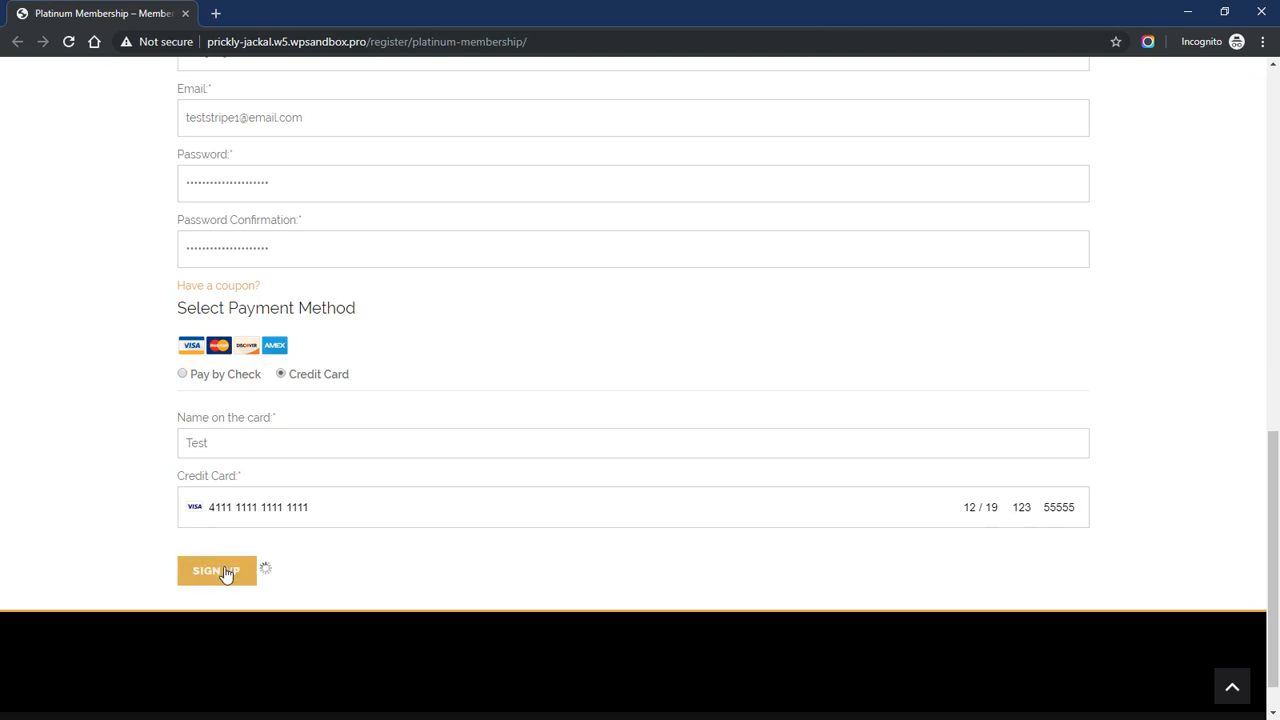
click(216, 570)
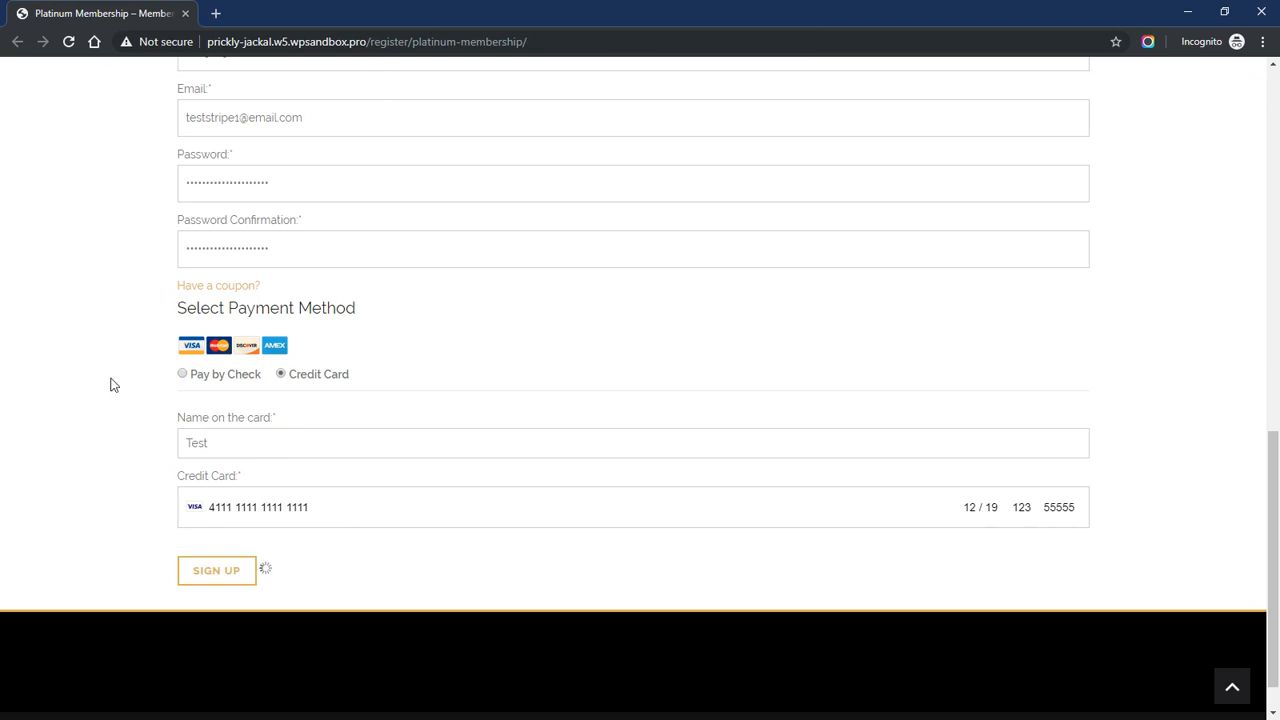
Land on the Thank You page and select 'thank-you' in the address bar
click(216, 570)
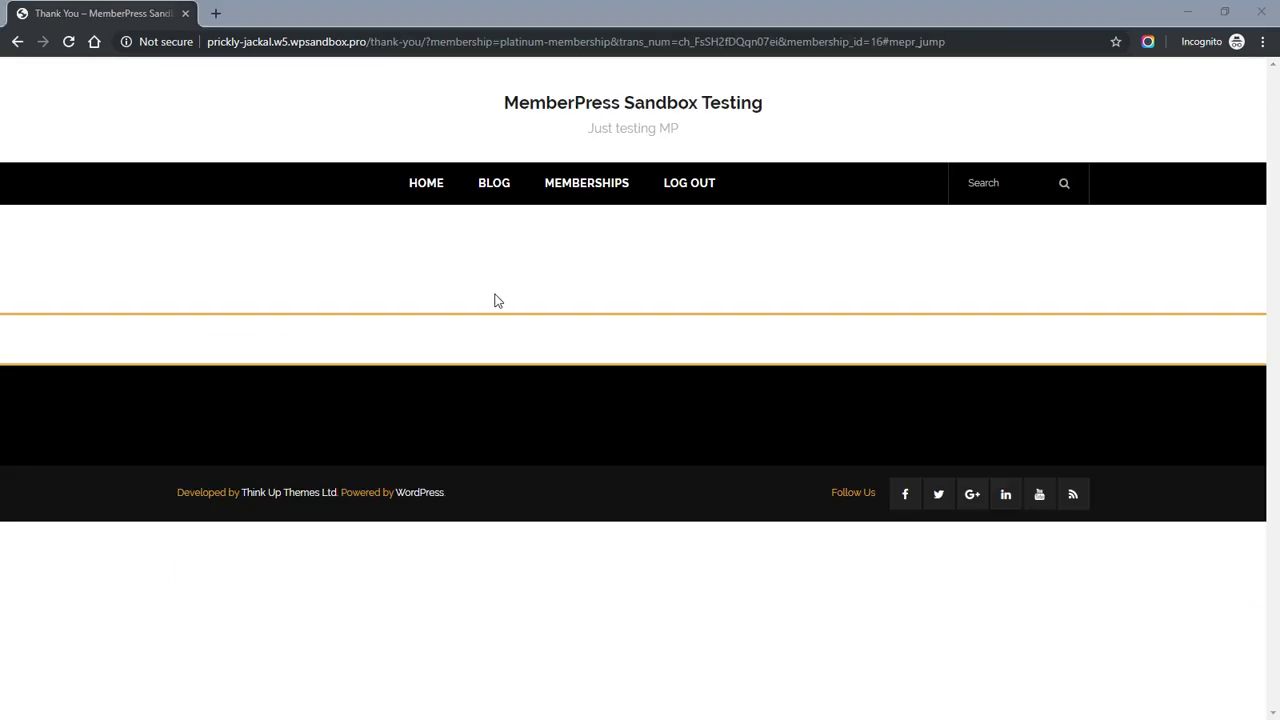
double_click(398, 42)
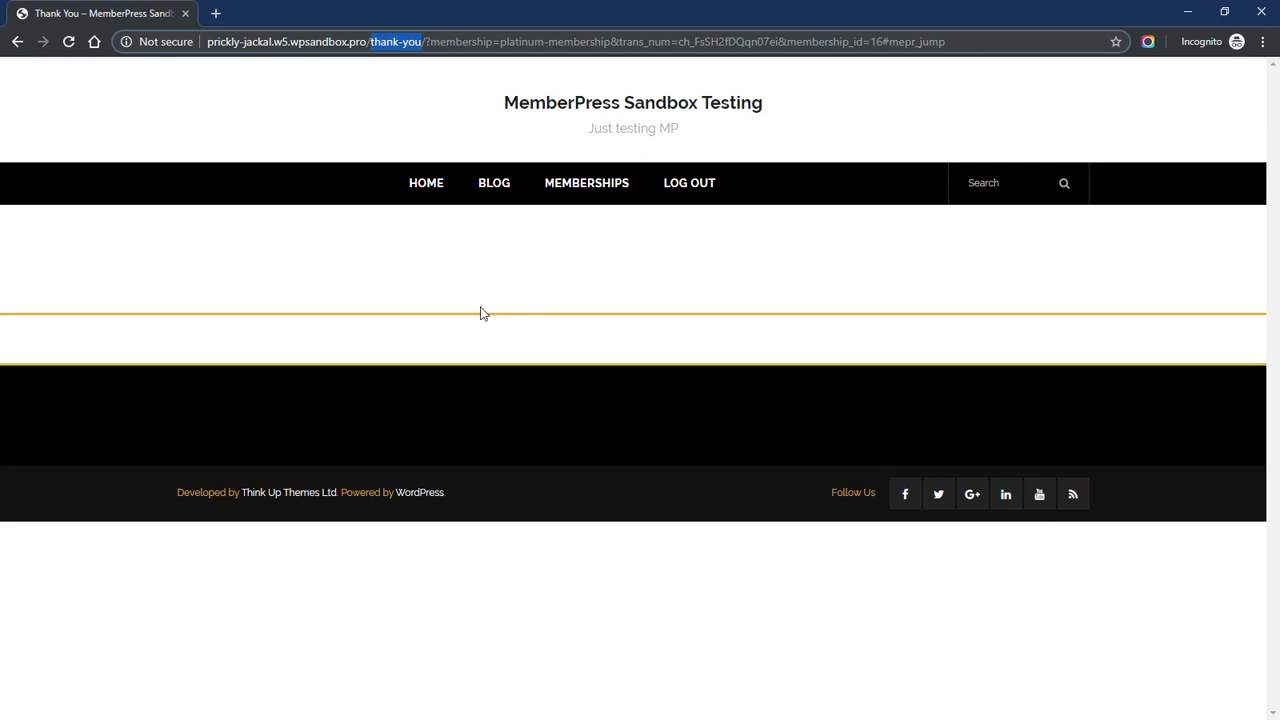
mouse_move(424, 278)
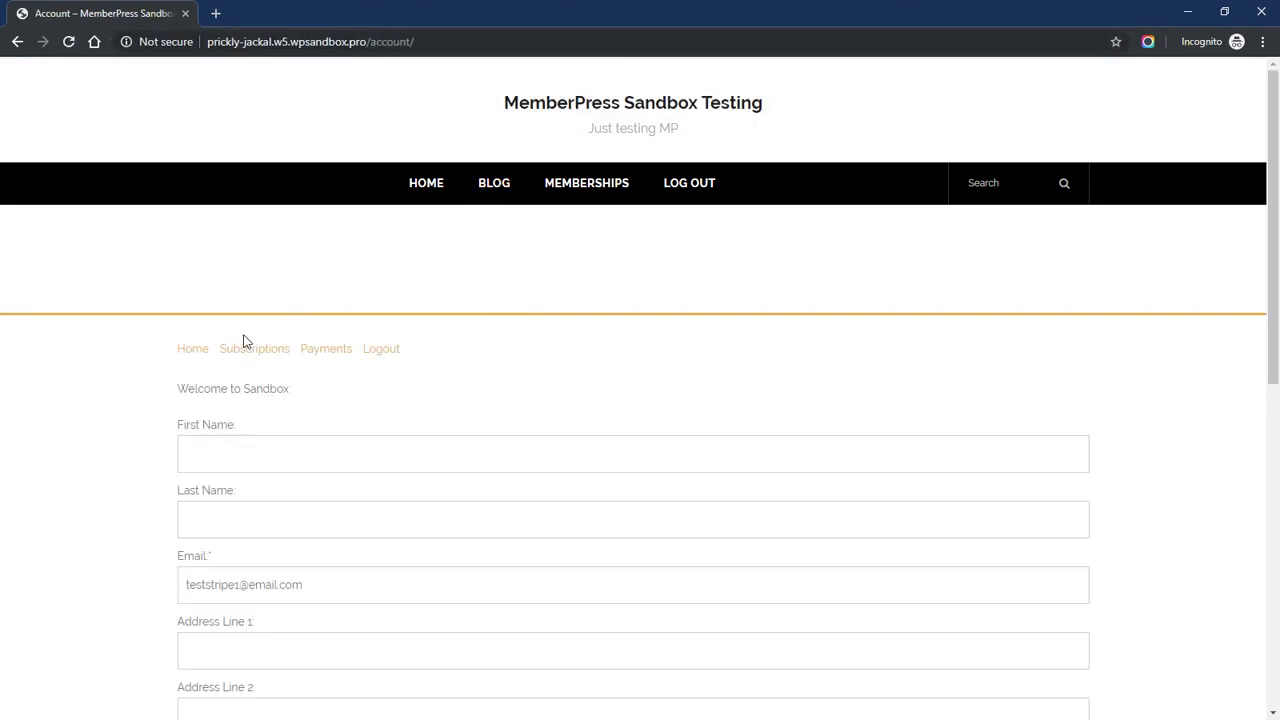
Show the account's Subscriptions listing the active Lifetime Platinum Membership and select its transaction ID
click(254, 348)
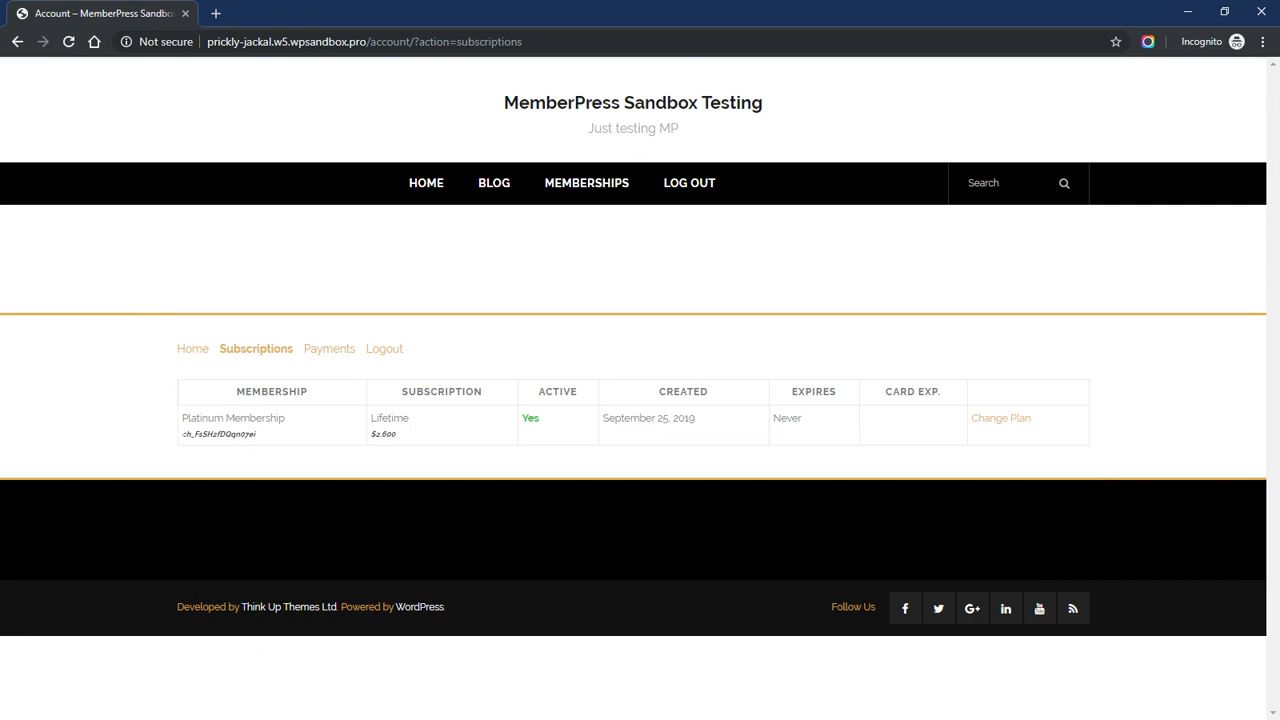
double_click(216, 432)
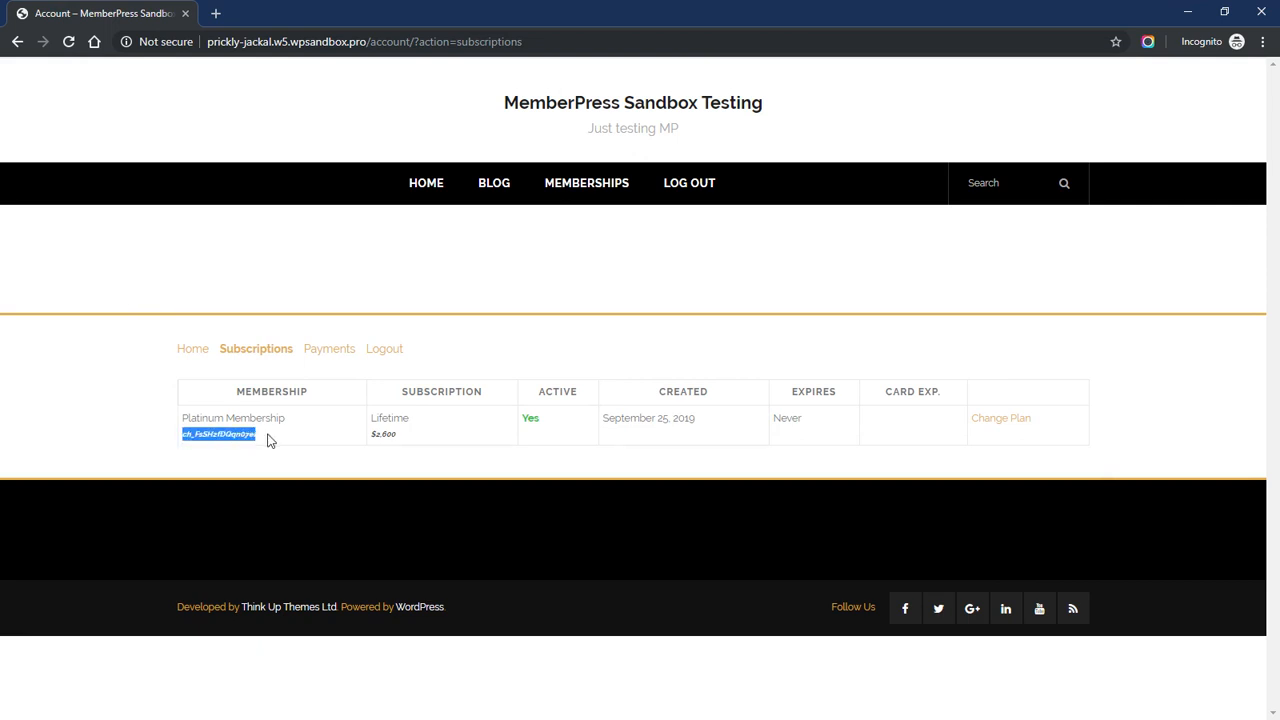
mouse_move(878, 430)
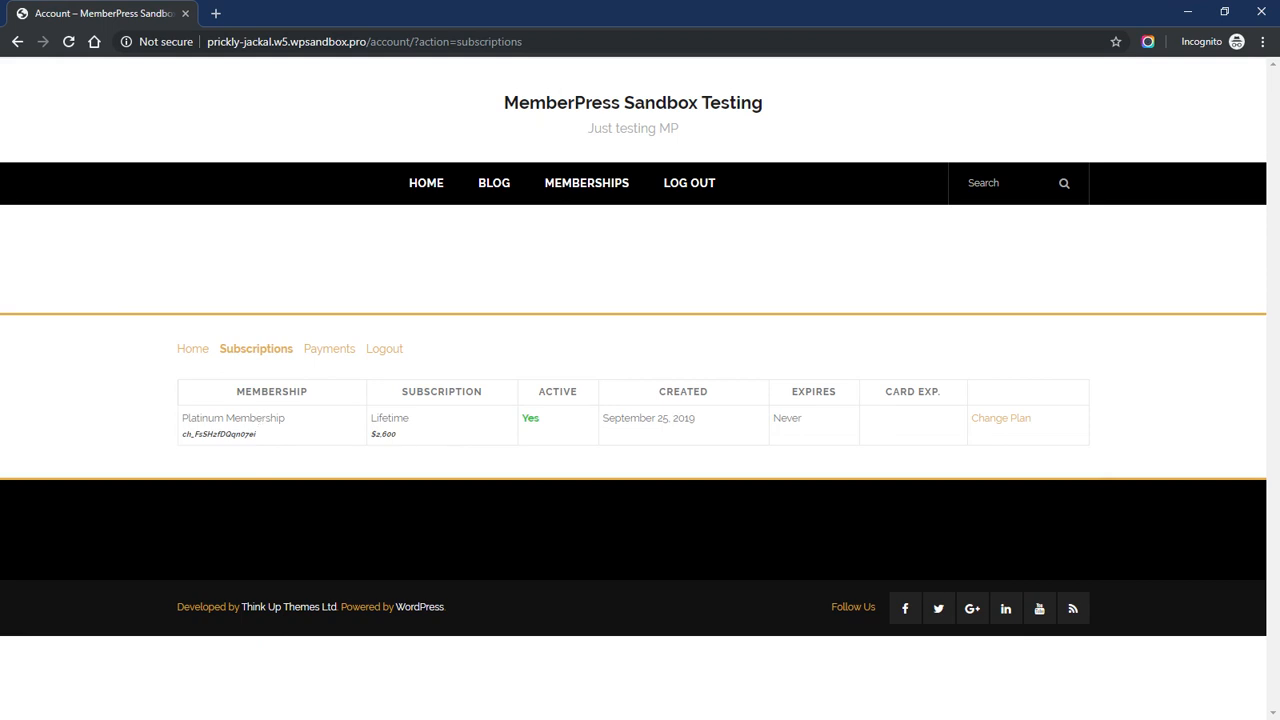
mouse_move(904, 426)
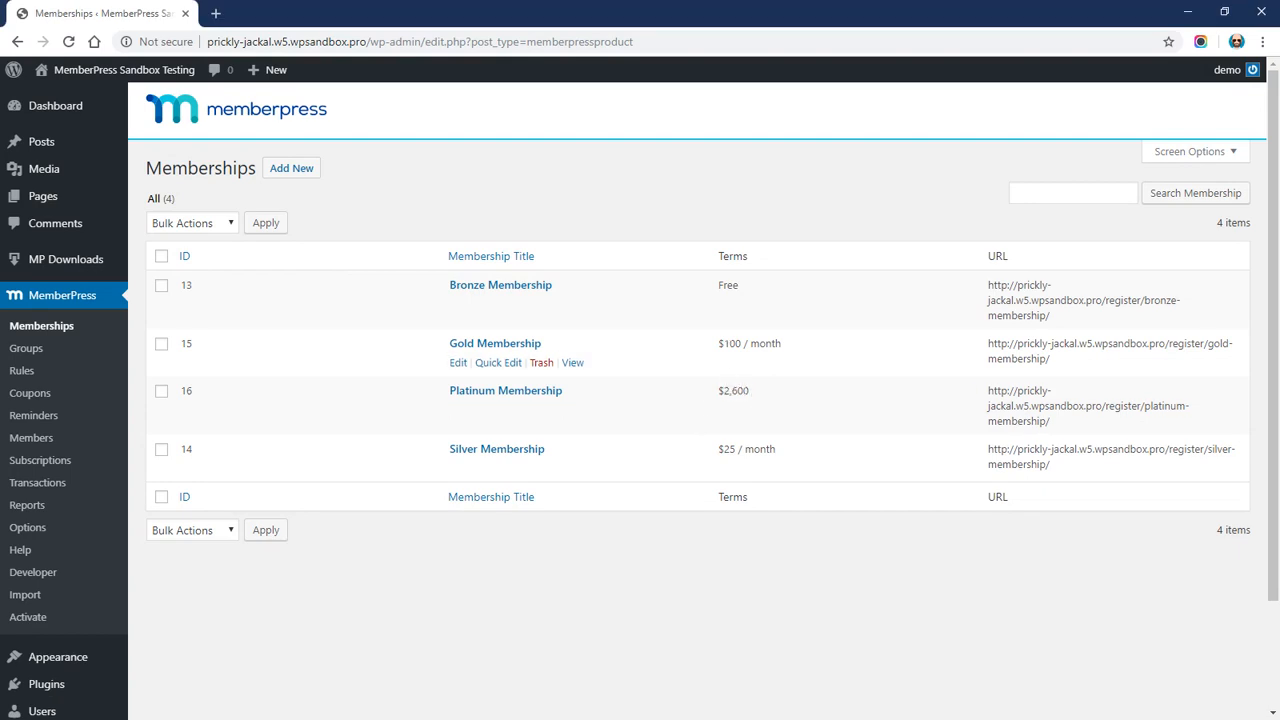
Open the Gold Membership View link in an incognito window
double_click(730, 344)
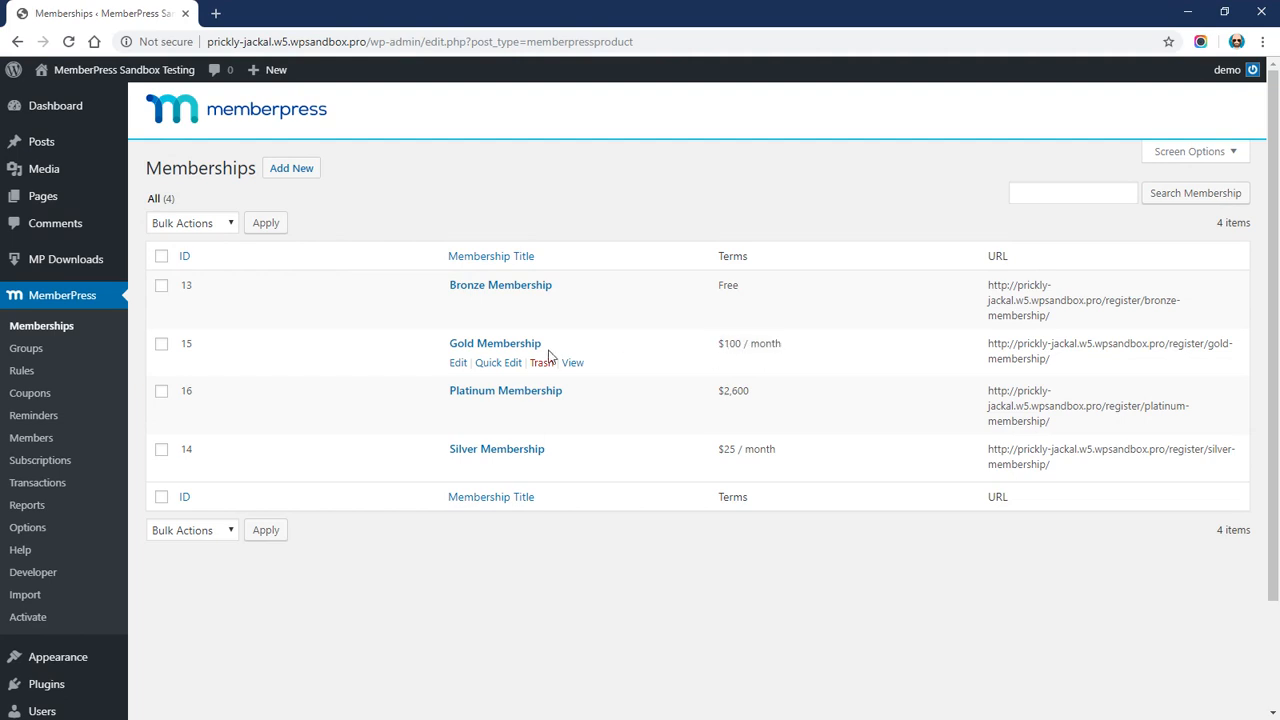
right_click(572, 362)
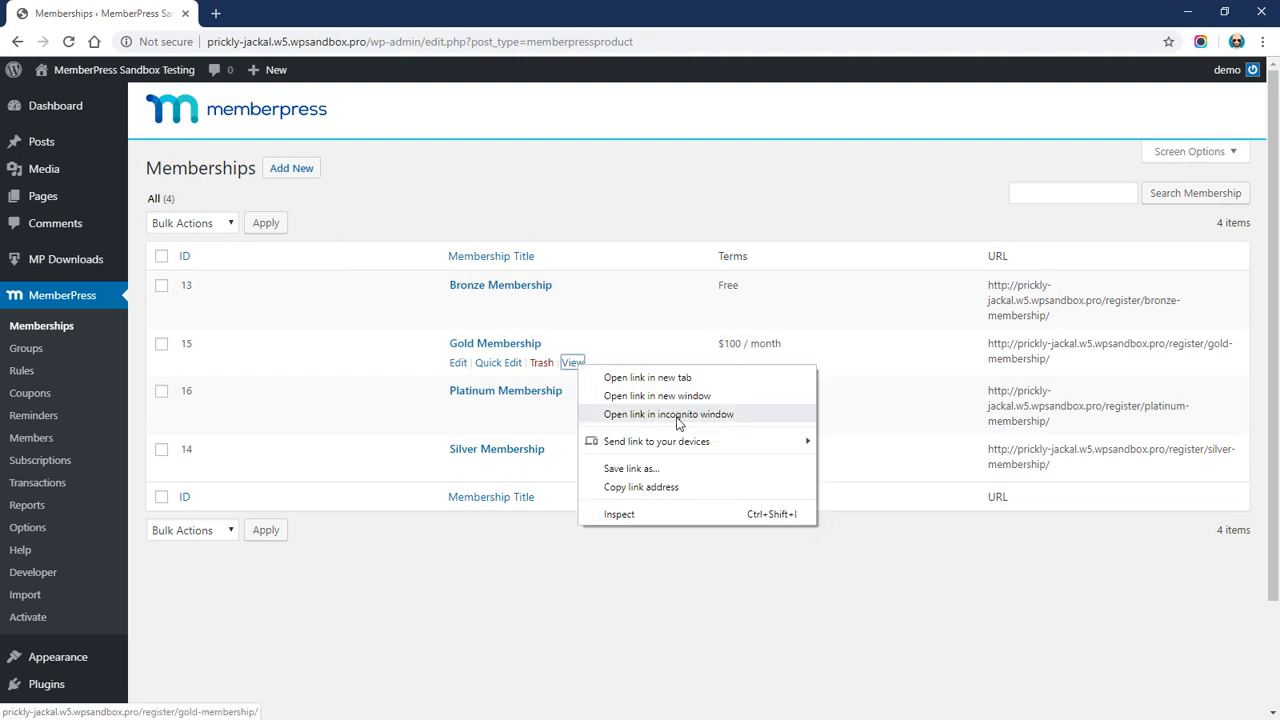
click(668, 414)
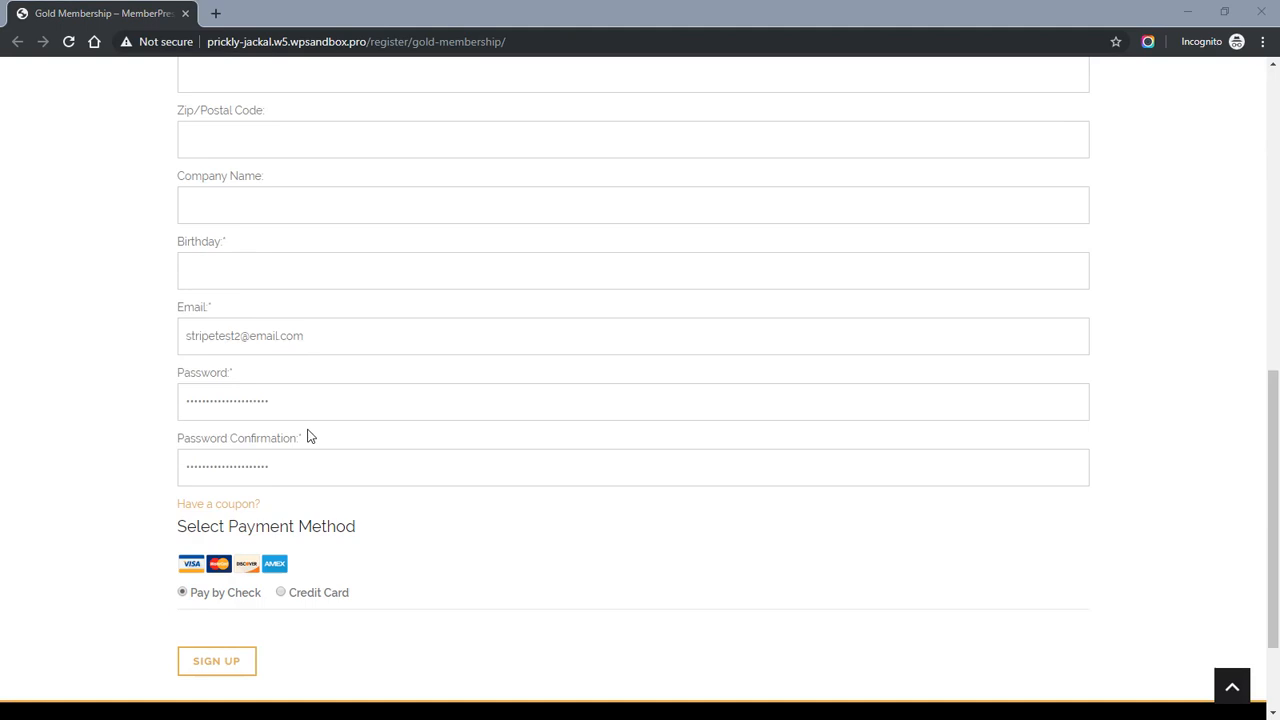
click(280, 592)
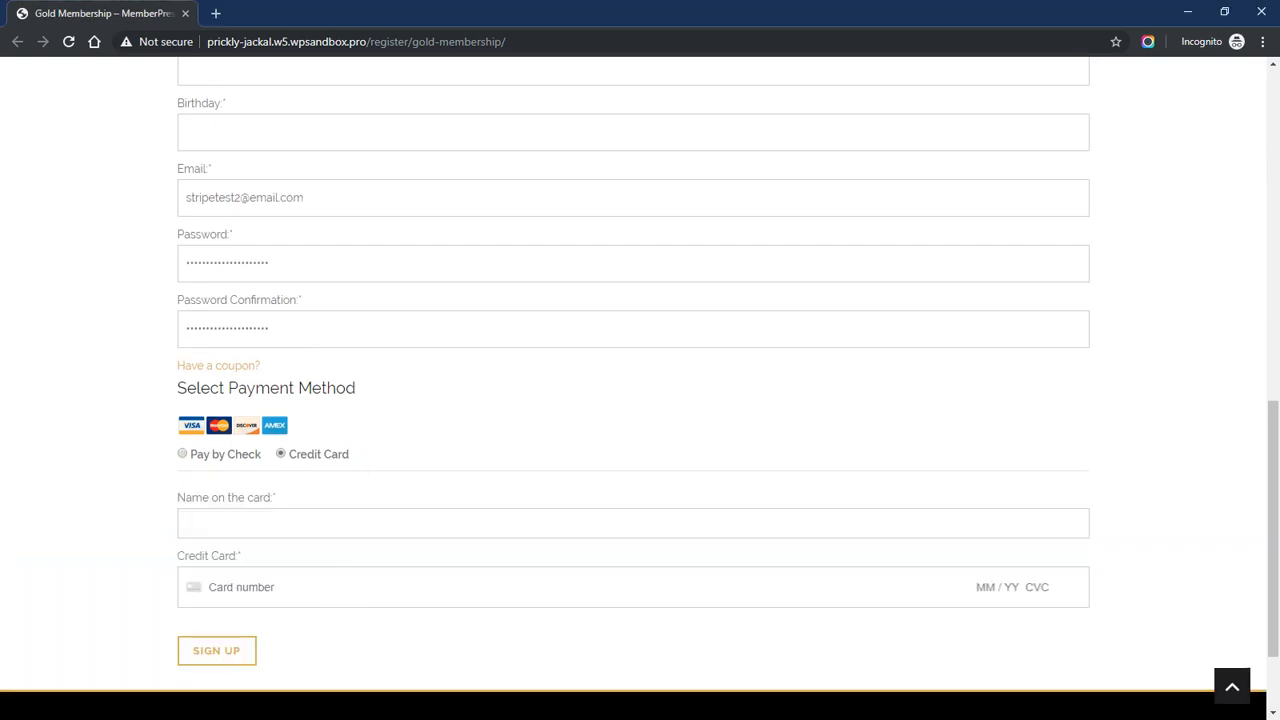
text(Test)
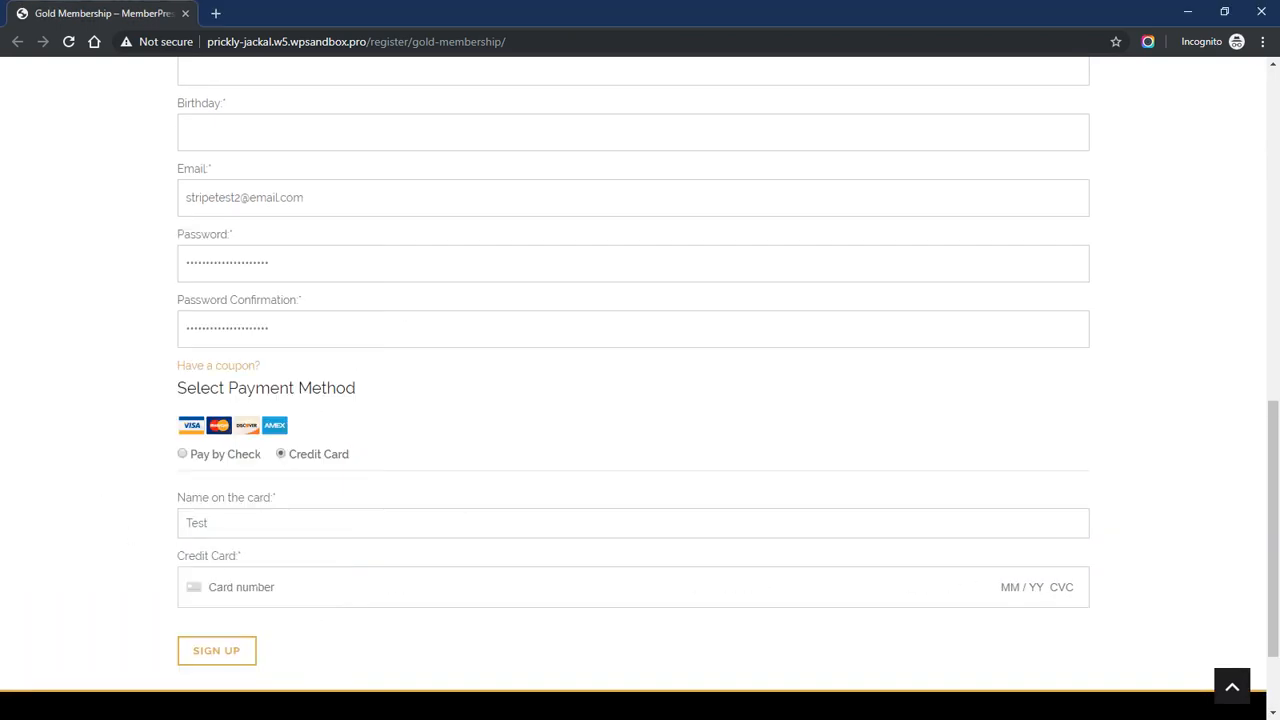
text(4111 1111 1111 1111)
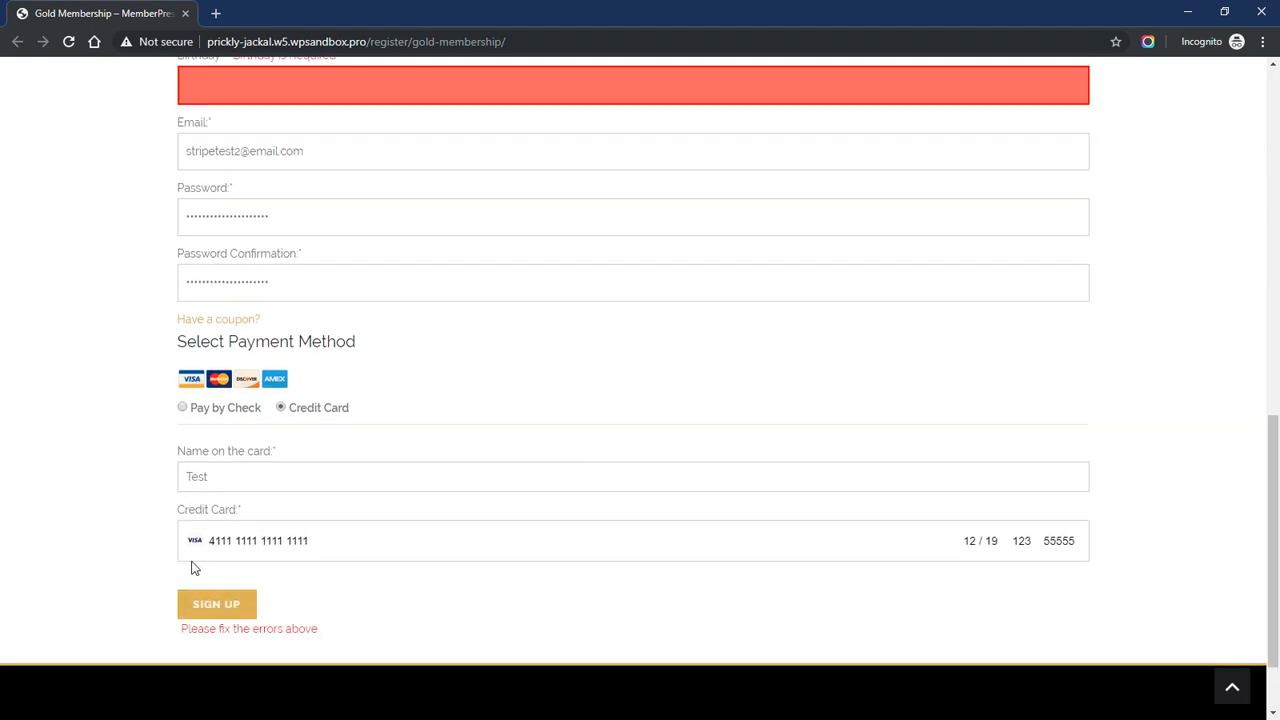
click(632, 244)
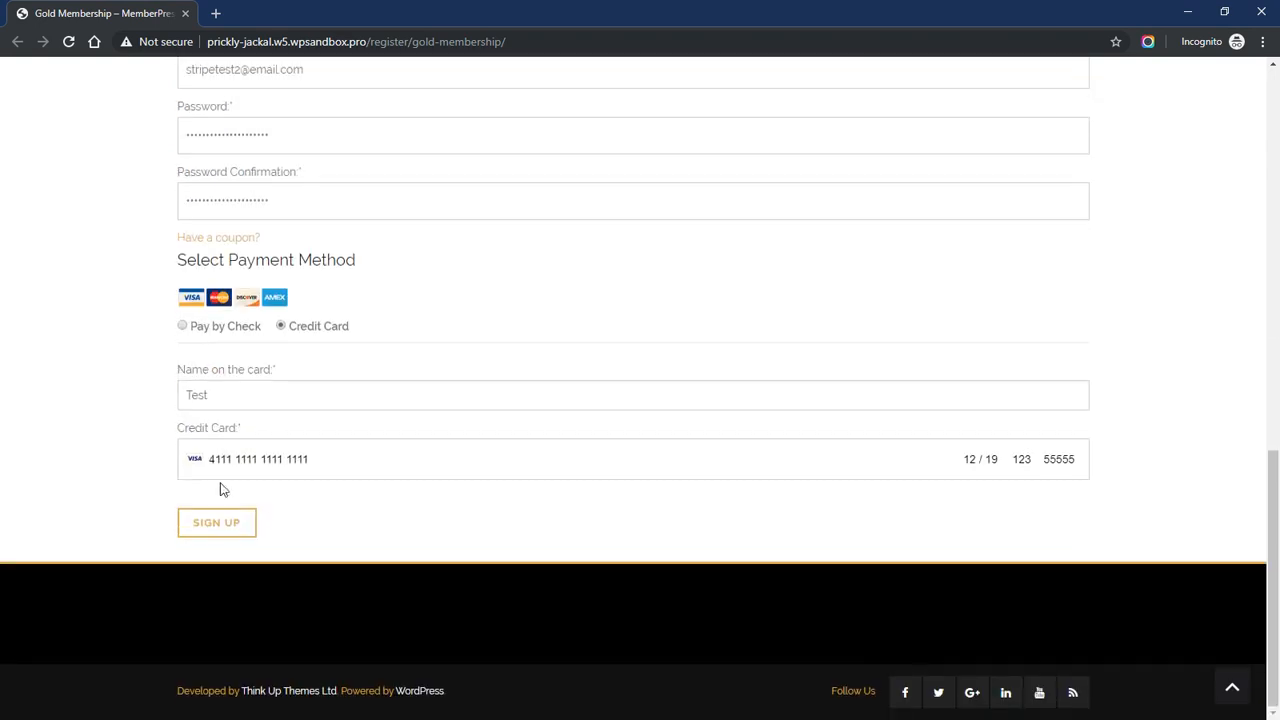
click(216, 522)
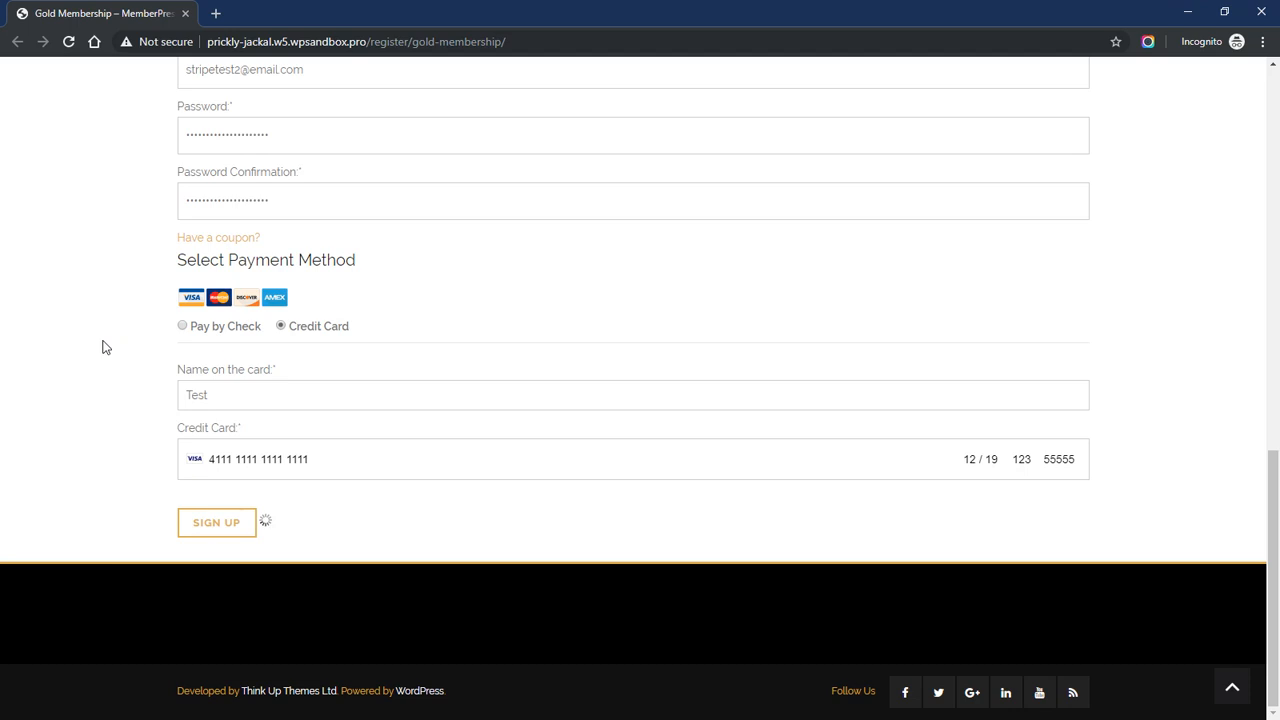
click(216, 522)
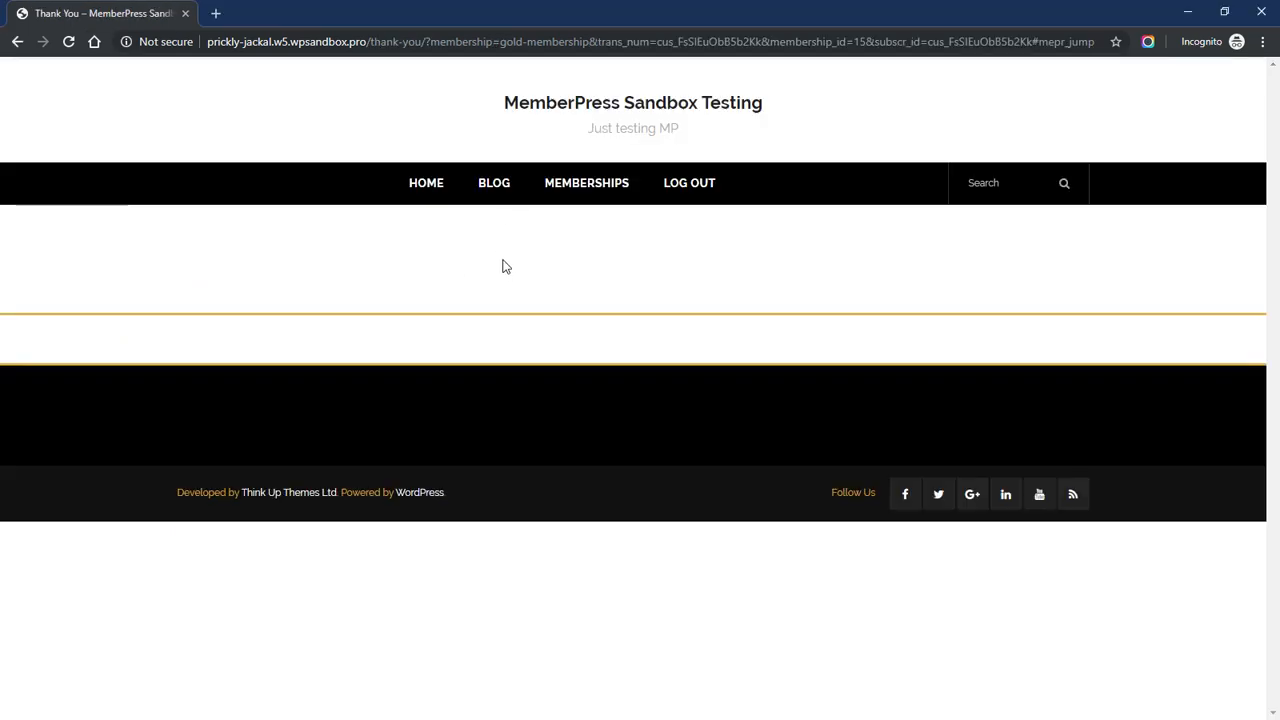
Review the completed Gold Membership credit card payment, then return to the active subscriptions list
click(650, 42)
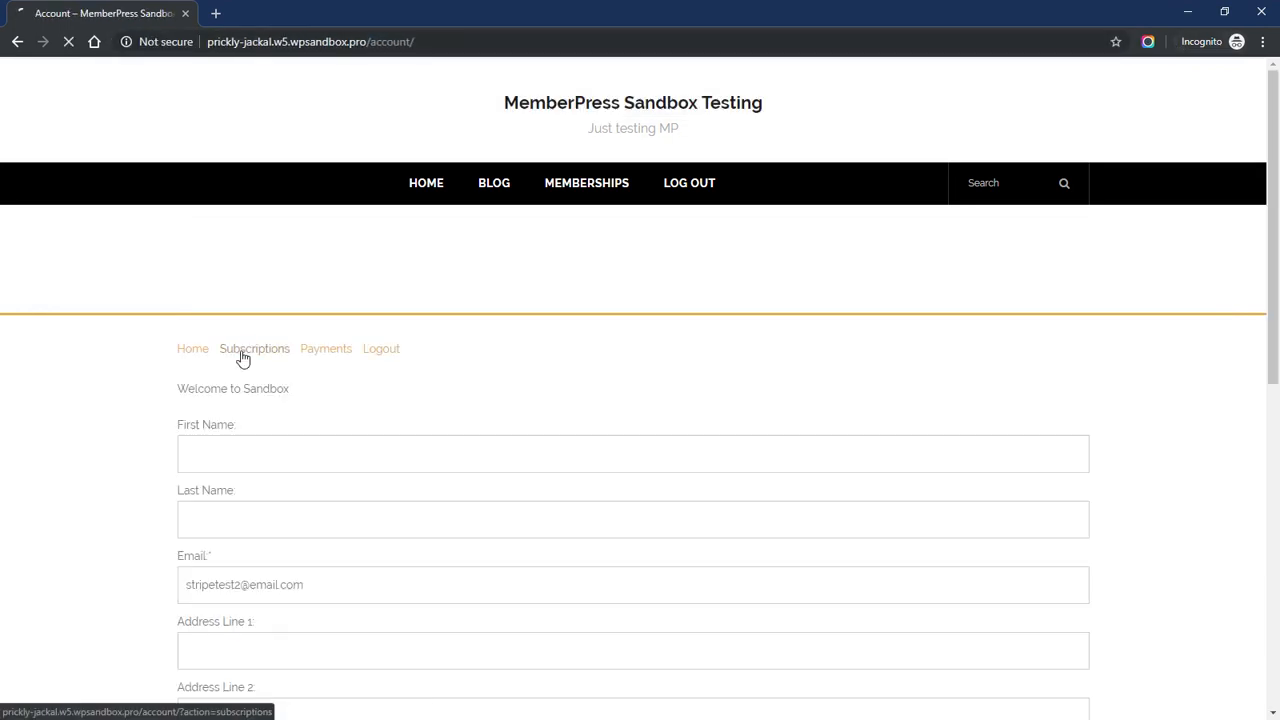
click(254, 348)
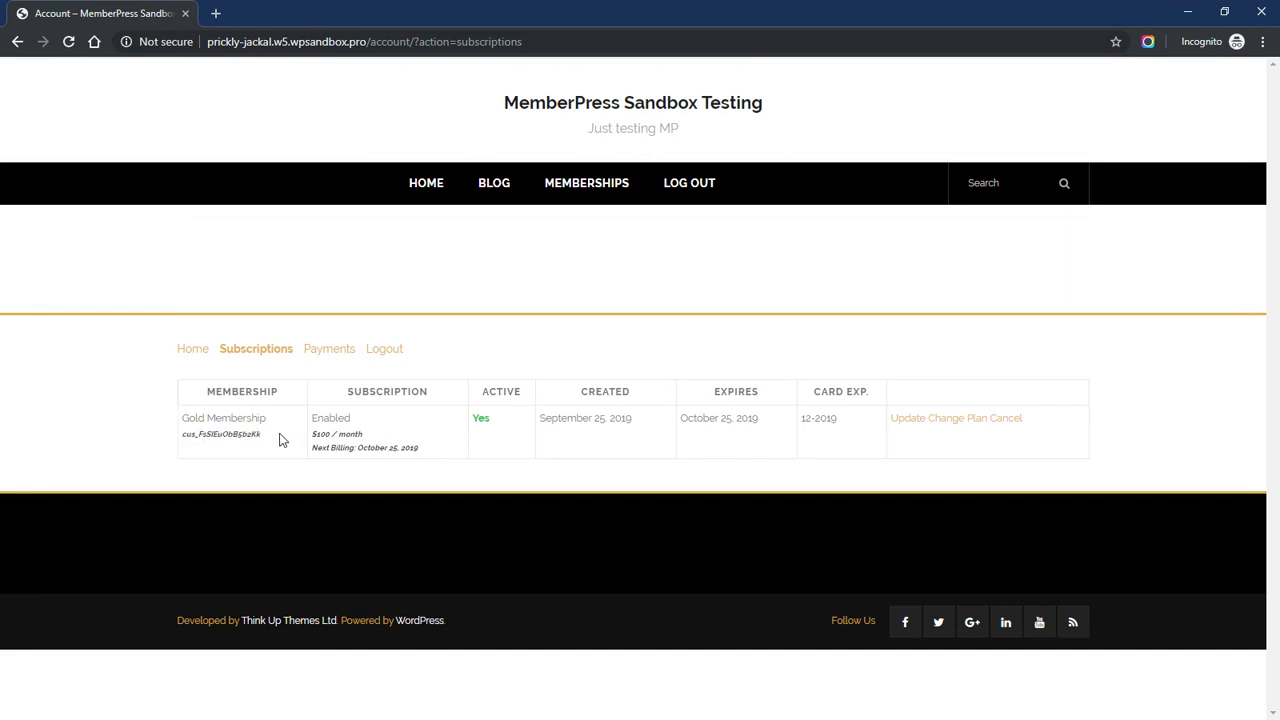
click(328, 348)
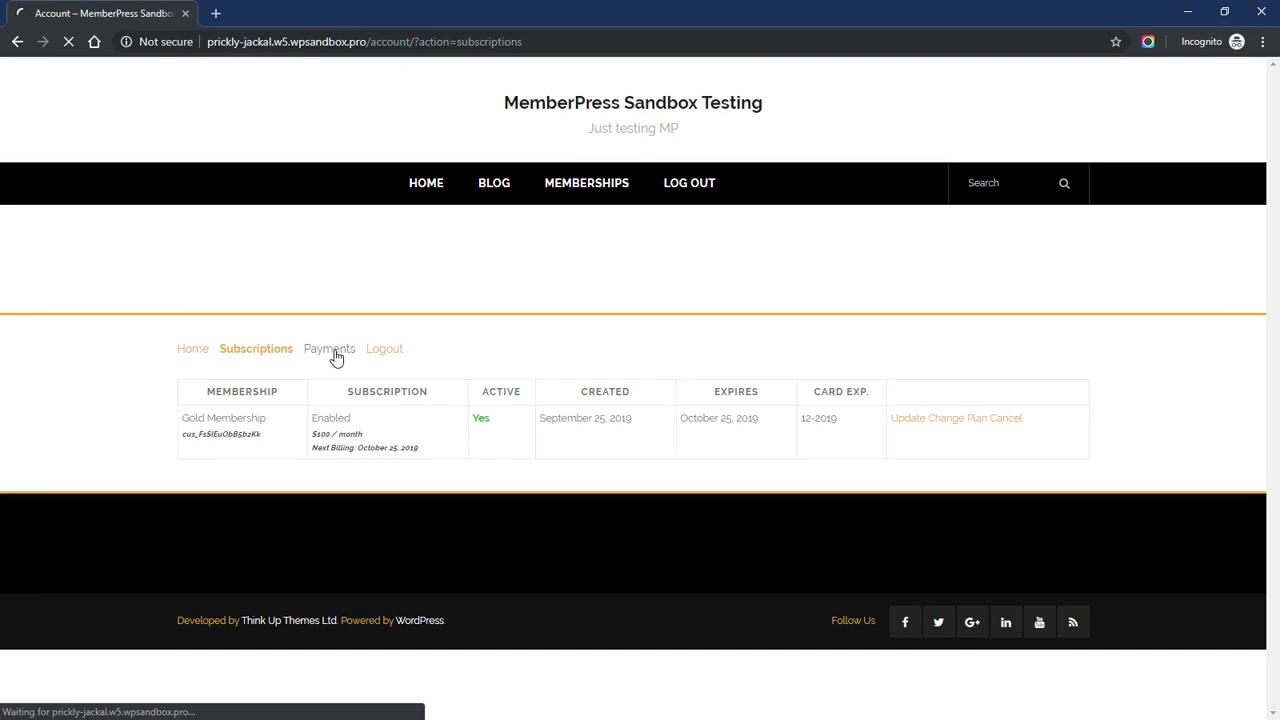
click(328, 348)
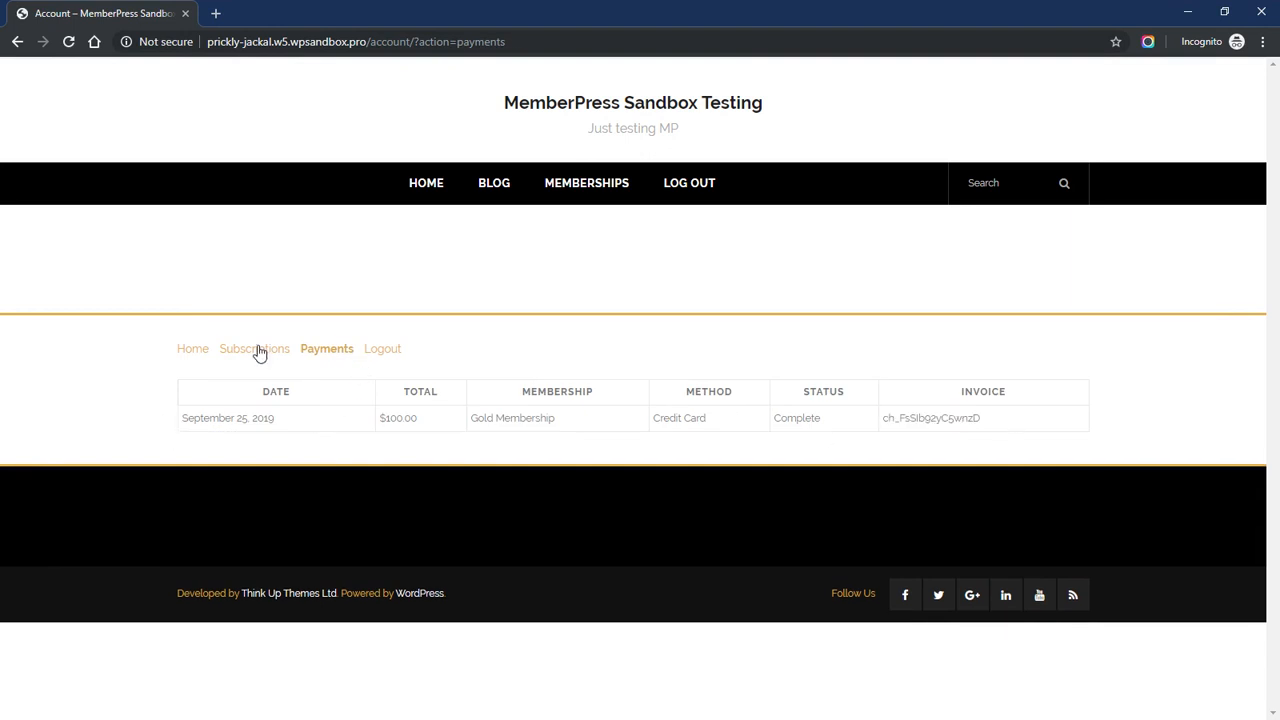
click(254, 348)
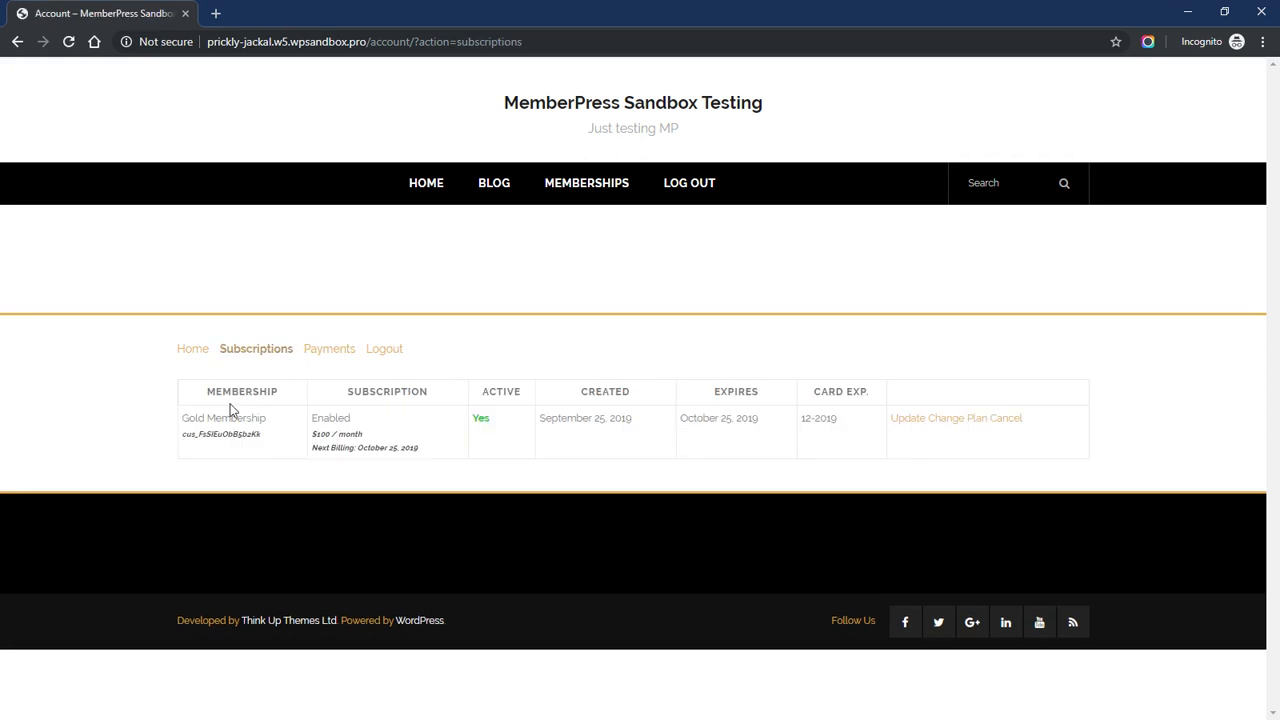
mouse_move(726, 448)
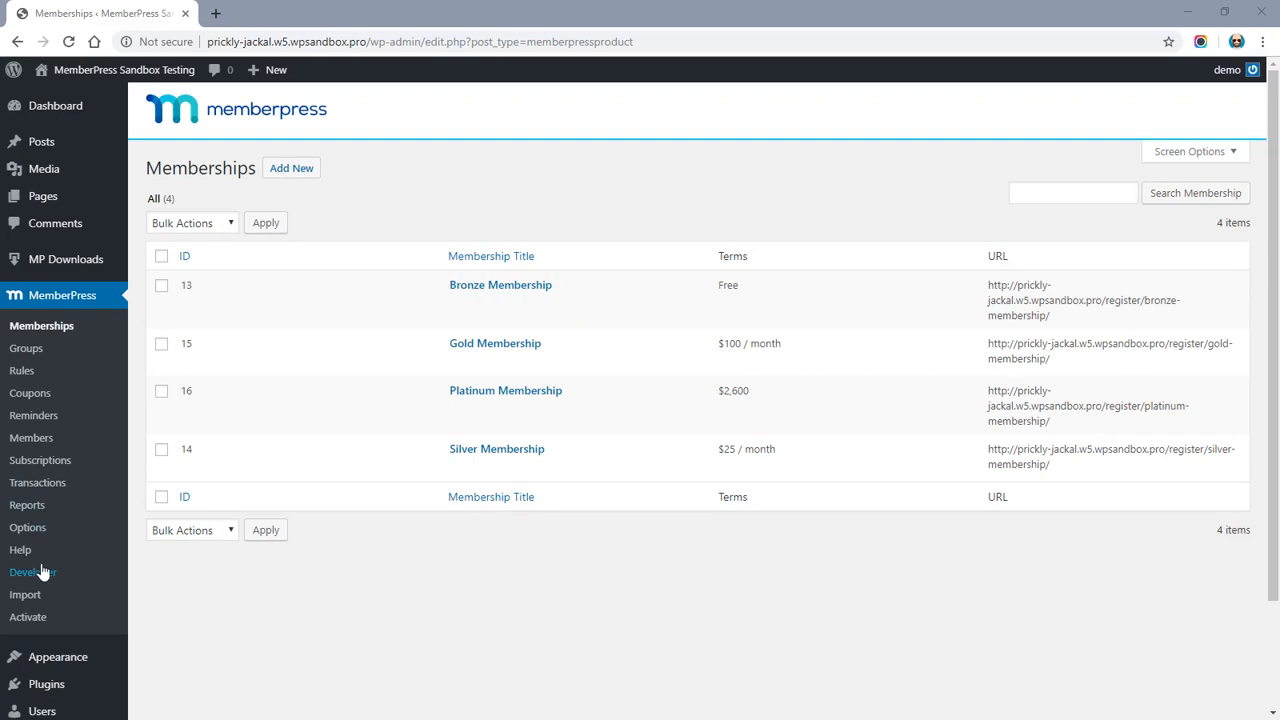
Show MemberPress payment options with Credit Card connected to Paul's Testing Account on Stripe
click(28, 528)
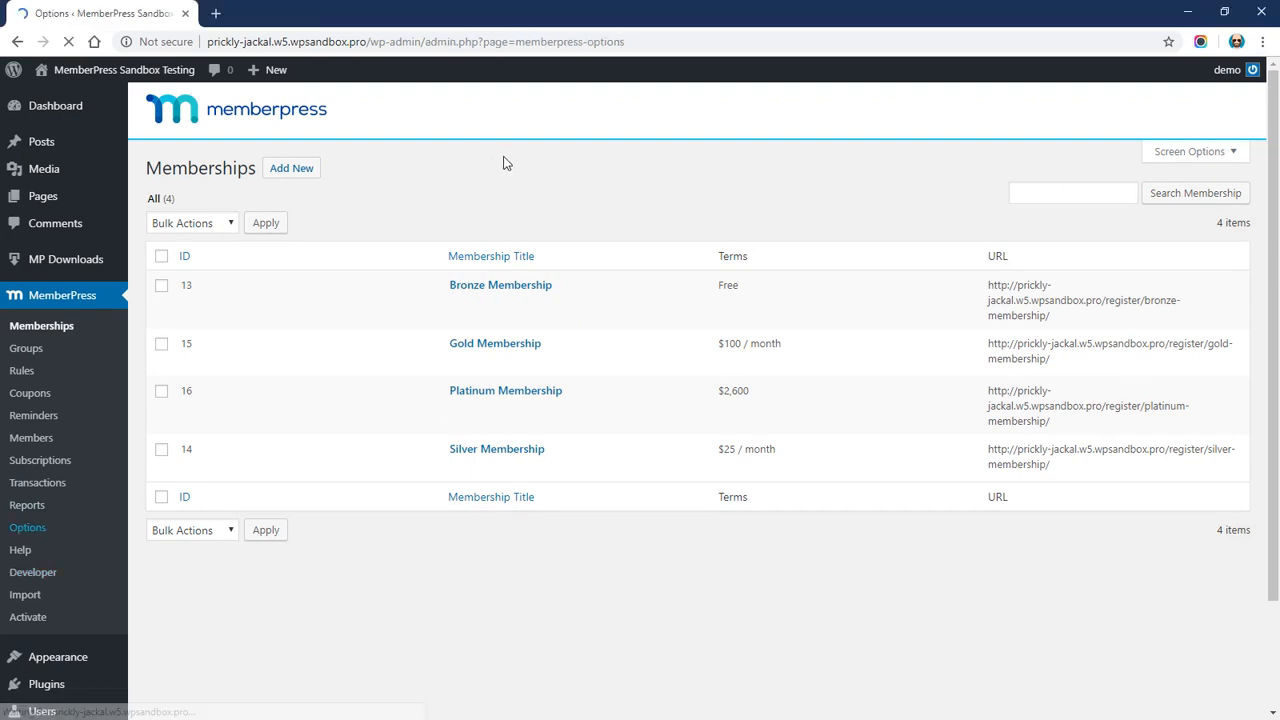
click(28, 528)
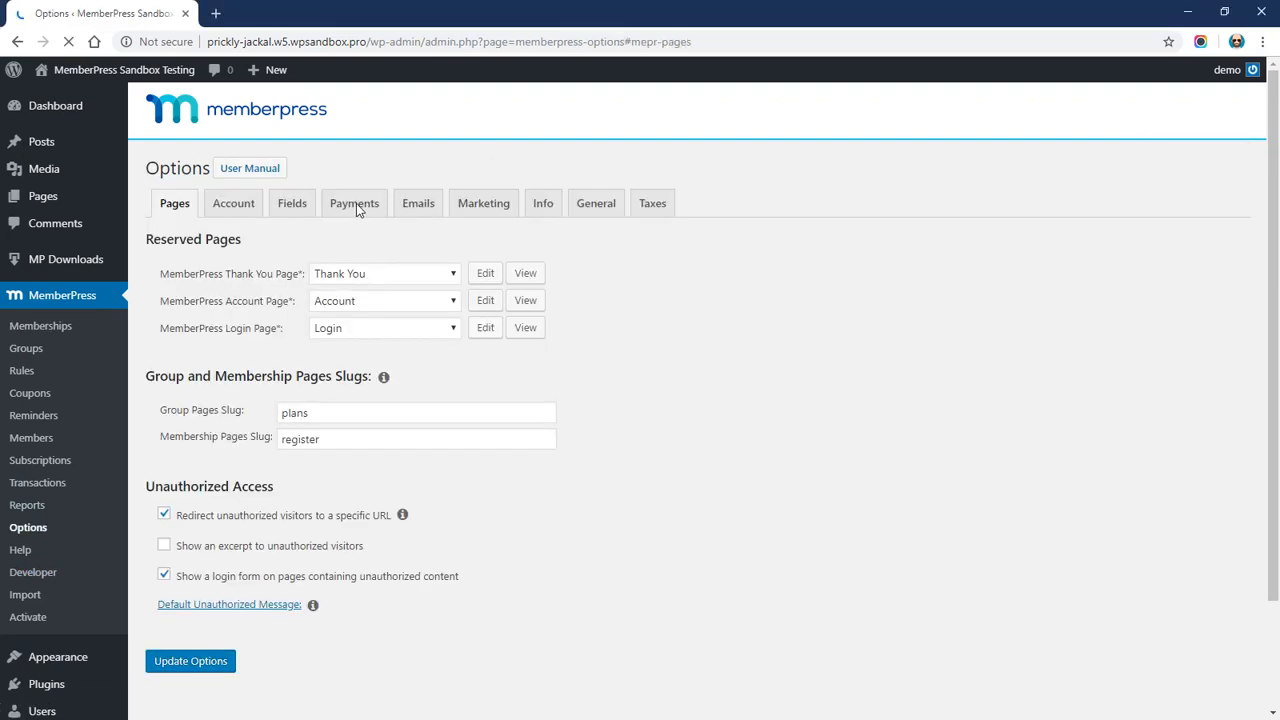
click(352, 204)
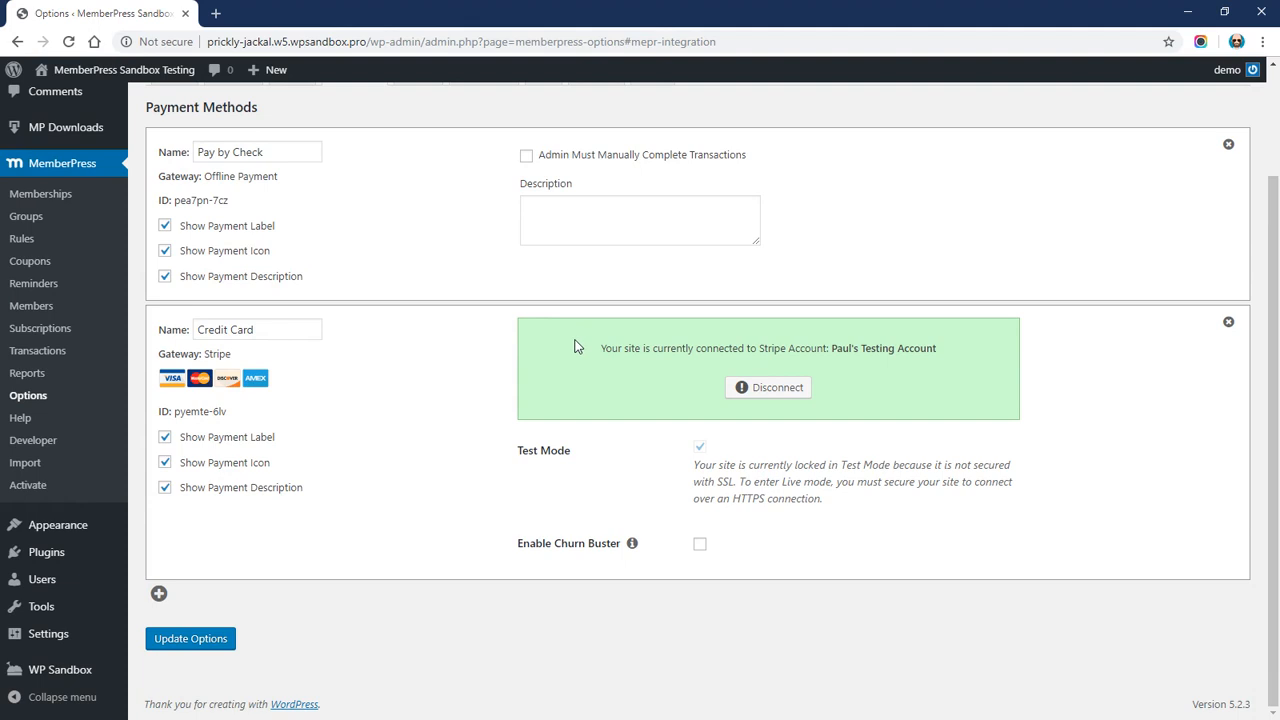
mouse_move(548, 352)
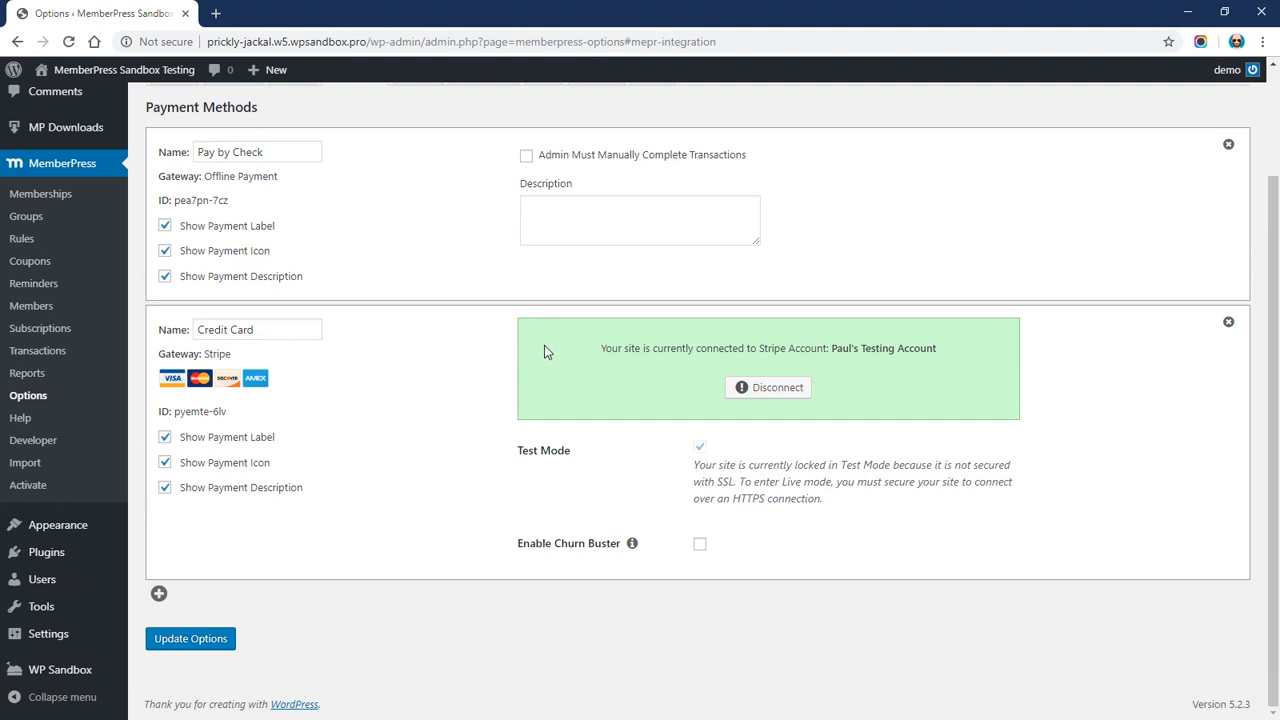
mouse_move(424, 304)
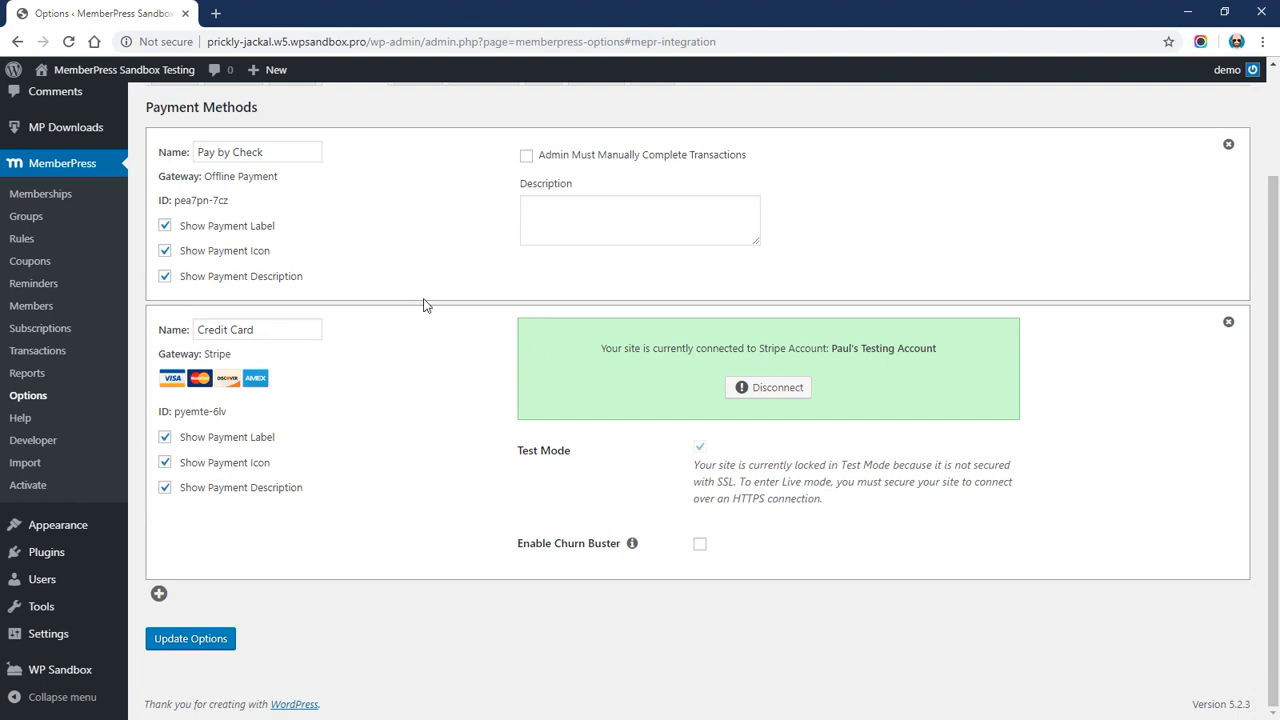
mouse_move(316, 70)
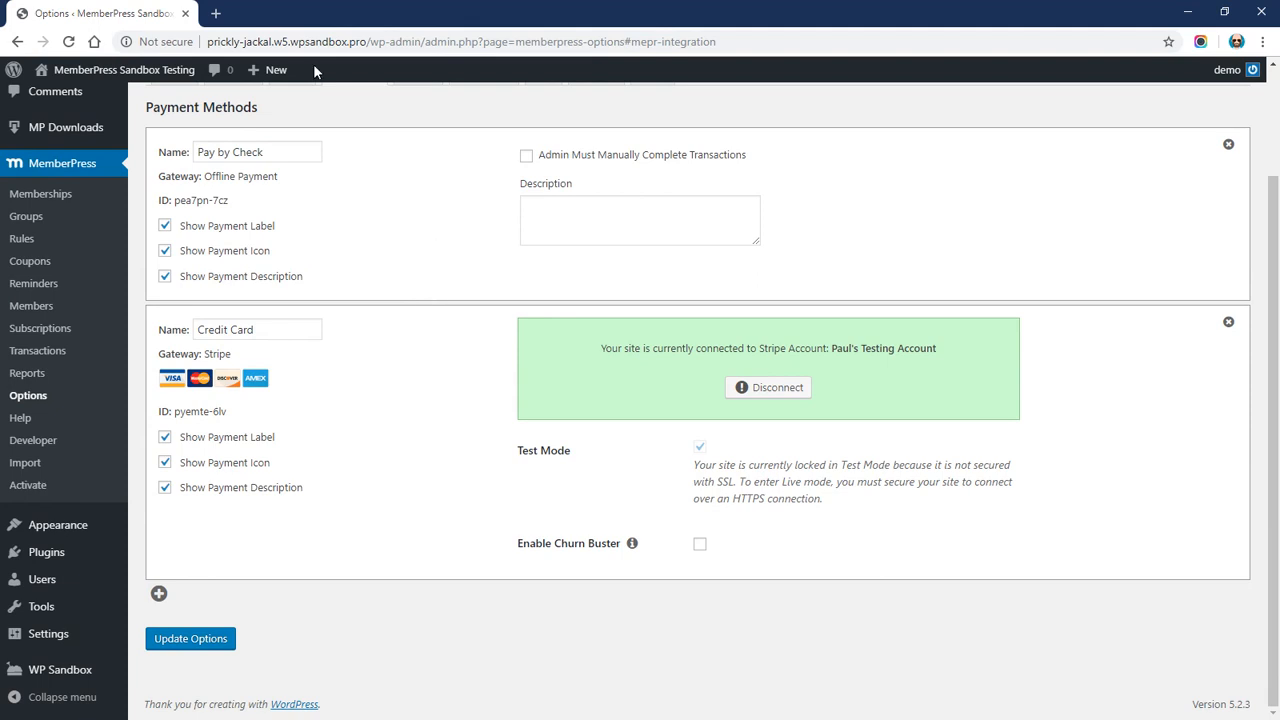
mouse_move(216, 12)
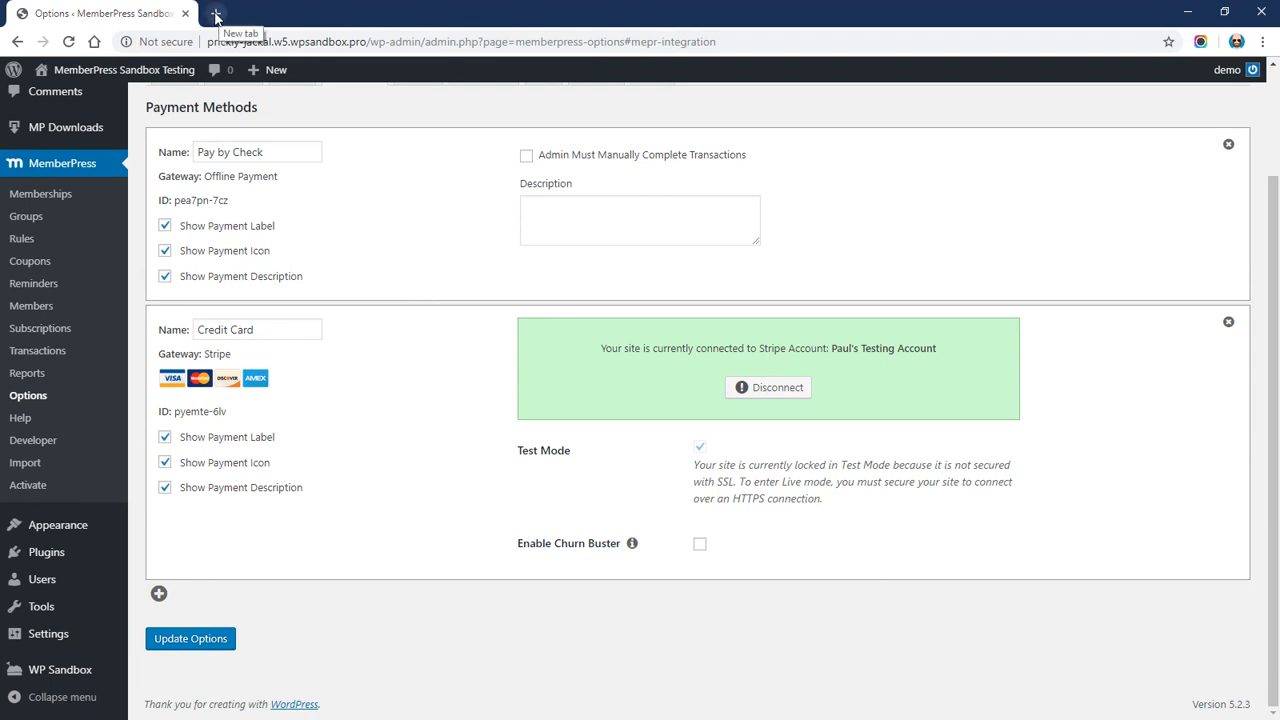
Bring up the prickly-jackal webhook endpoint details in the Stripe Dashboard in a new browser tab
click(216, 12)
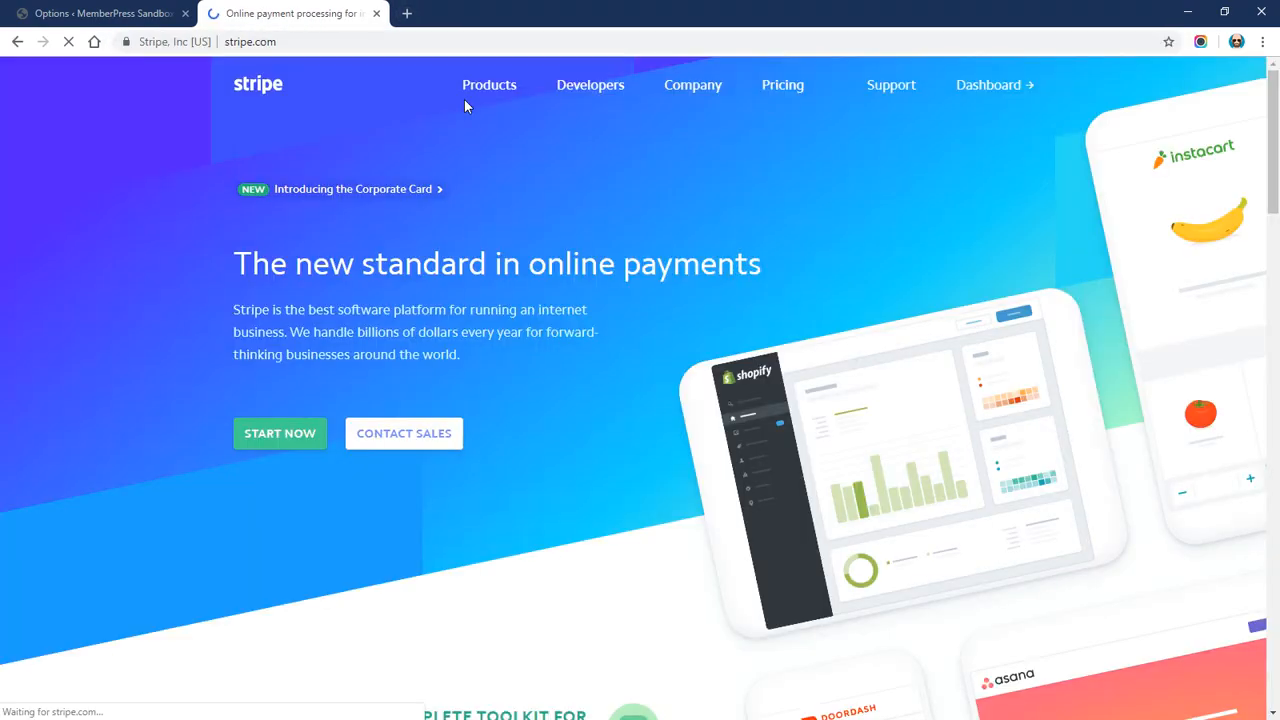
click(100, 12)
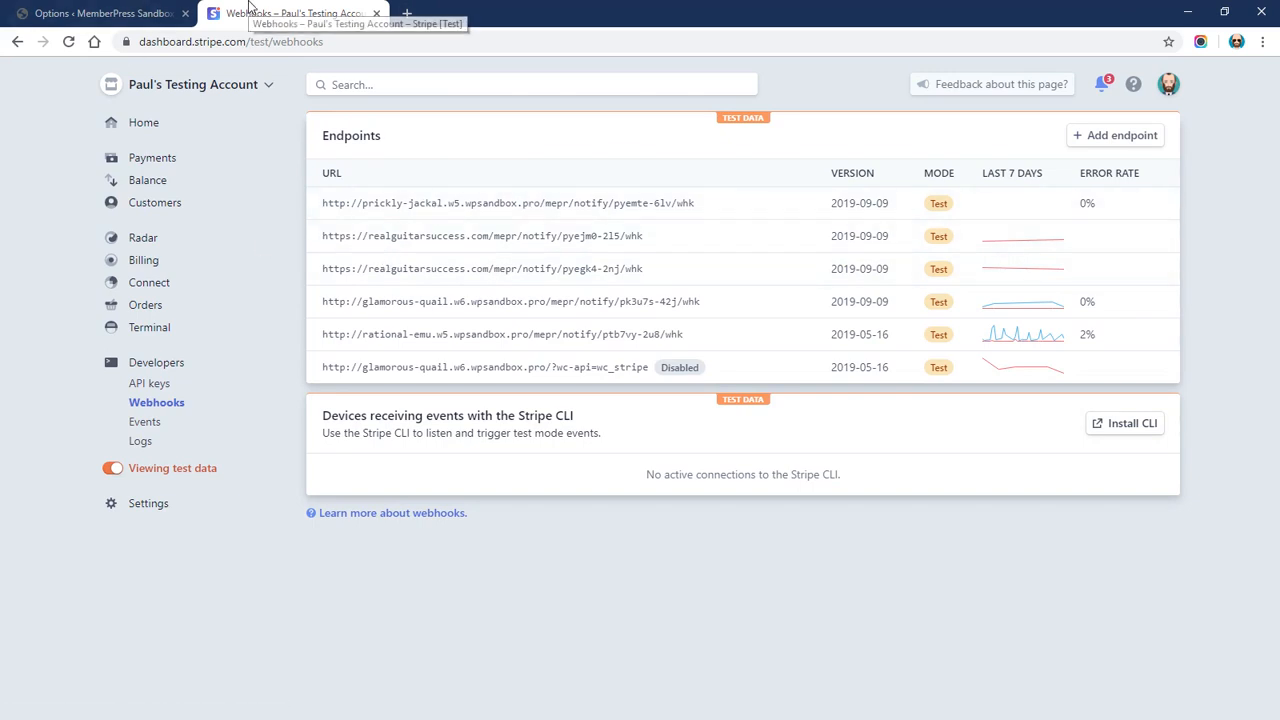
click(508, 202)
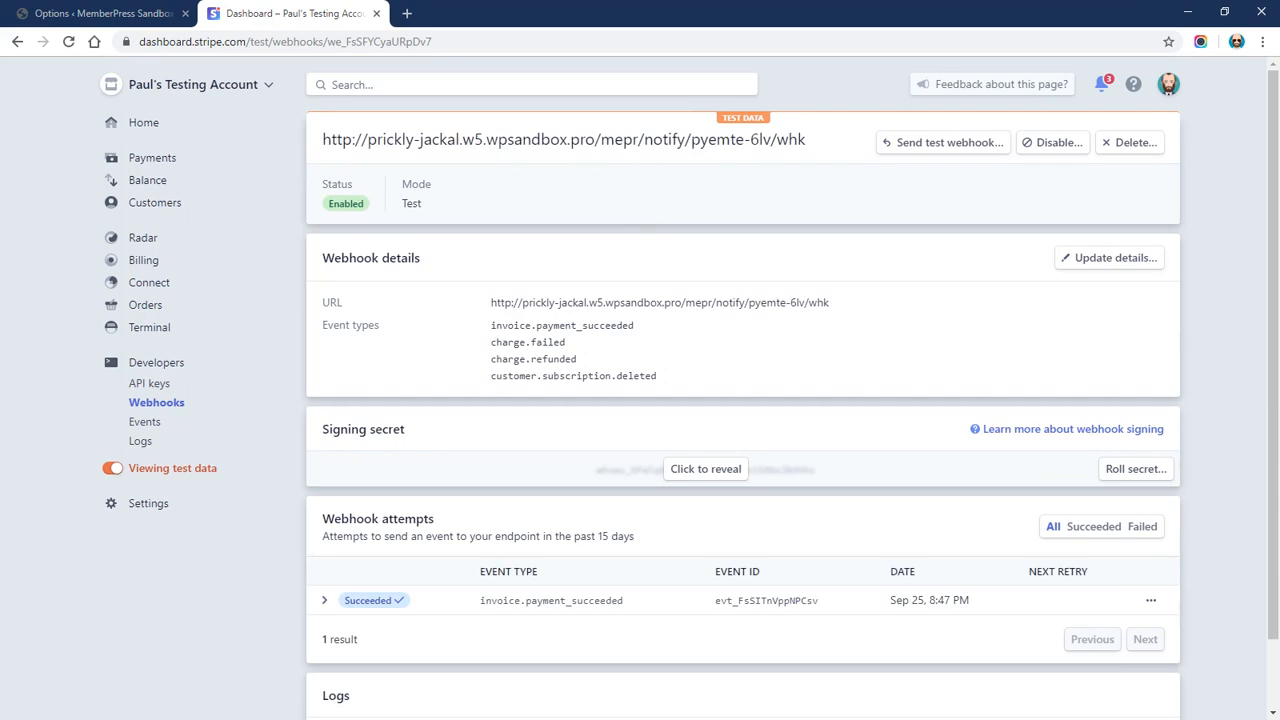
Compare the webhook URL's ID with the MemberPress Credit Card gateway ID pyemte-6lv
double_click(712, 140)
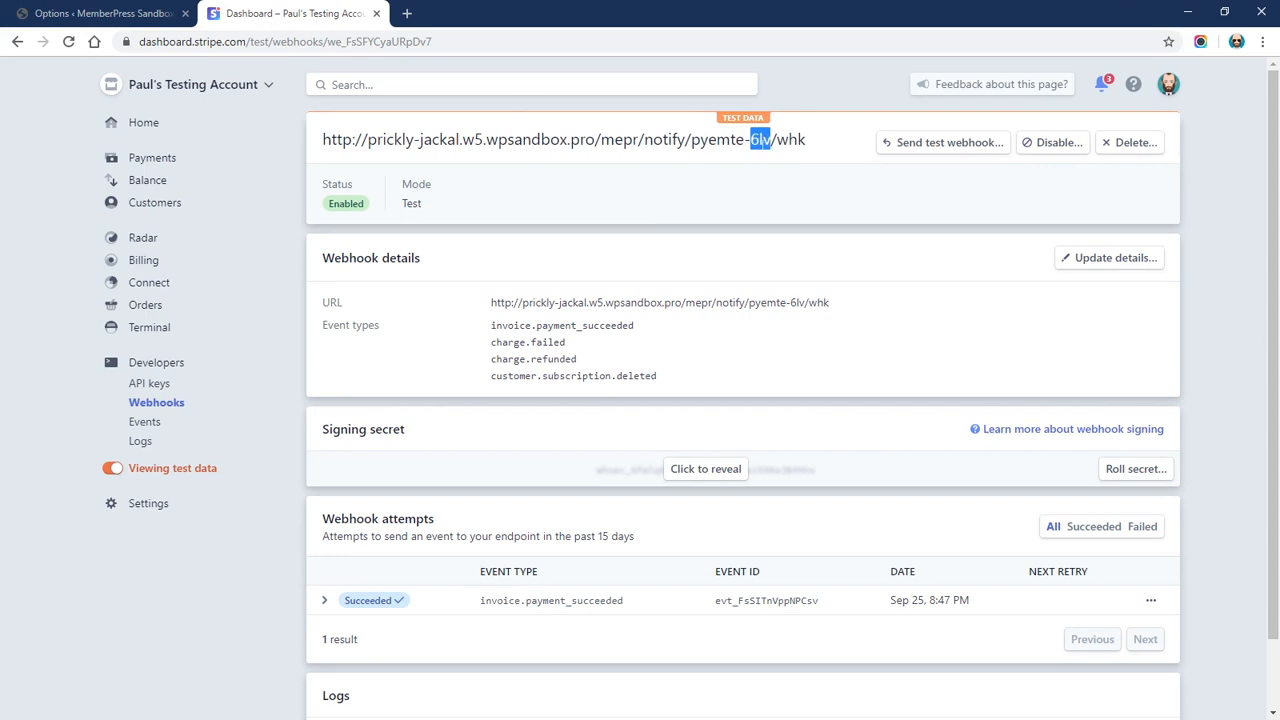
click(96, 12)
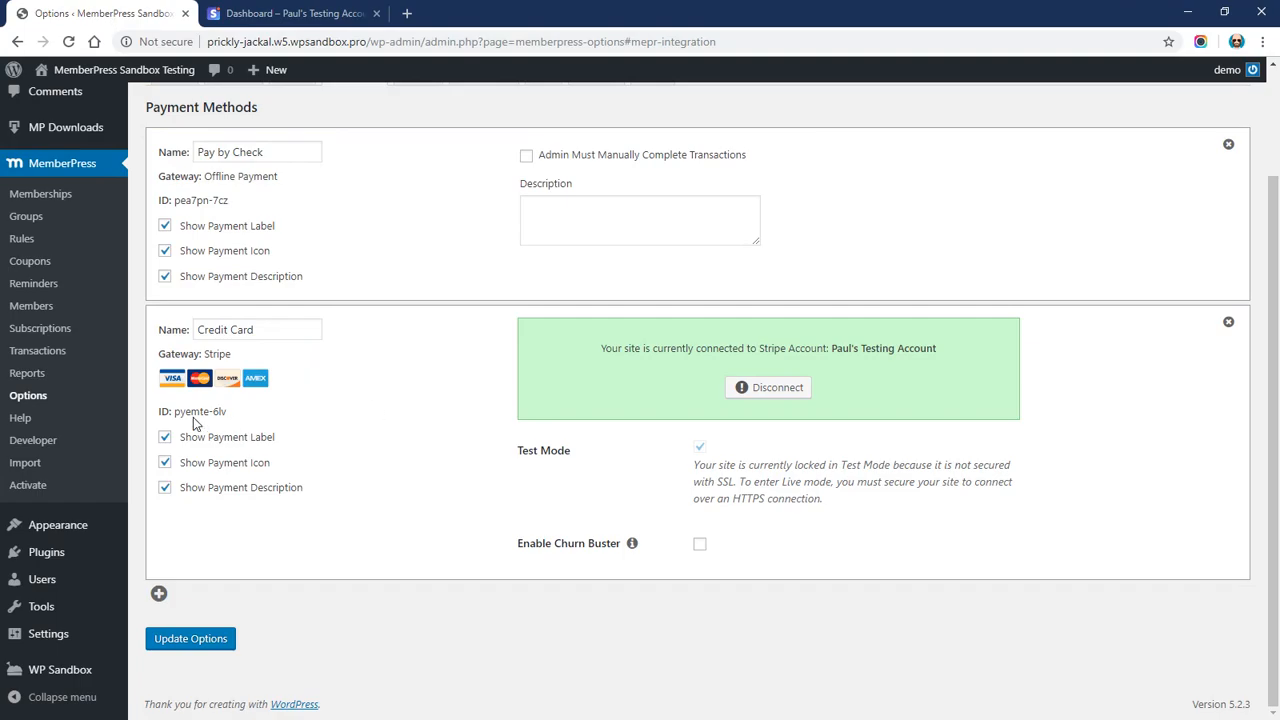
double_click(200, 412)
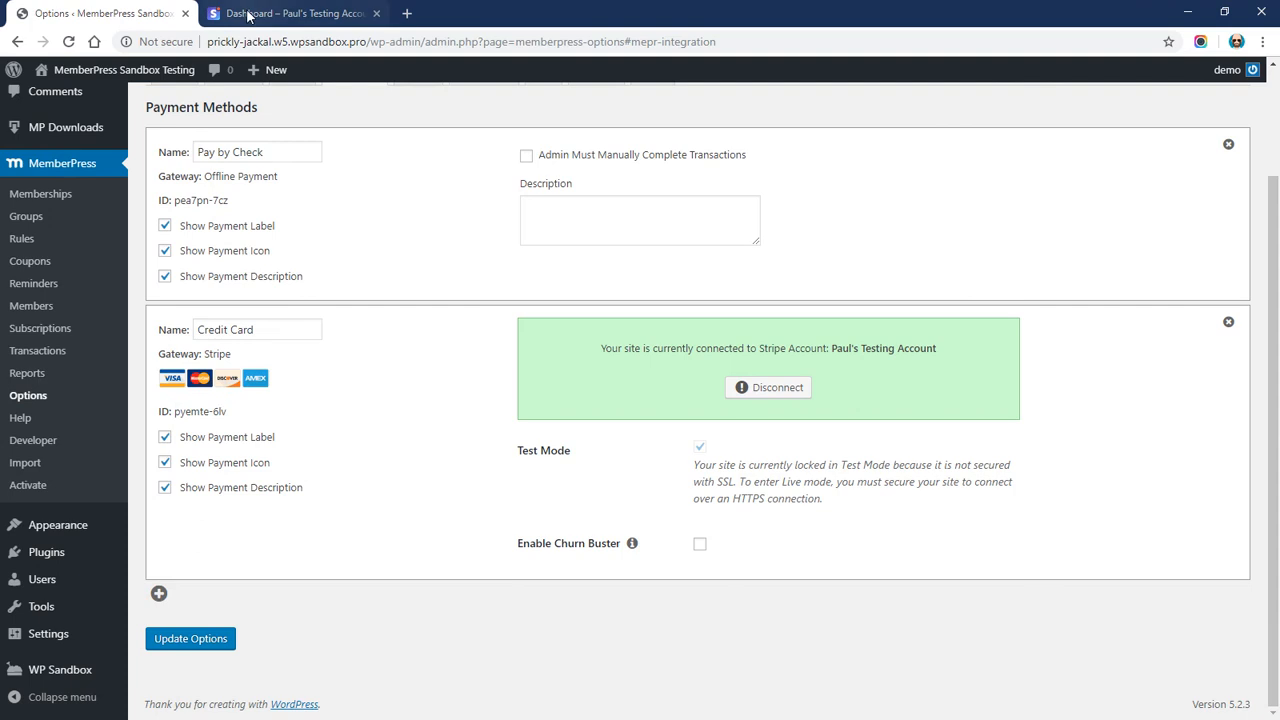
click(290, 12)
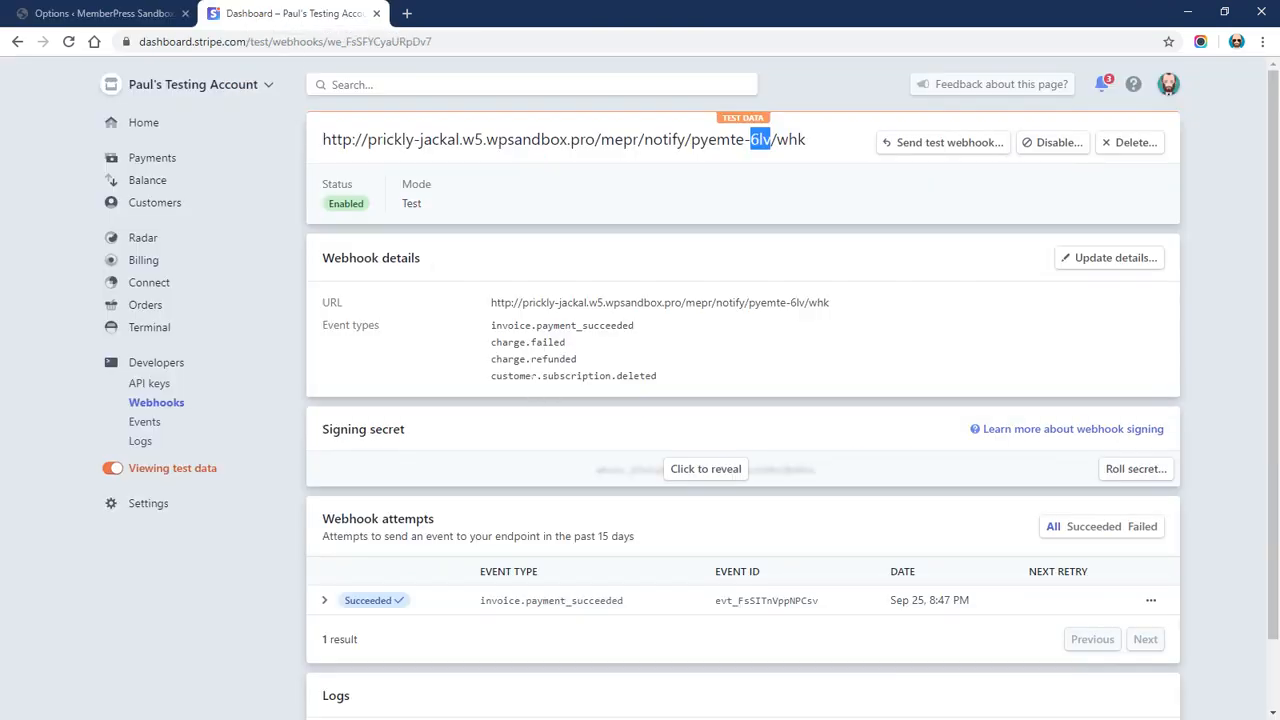
Verify the succeeded invoice.payment_succeeded attempt and recheck the URL ID against gateway ID pyemte-6lv
scroll(down, 3)
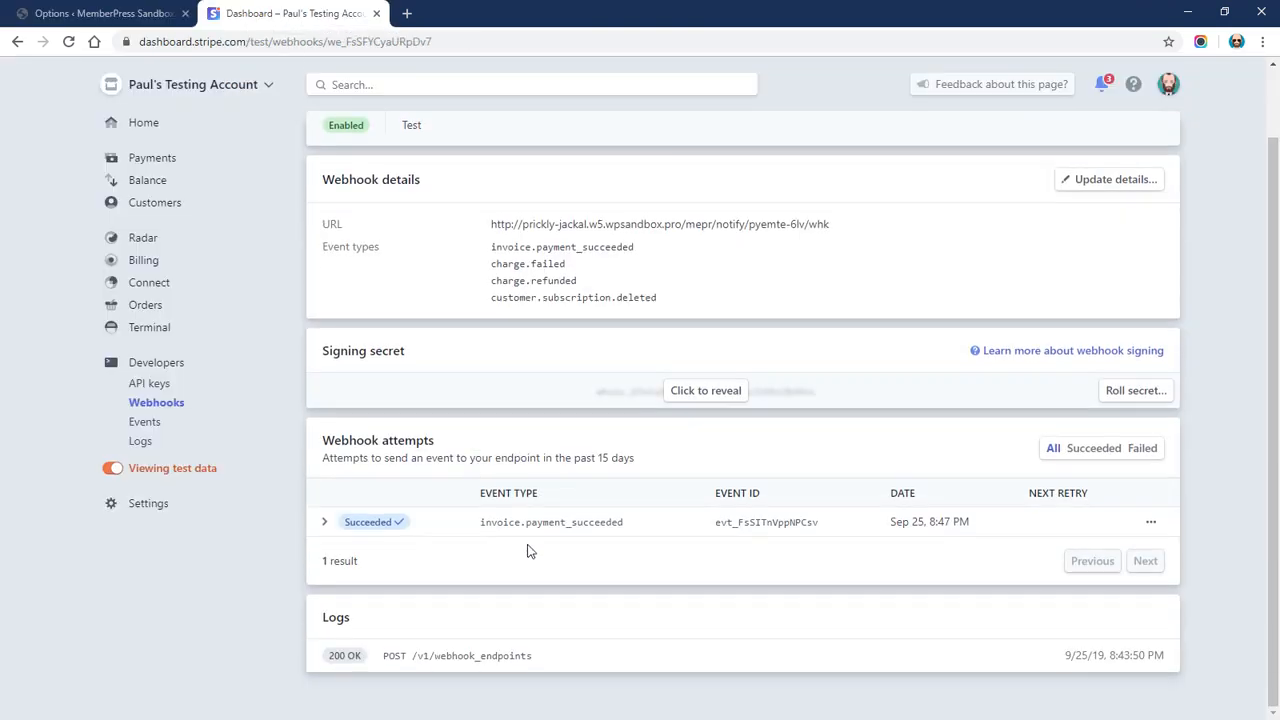
mouse_move(518, 556)
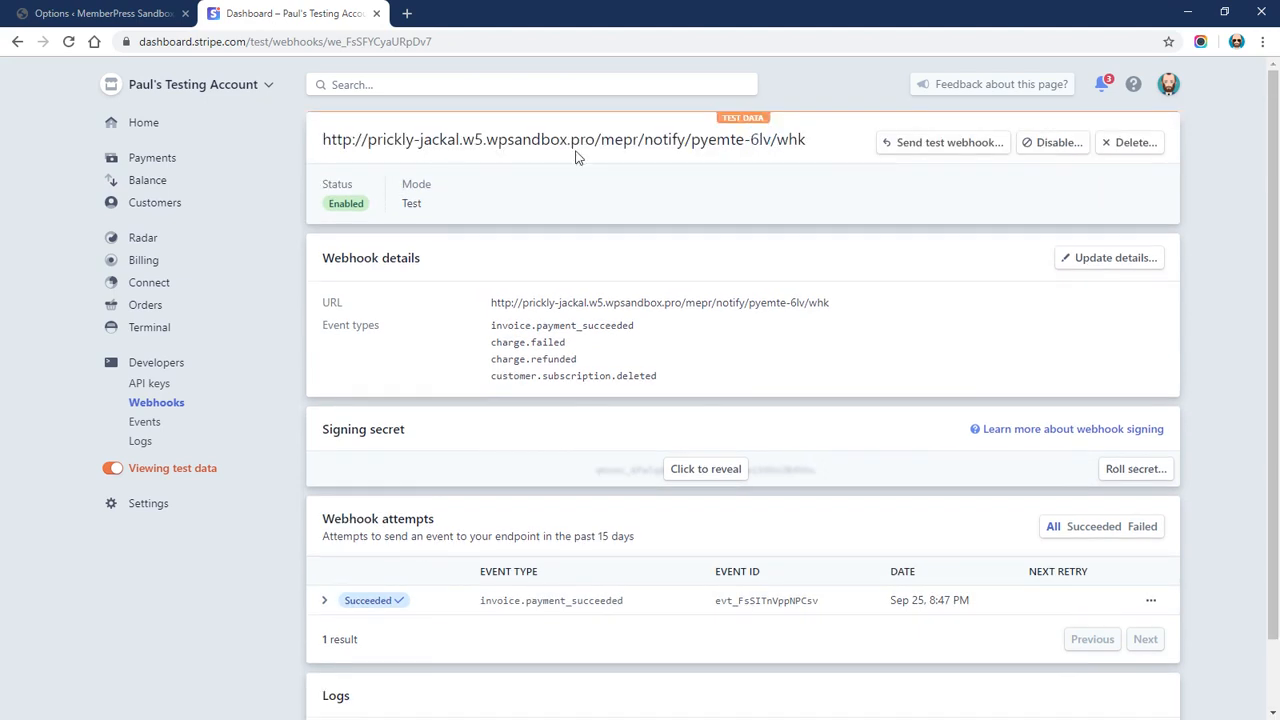
double_click(696, 140)
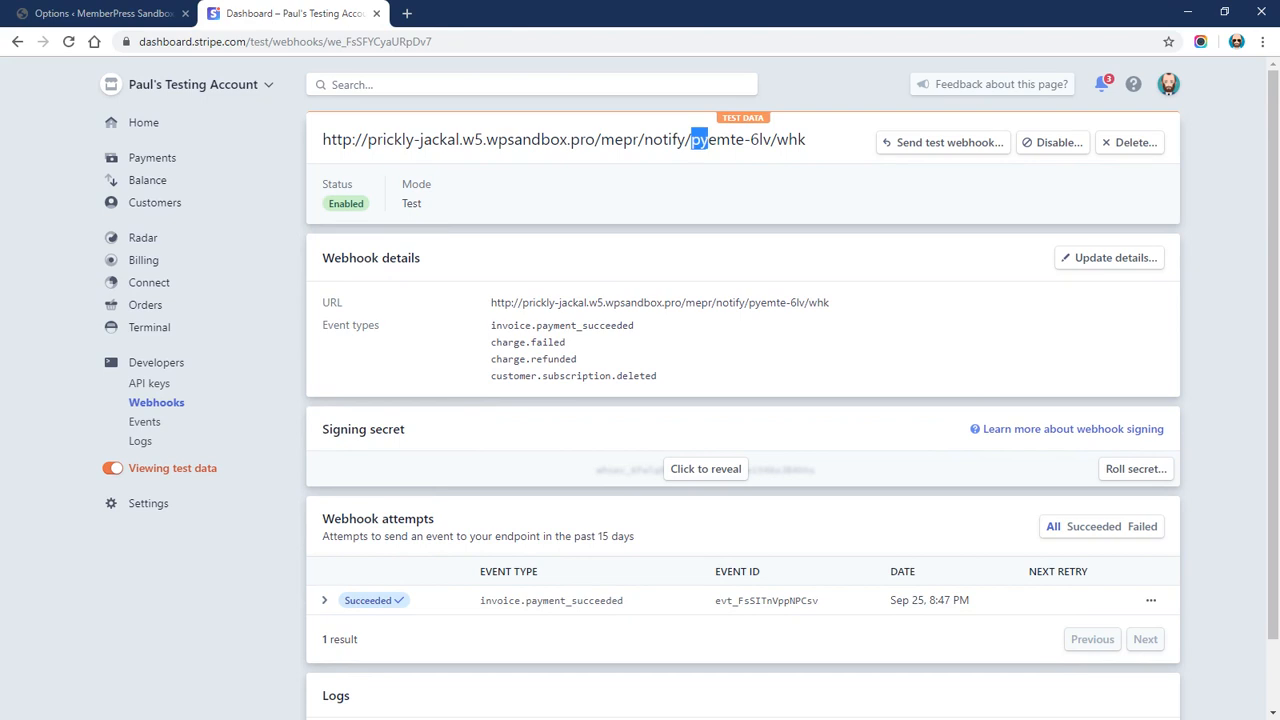
drag(696, 140, 770, 140)
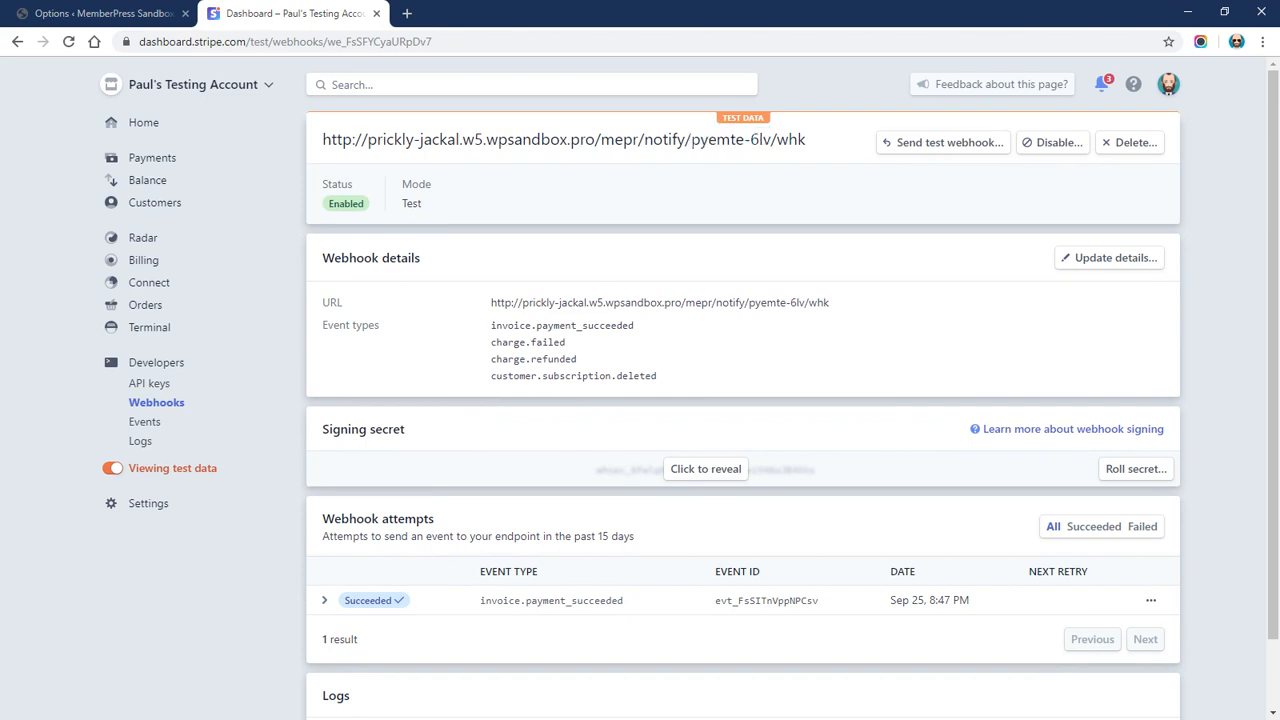
click(98, 12)
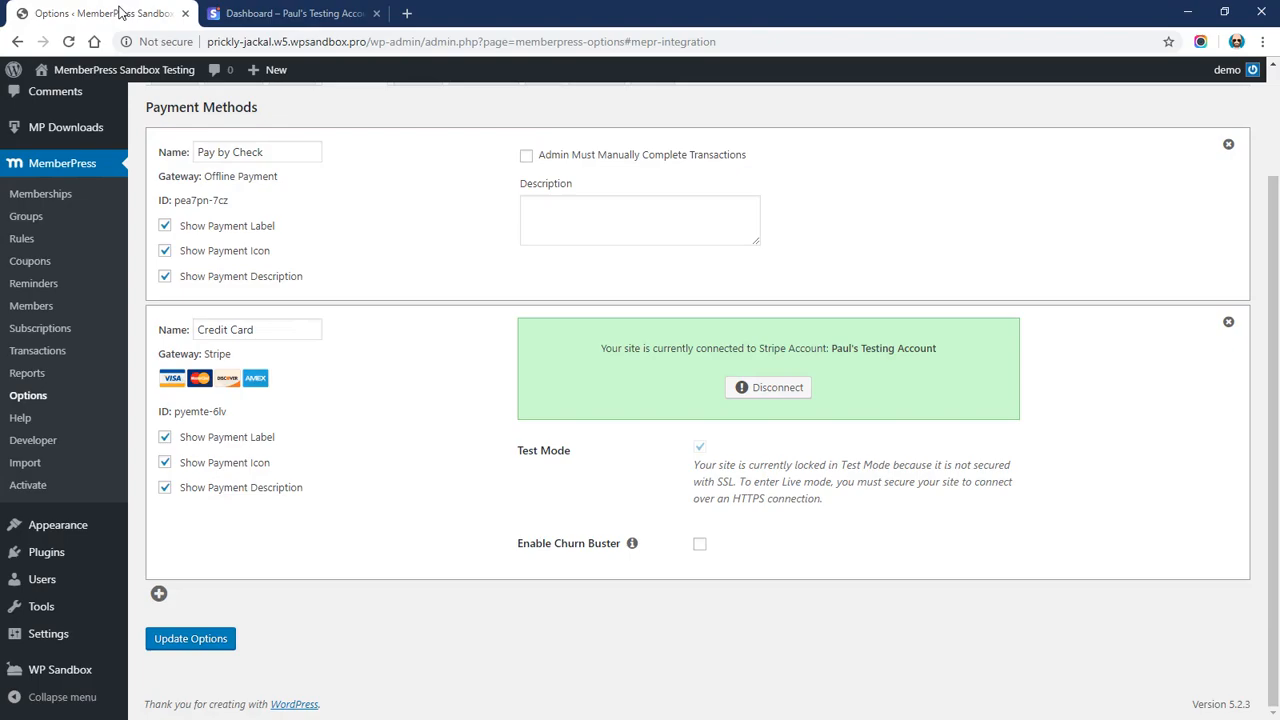
double_click(200, 412)
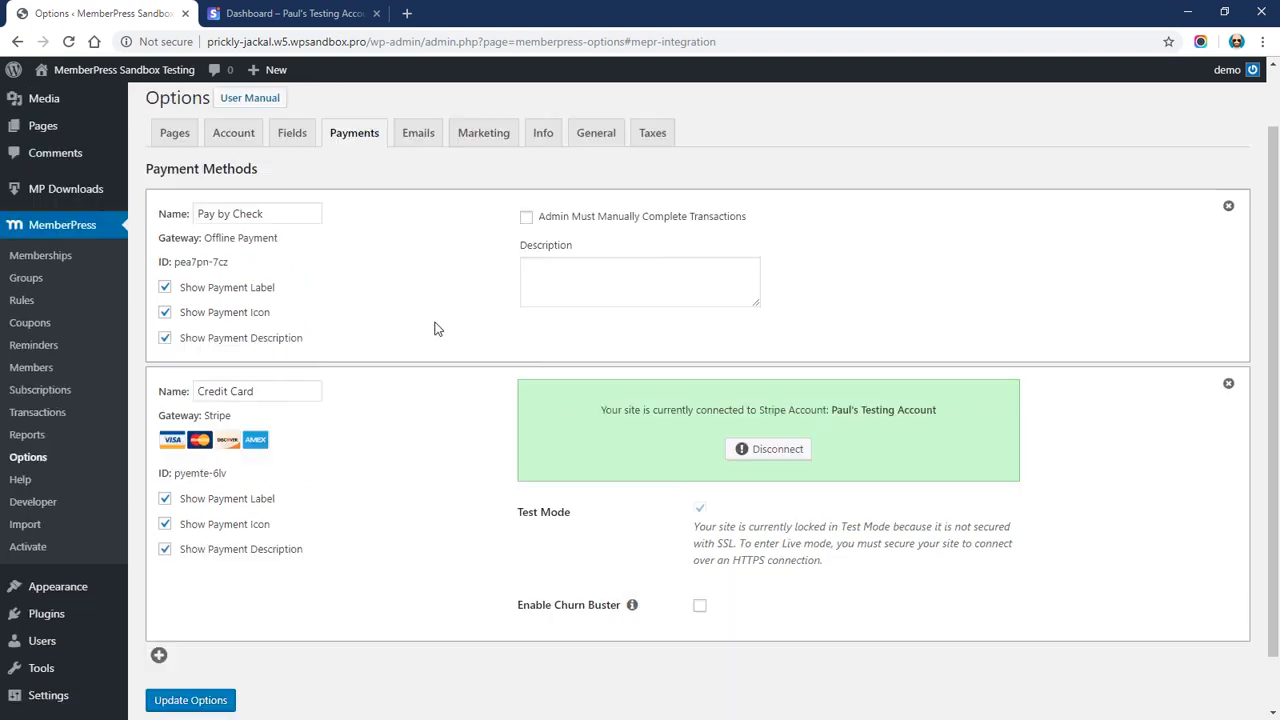
scroll(down, 3)
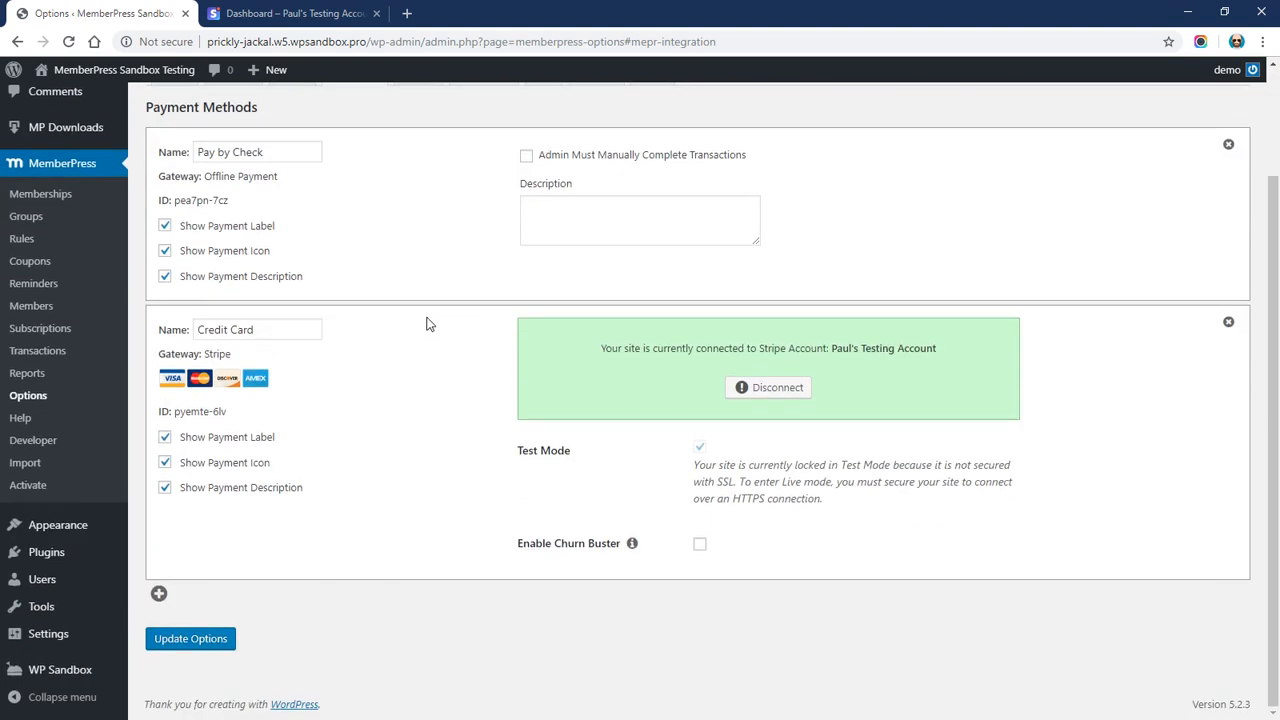